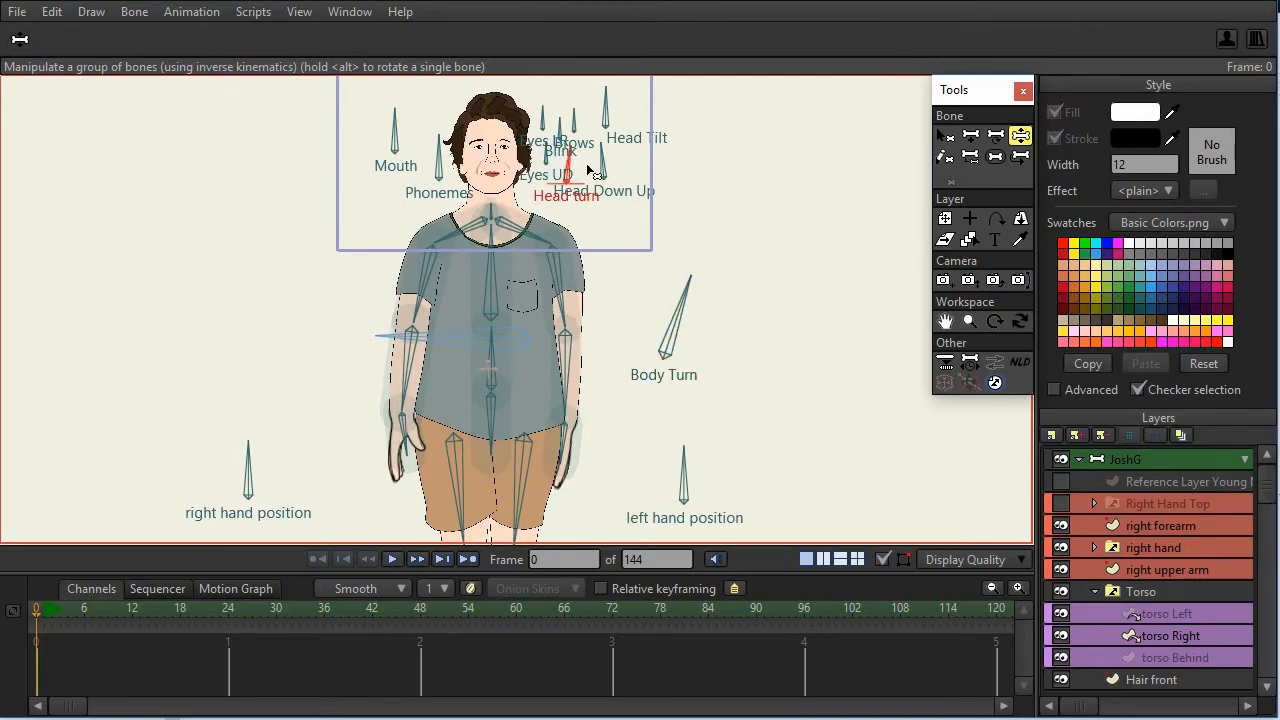
mouse_move(640, 276)
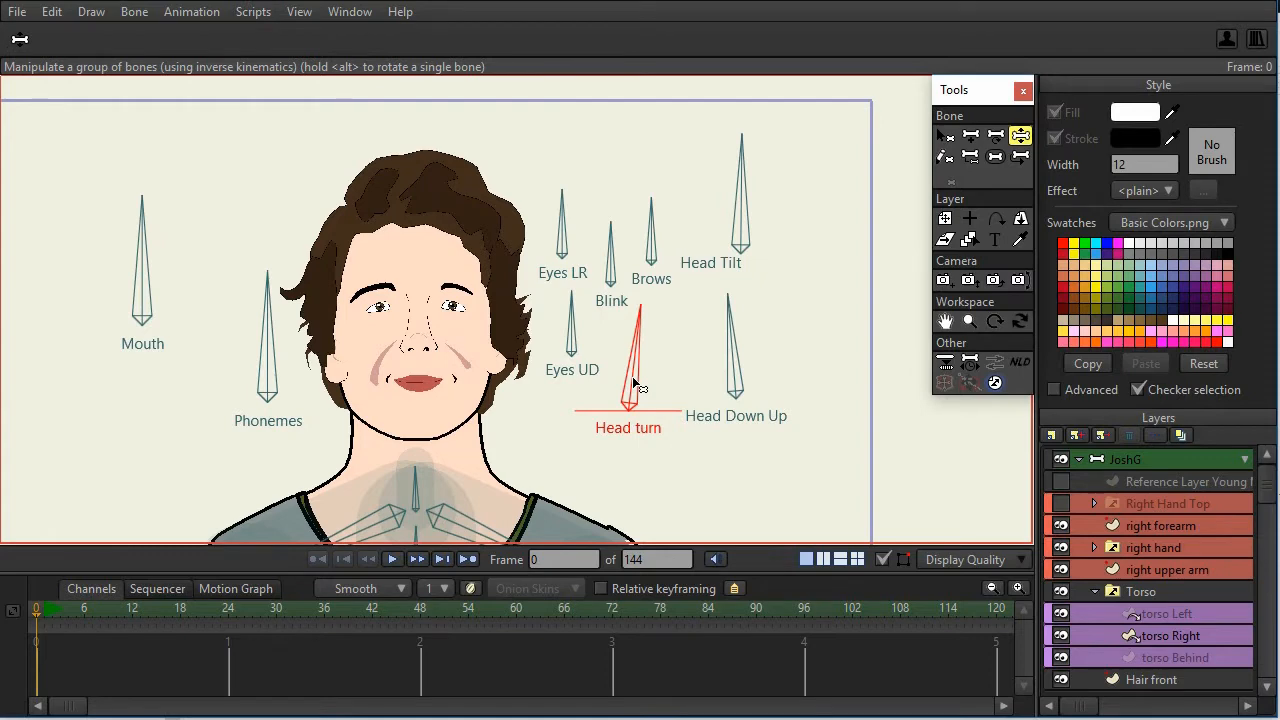
mouse_move(672, 318)
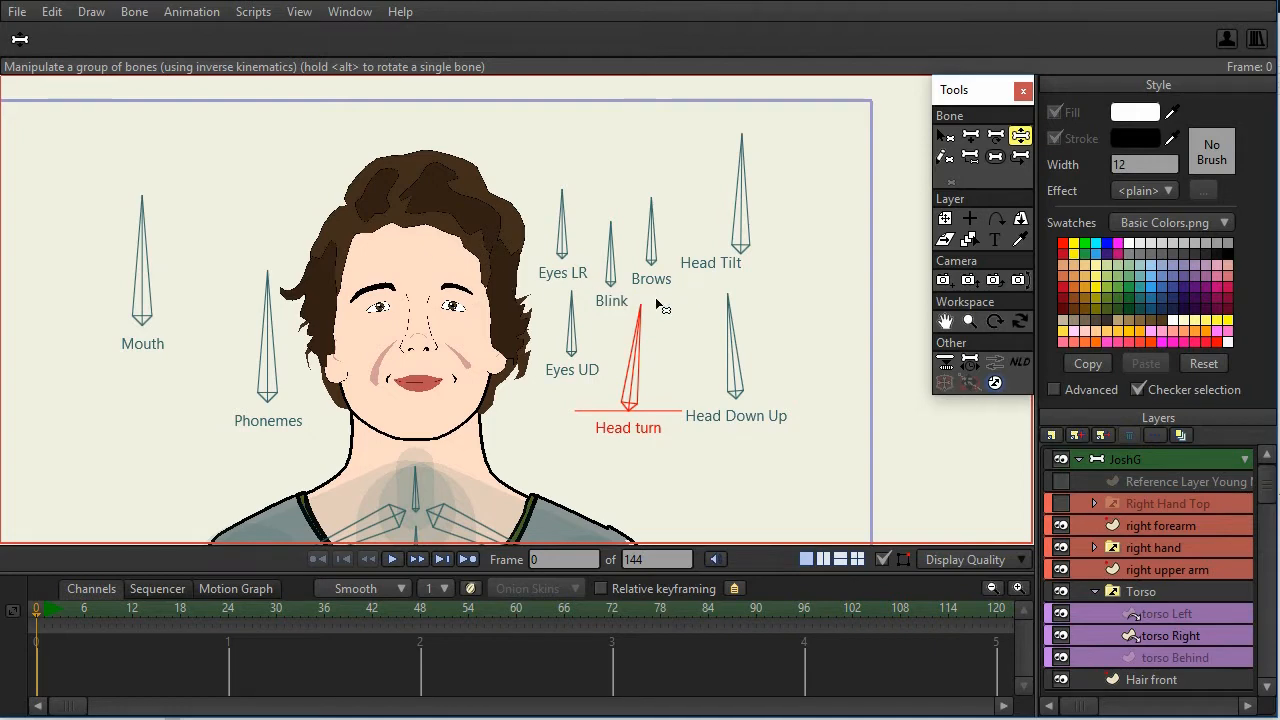
mouse_move(650, 296)
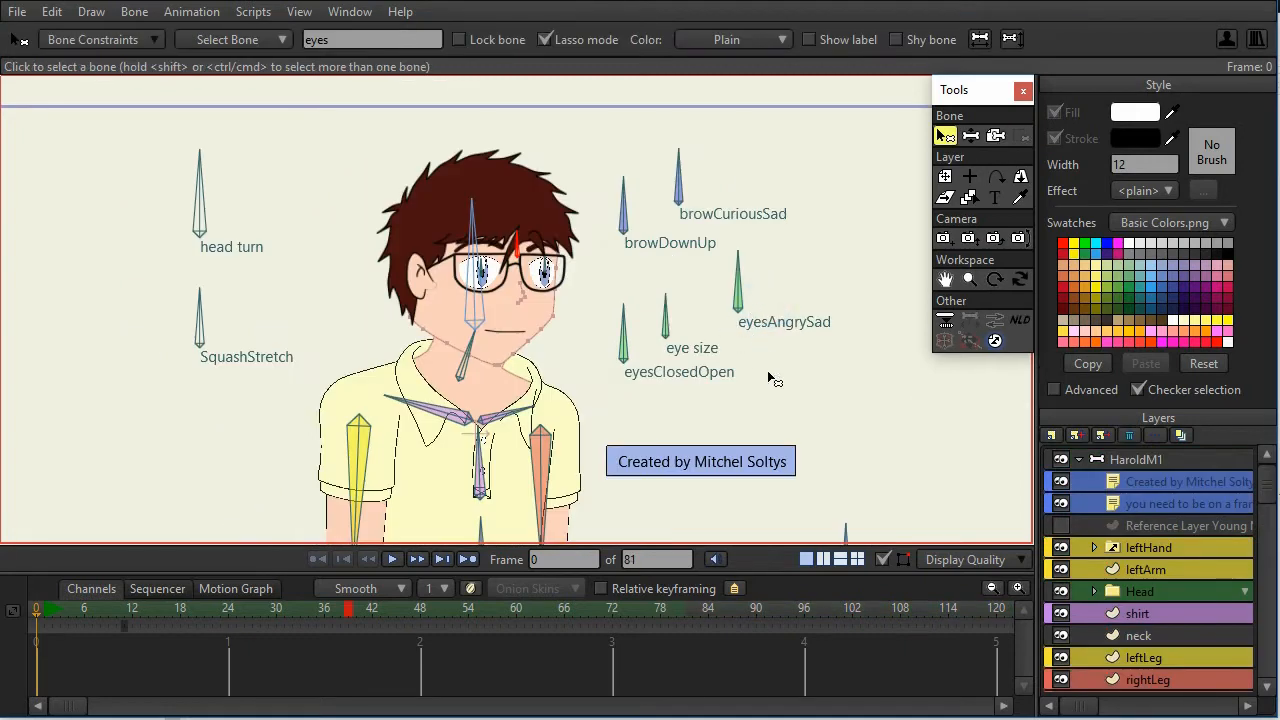
mouse_move(804, 370)
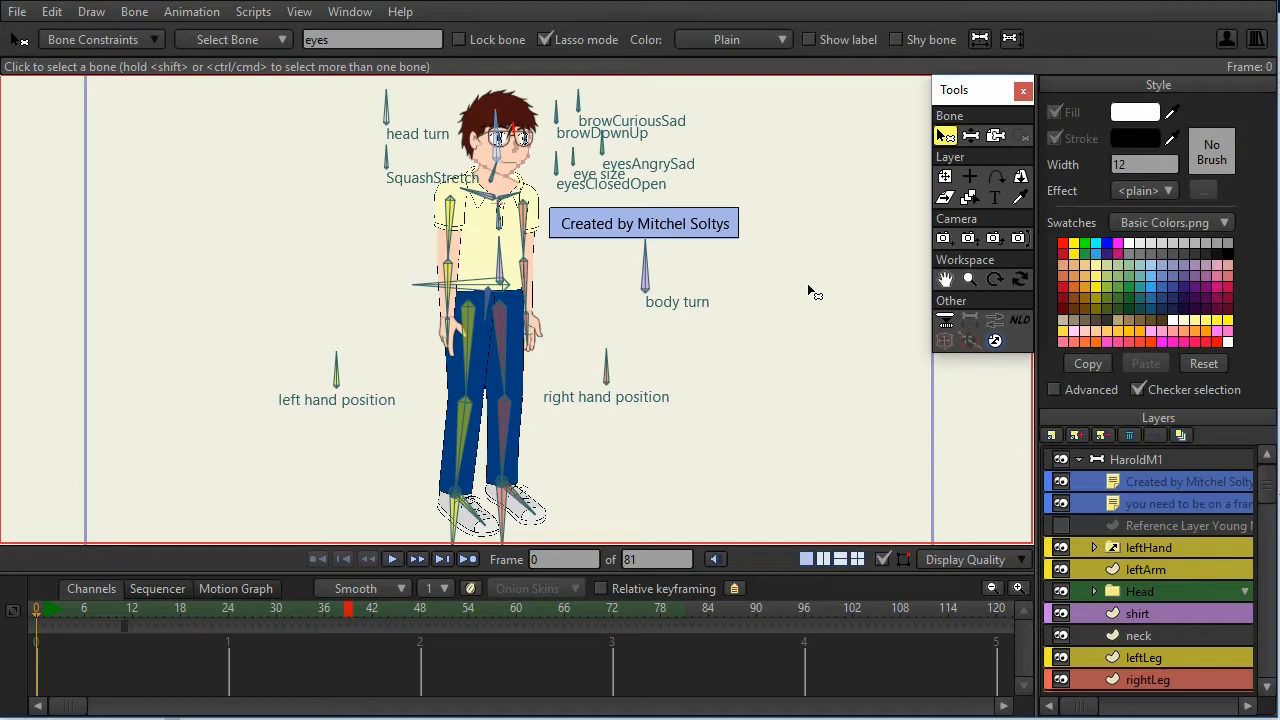
mouse_move(796, 292)
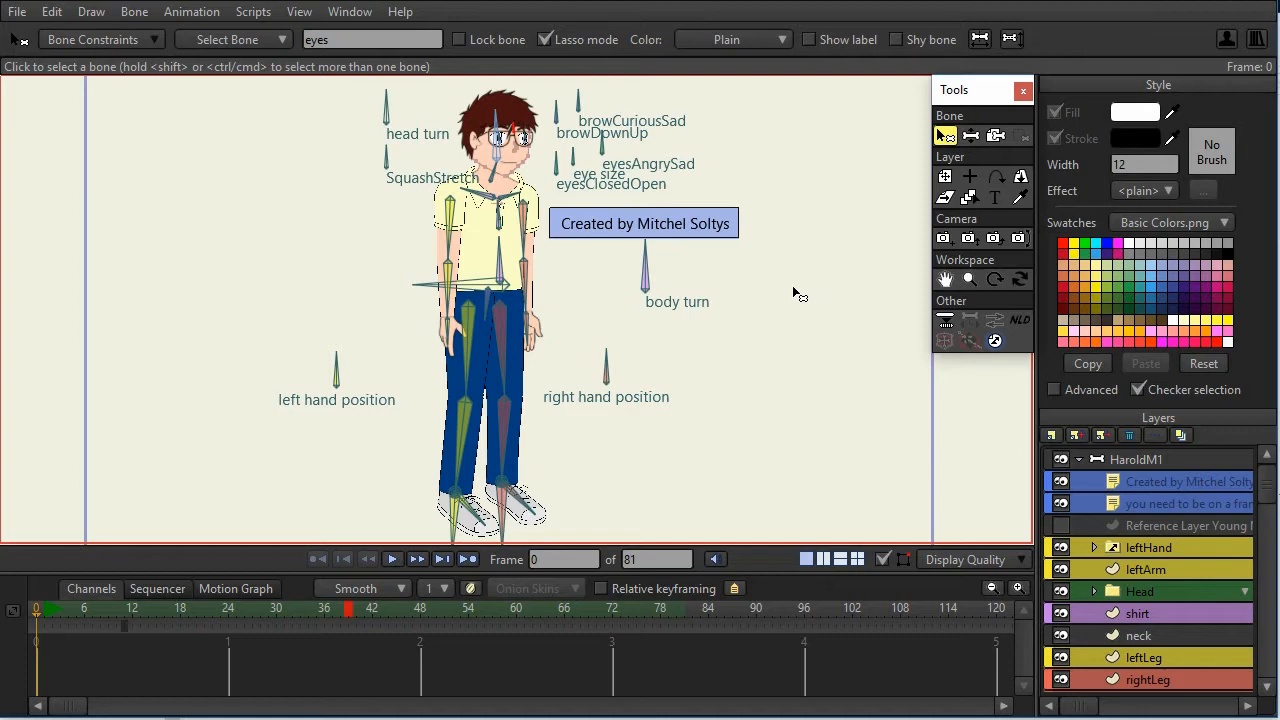
mouse_move(792, 294)
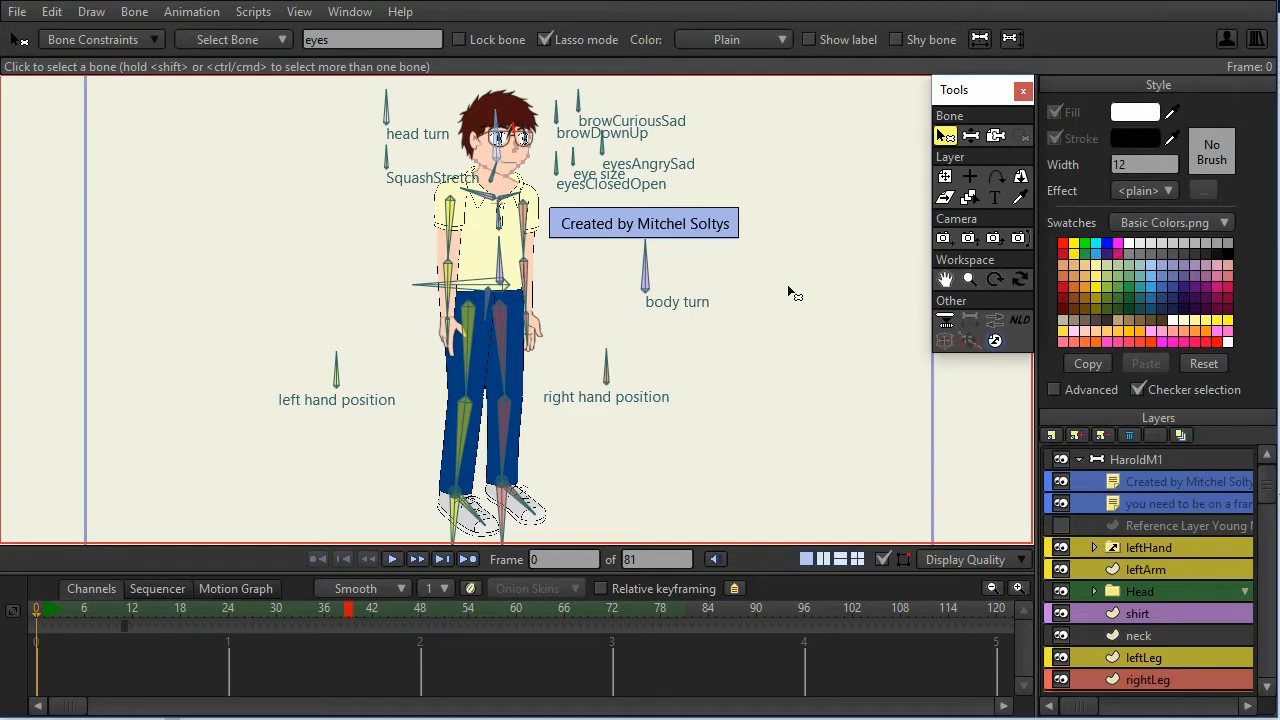
mouse_move(802, 318)
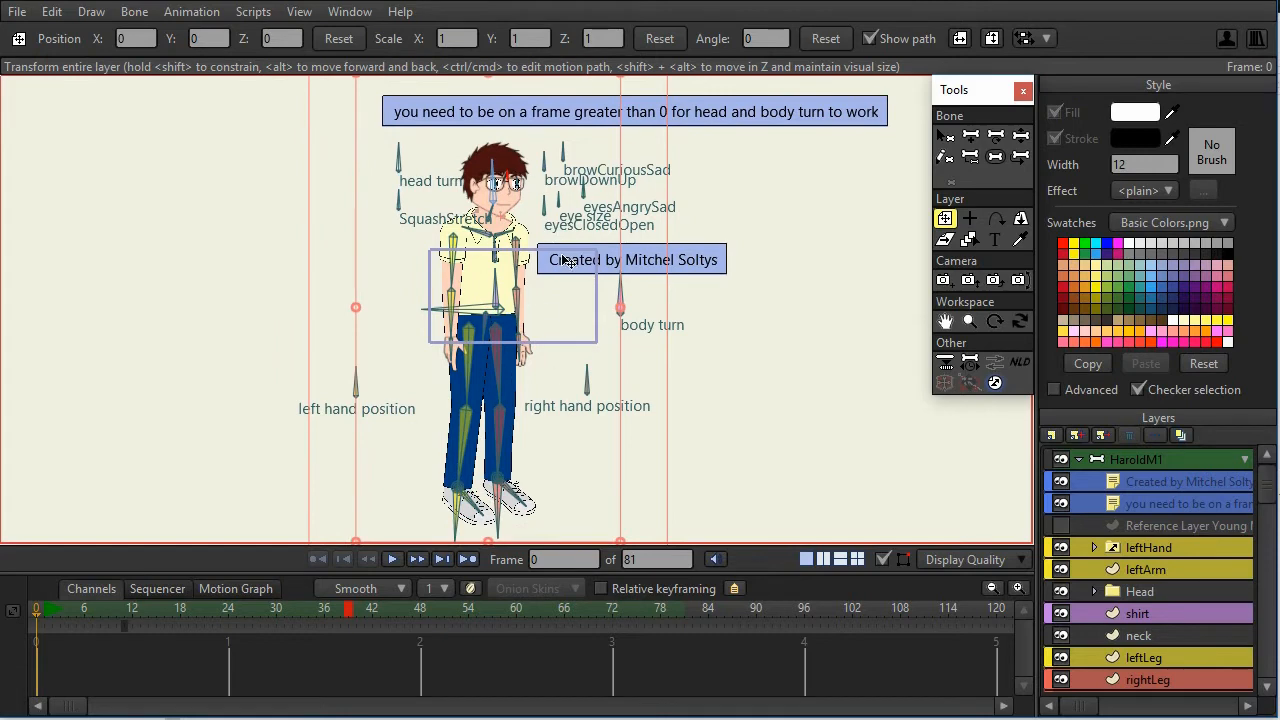
mouse_move(496, 290)
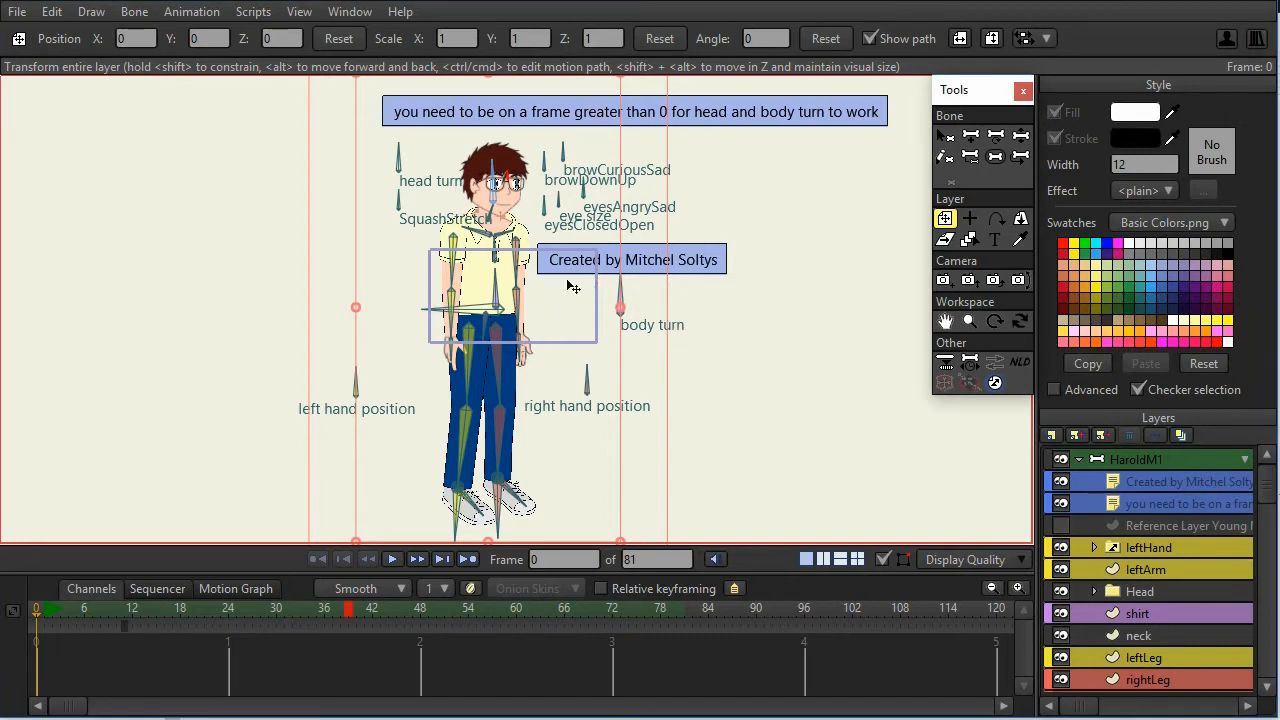
mouse_move(564, 304)
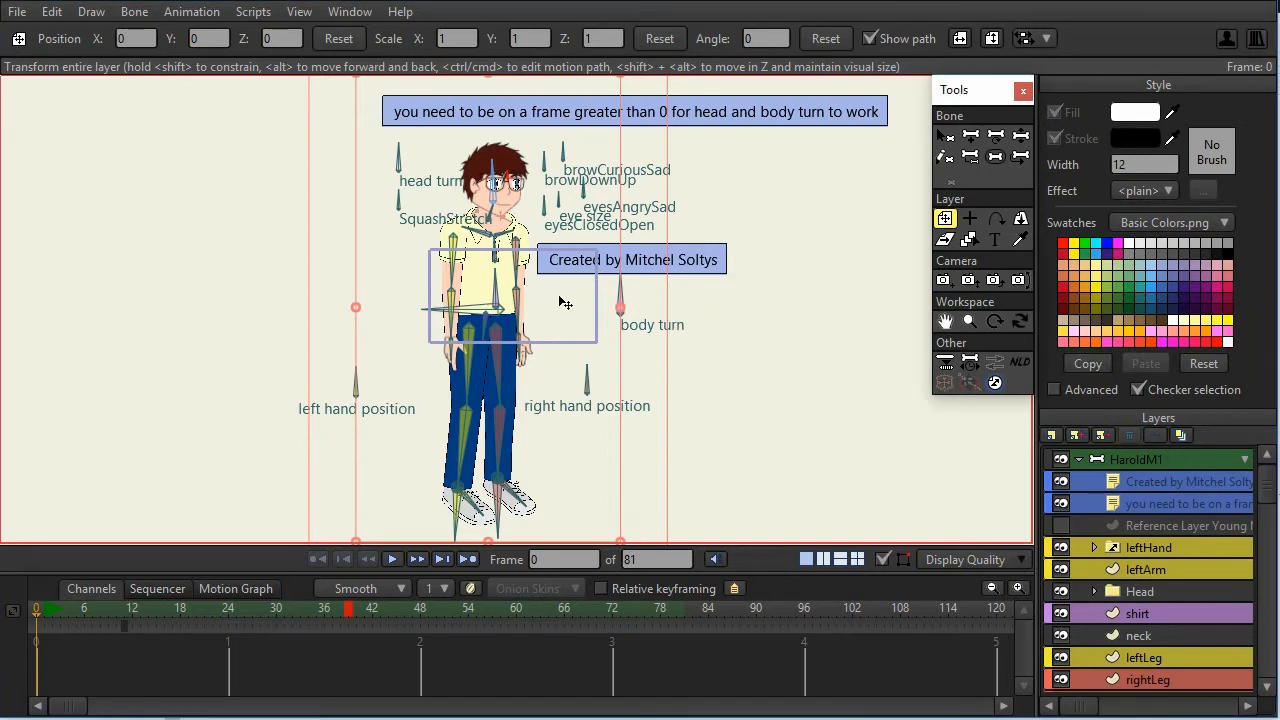
mouse_move(798, 266)
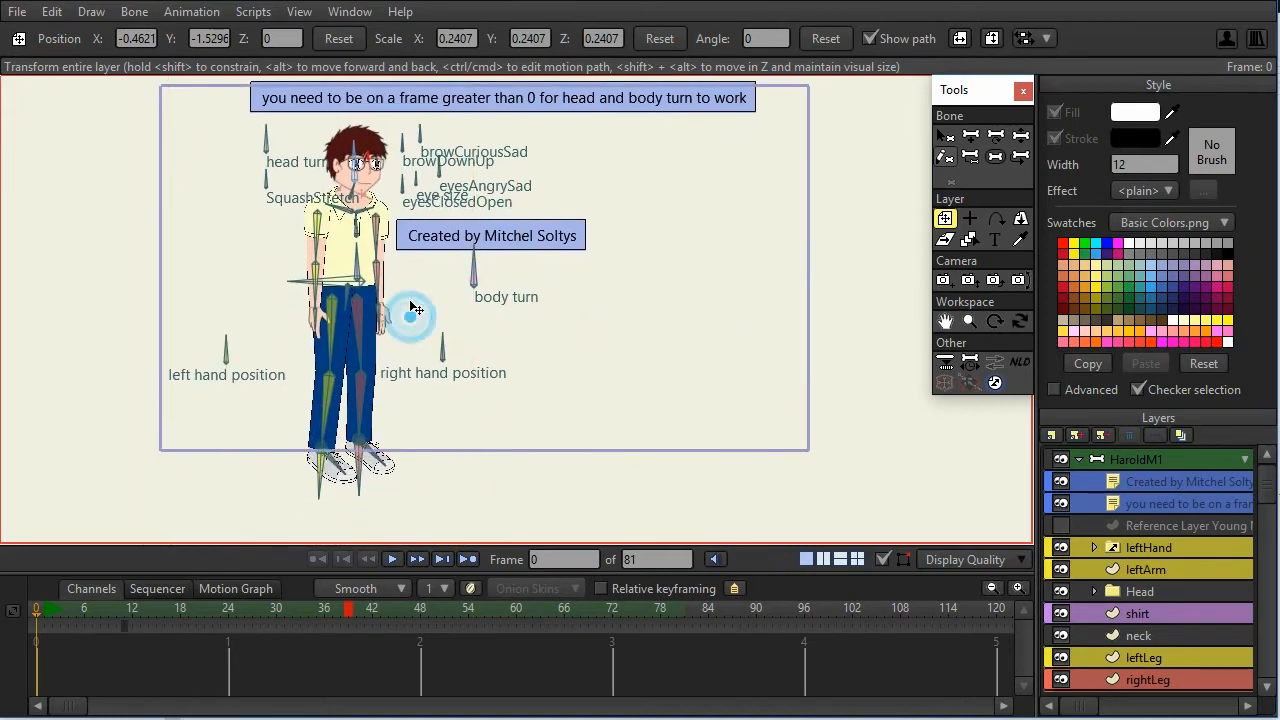
Step: Scale the whole character layer down to about 22% and shift it within the frame
drag(410, 310, 476, 496)
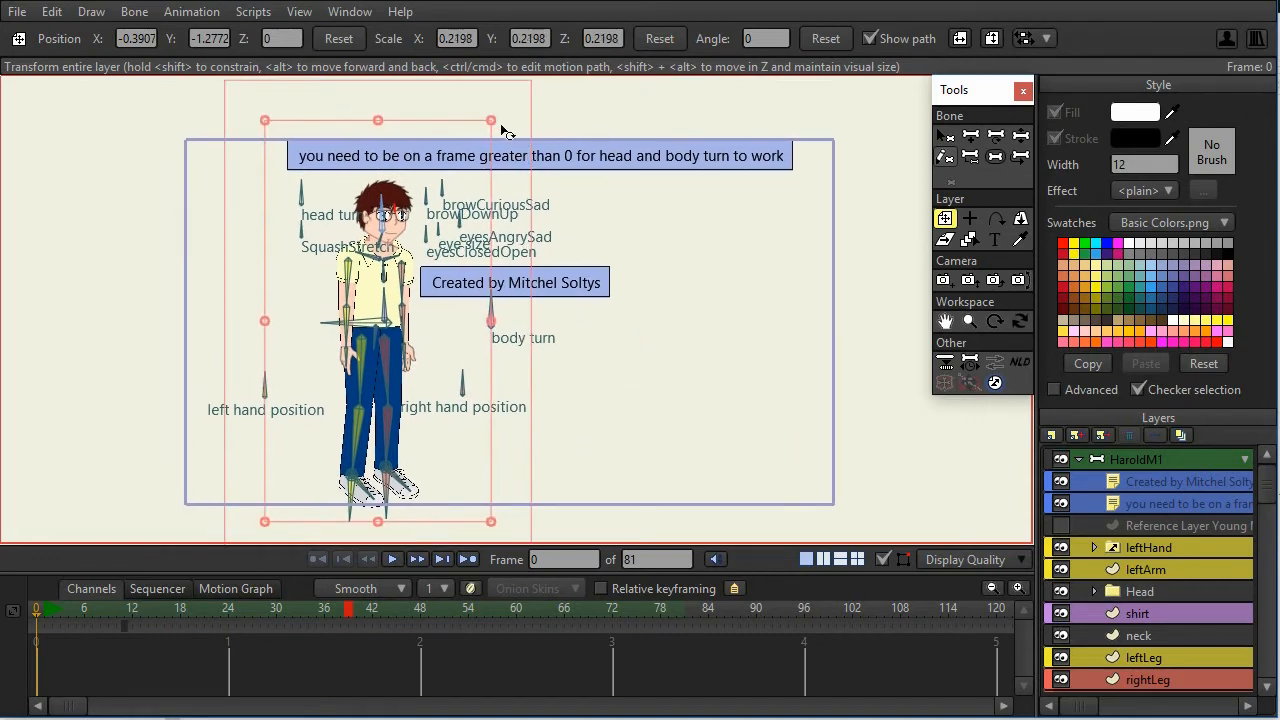
mouse_move(492, 124)
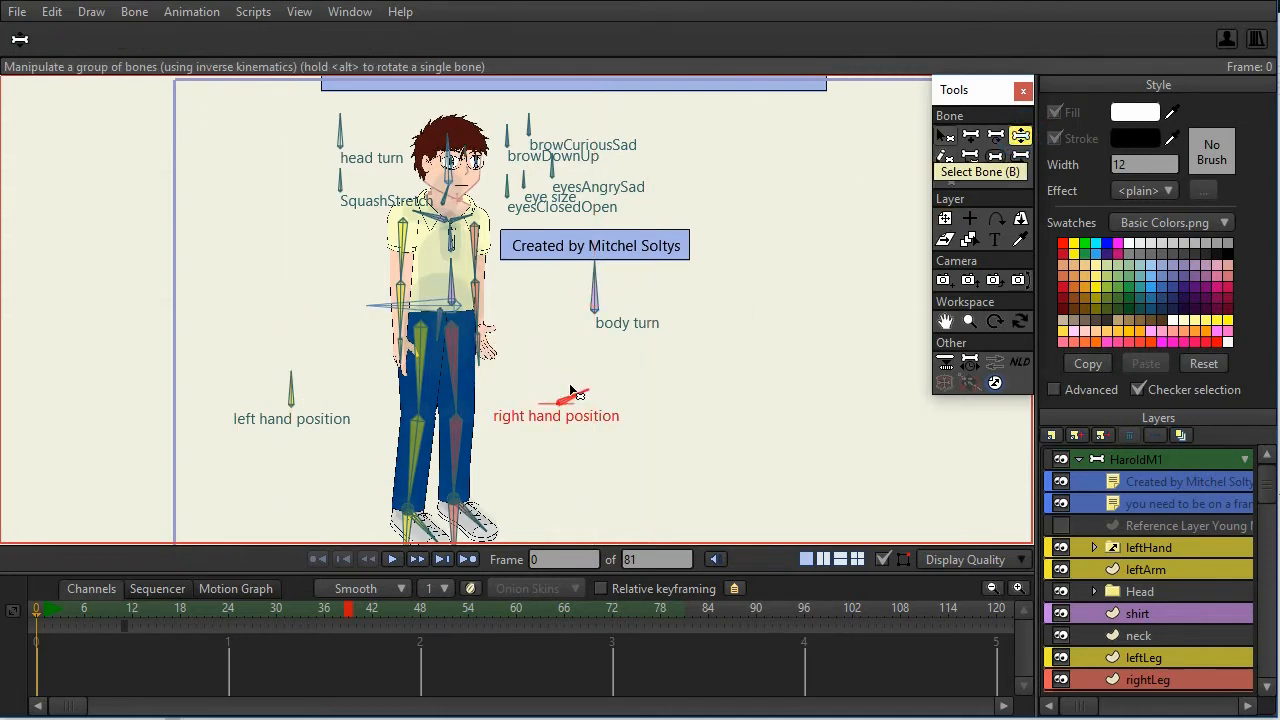
click(288, 384)
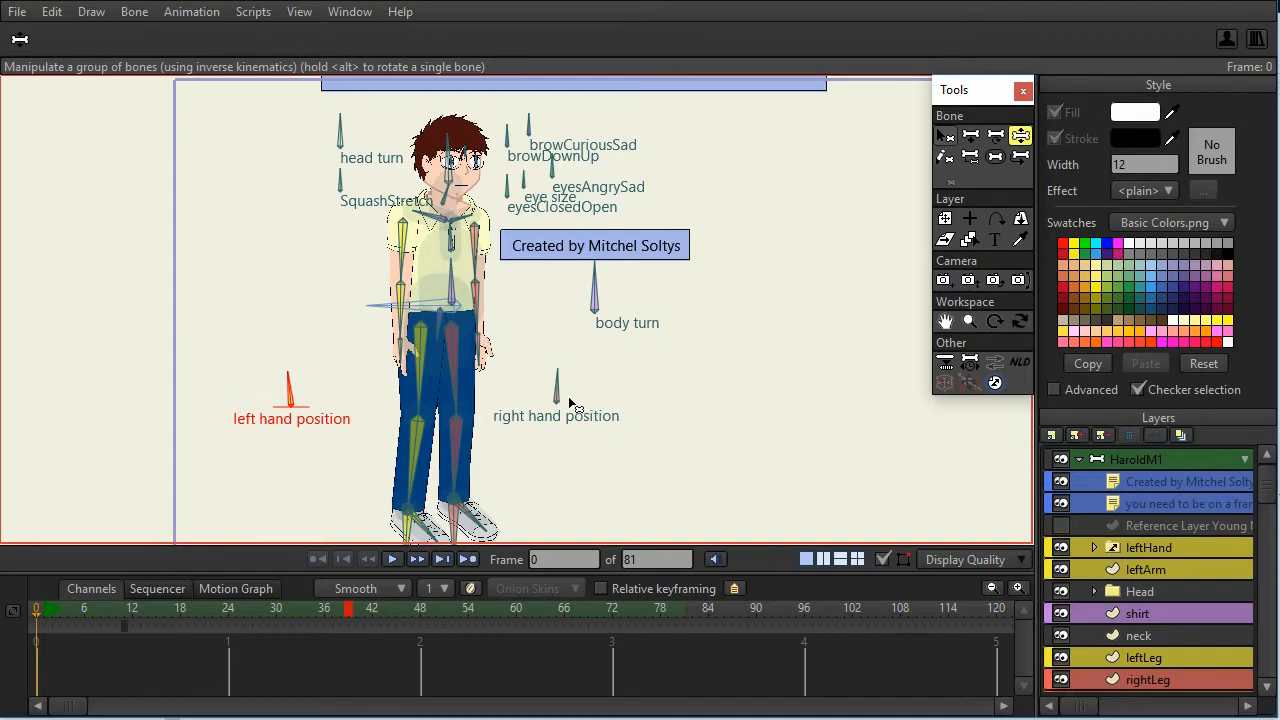
mouse_move(532, 296)
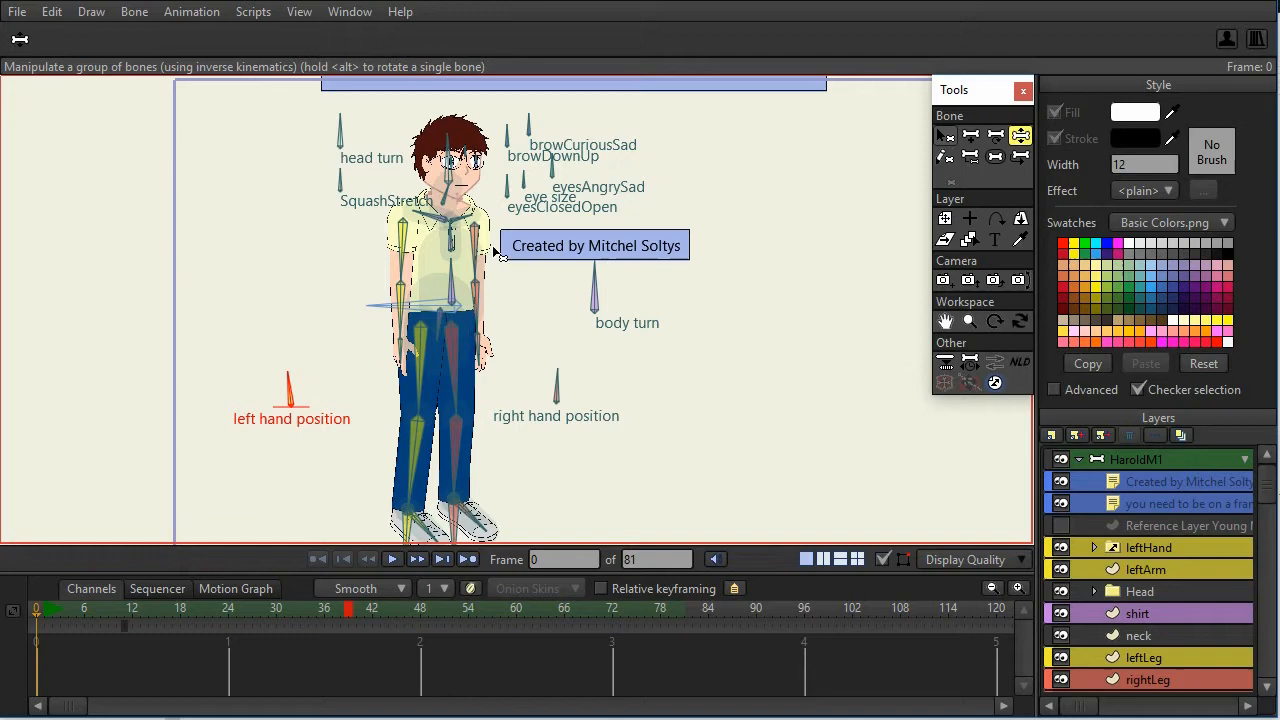
mouse_move(572, 388)
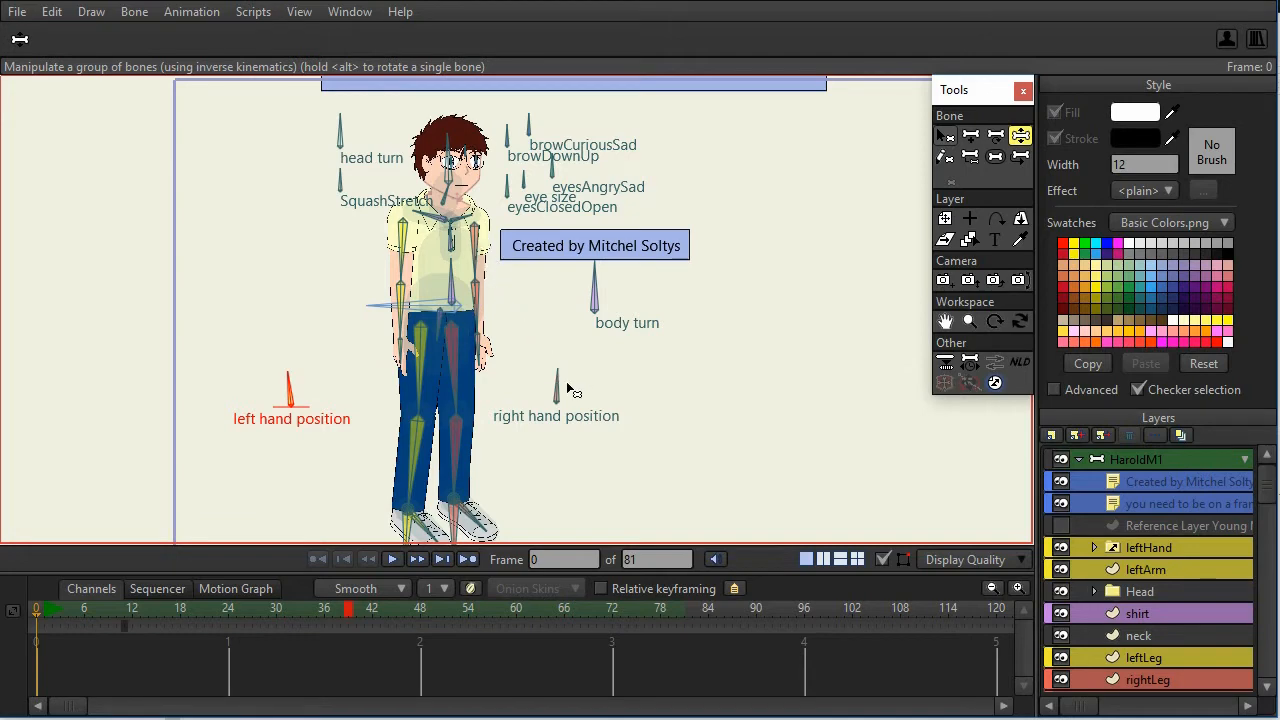
mouse_move(564, 400)
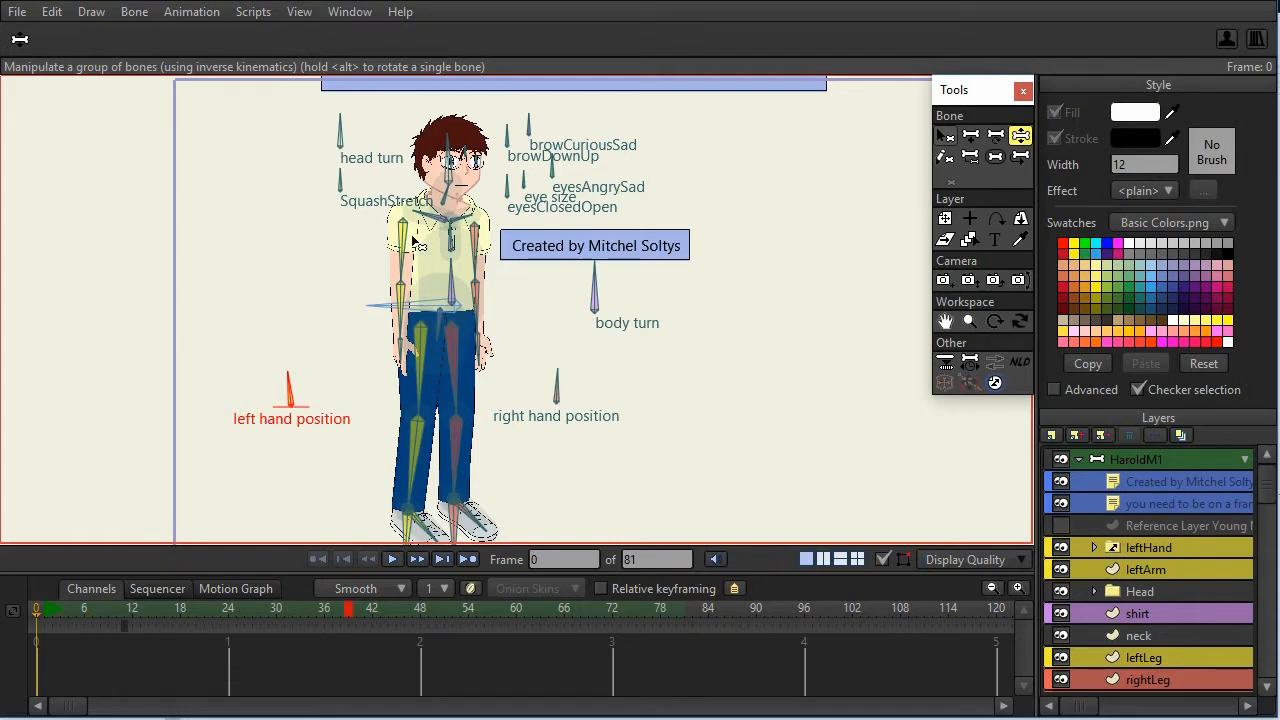
scroll(down, 3)
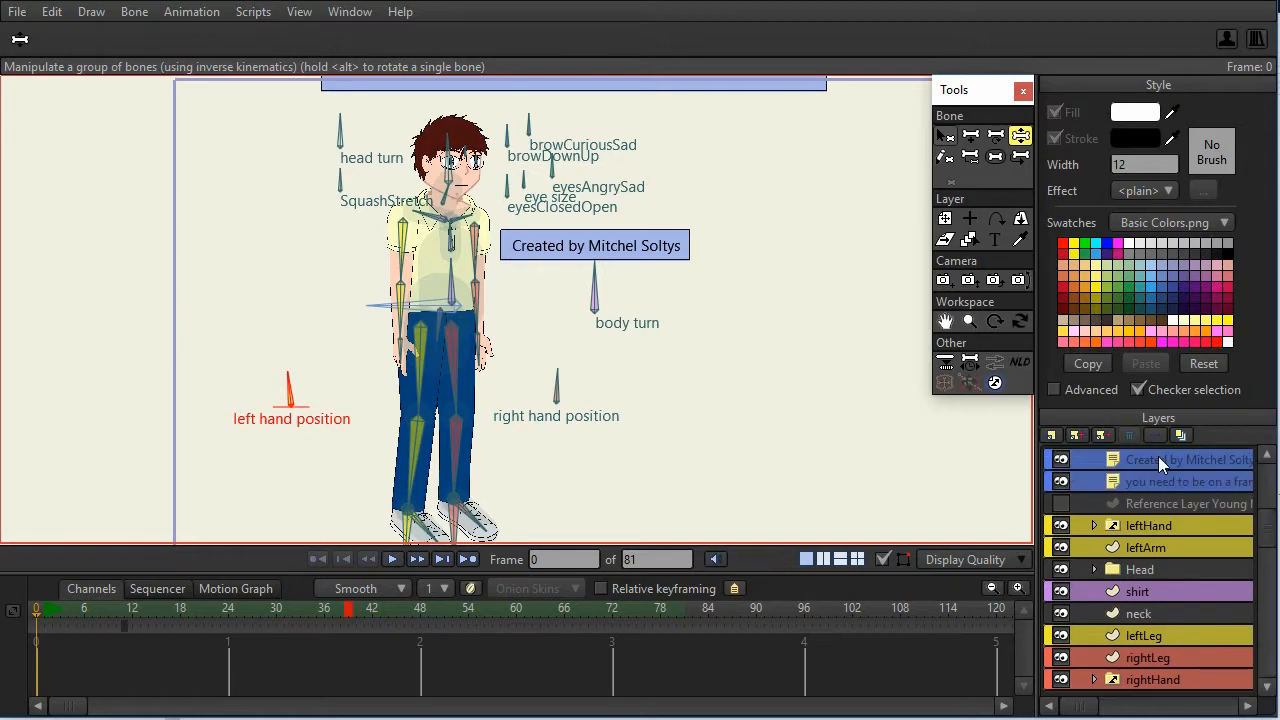
mouse_move(420, 352)
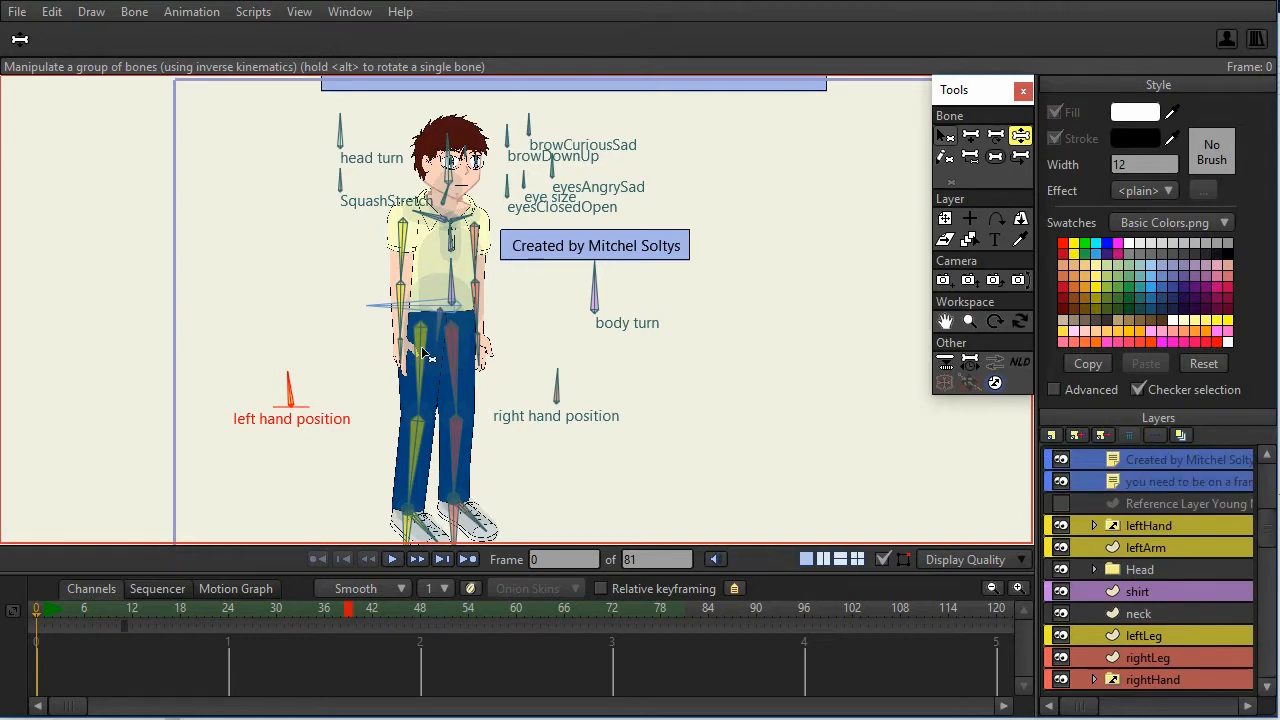
mouse_move(628, 392)
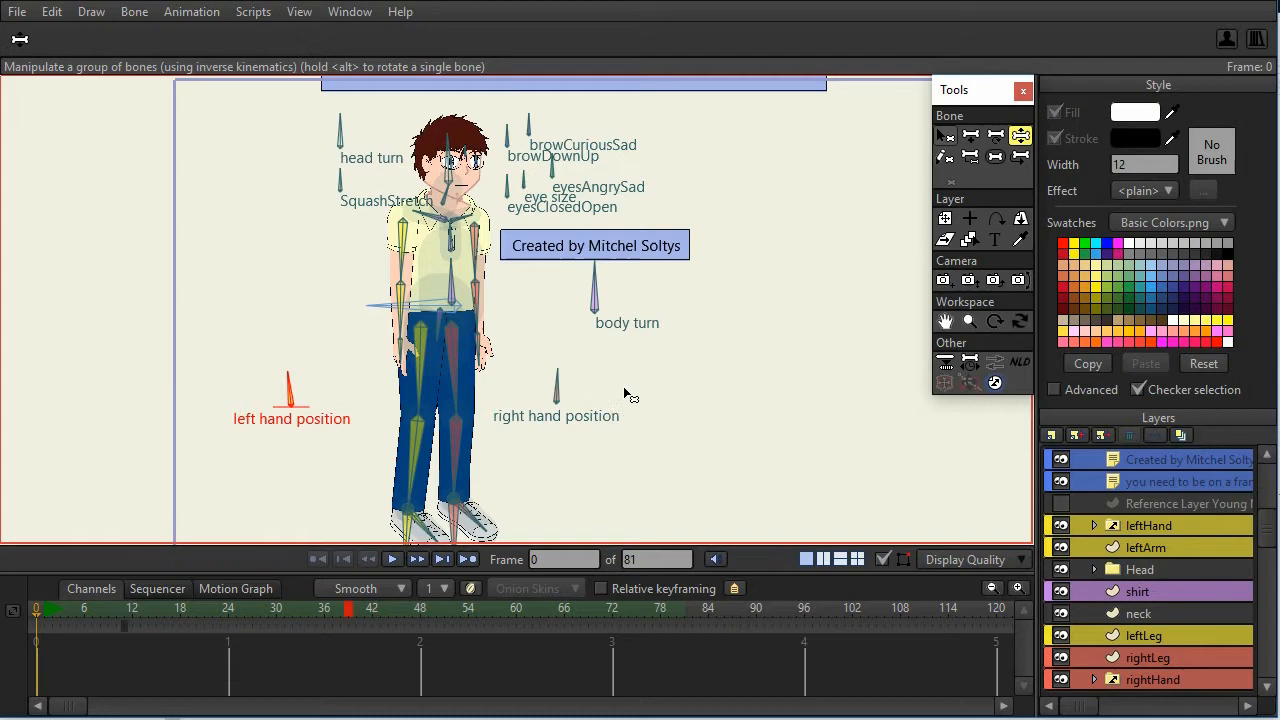
mouse_move(608, 374)
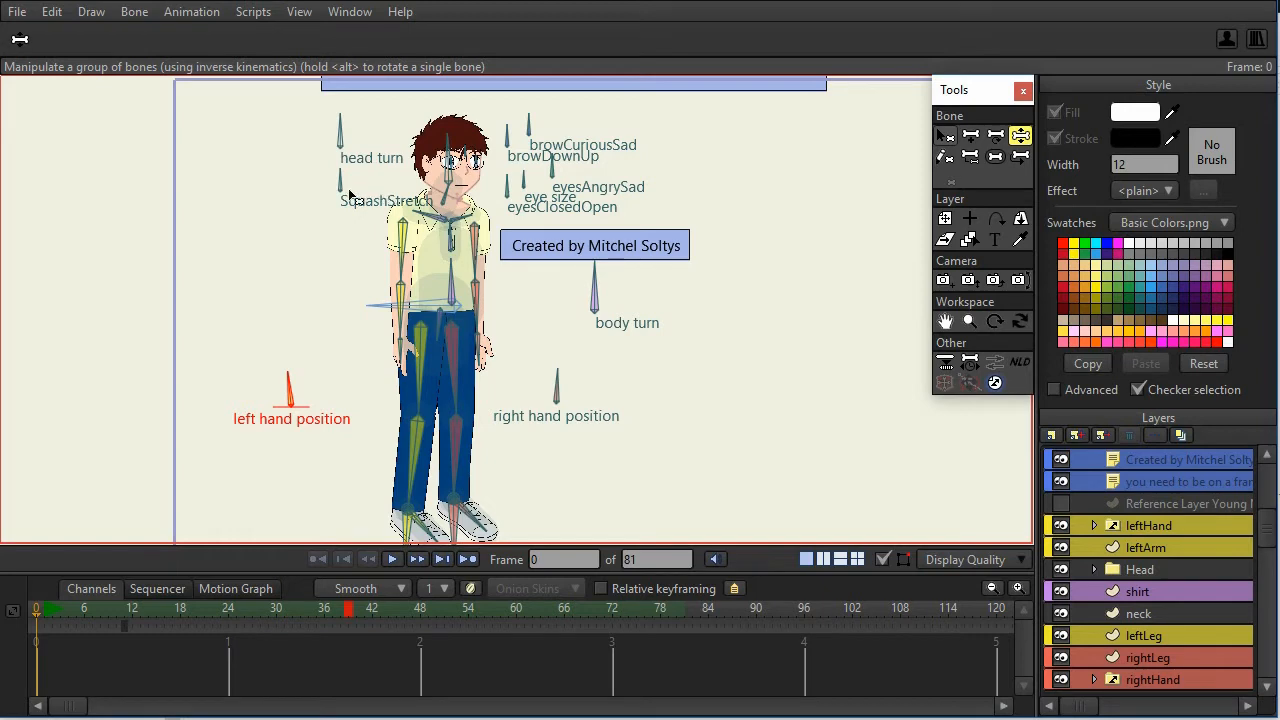
mouse_move(356, 146)
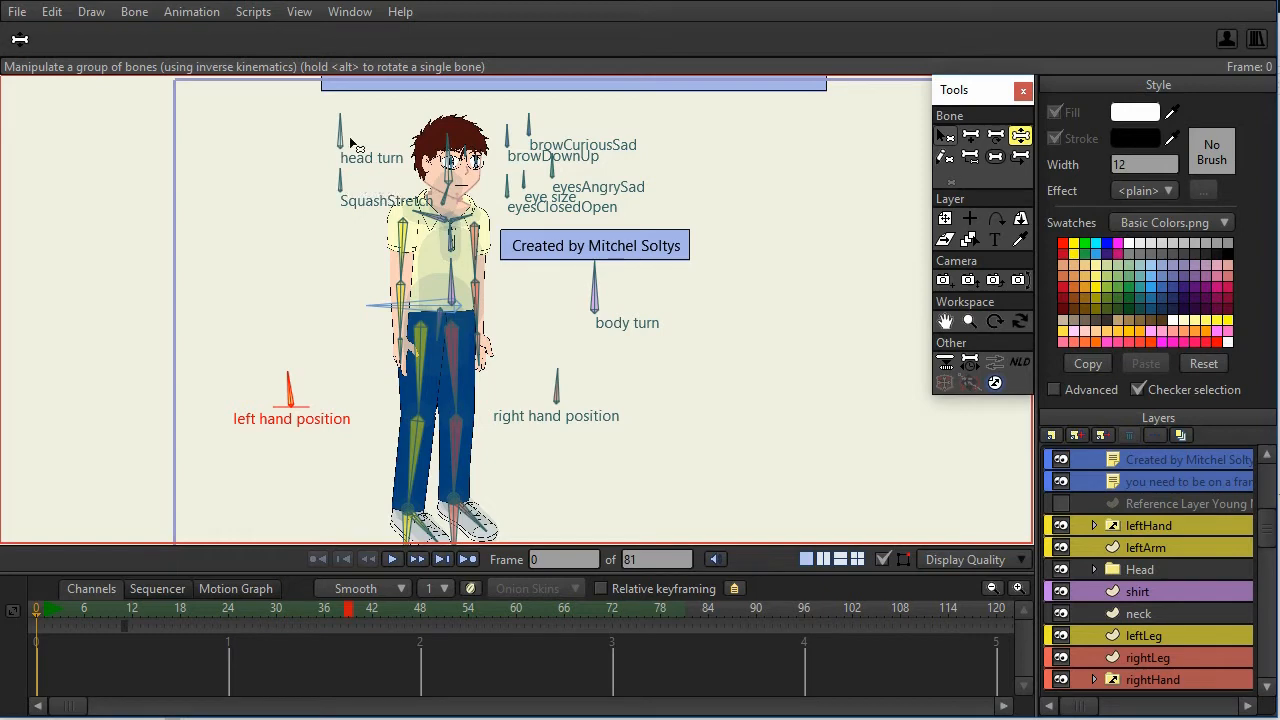
mouse_move(528, 186)
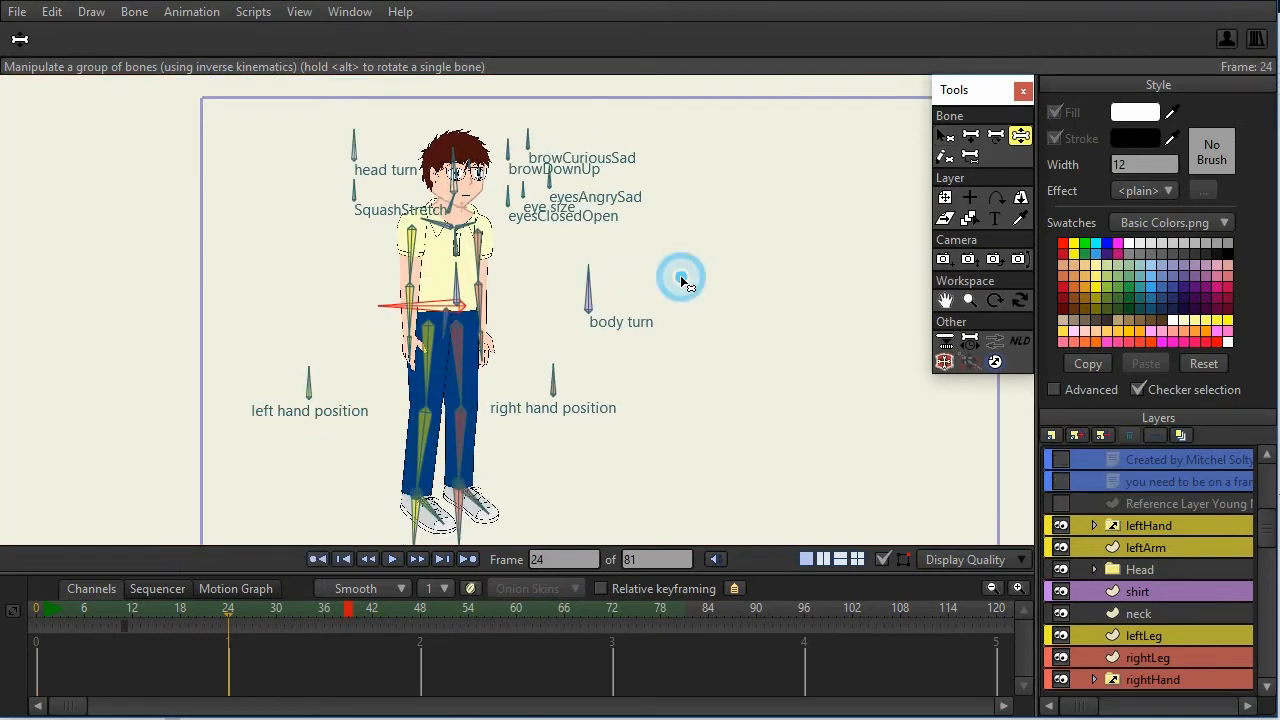
mouse_move(672, 256)
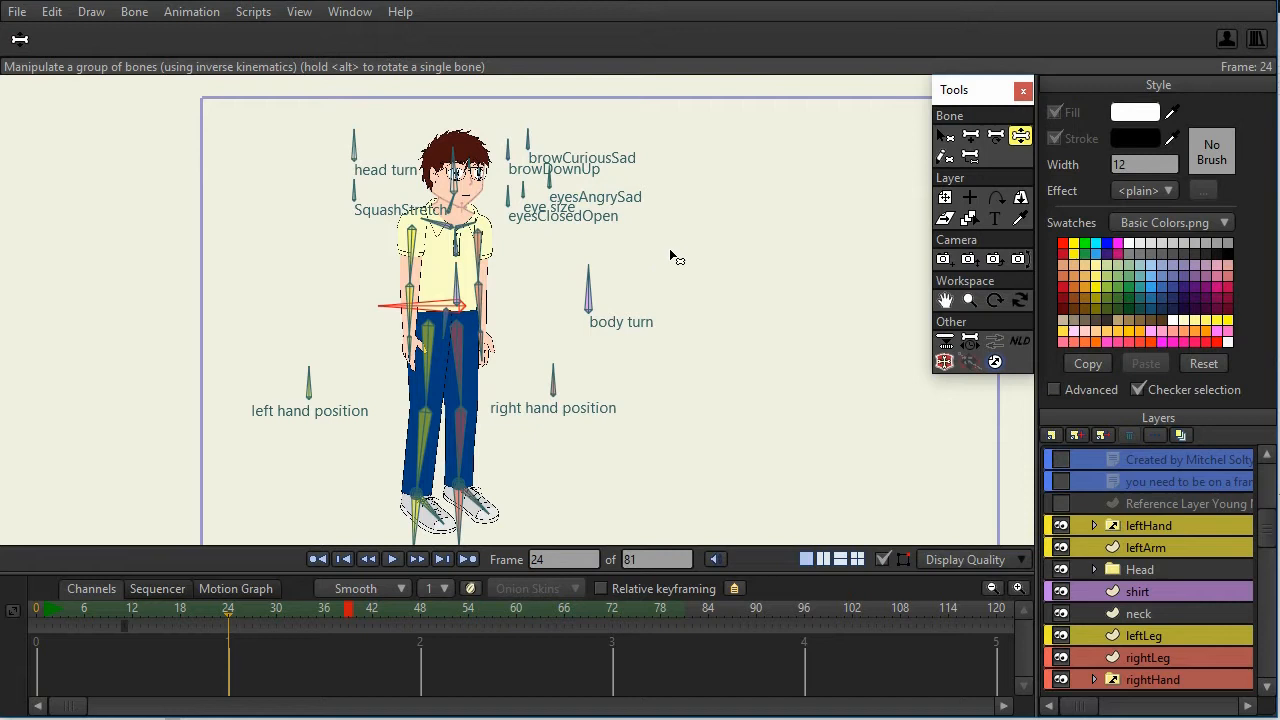
mouse_move(602, 222)
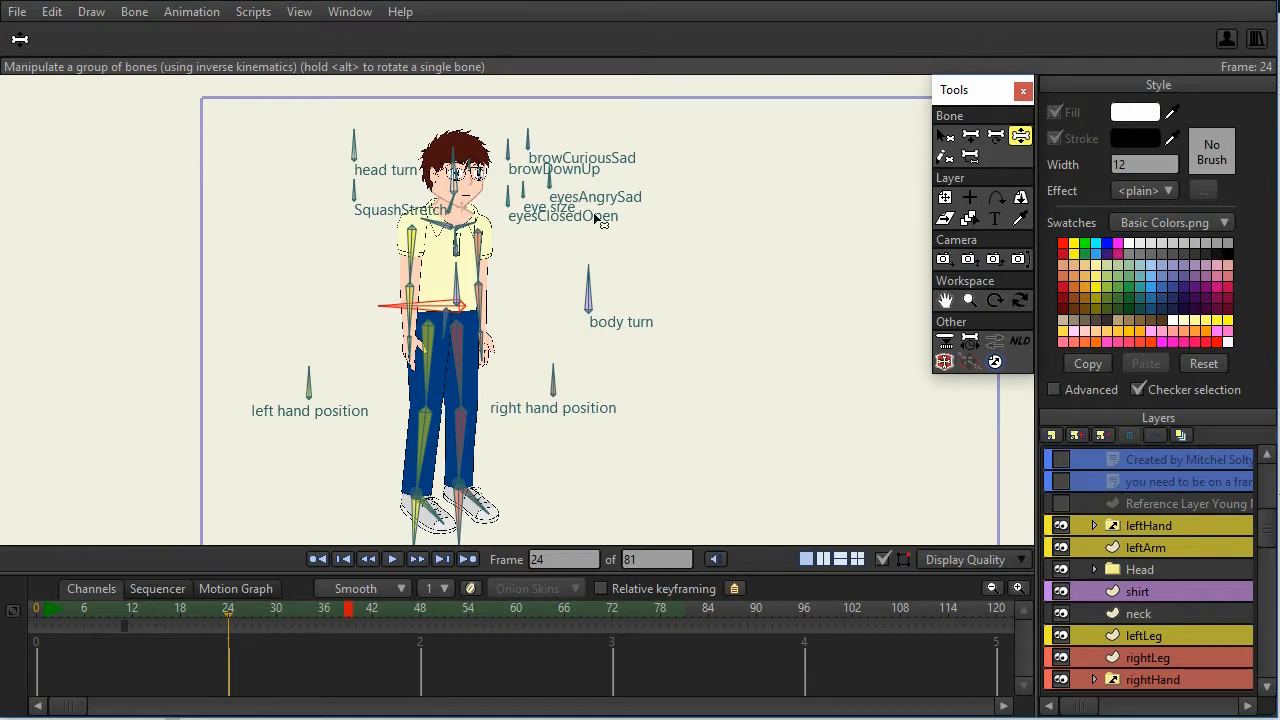
mouse_move(444, 316)
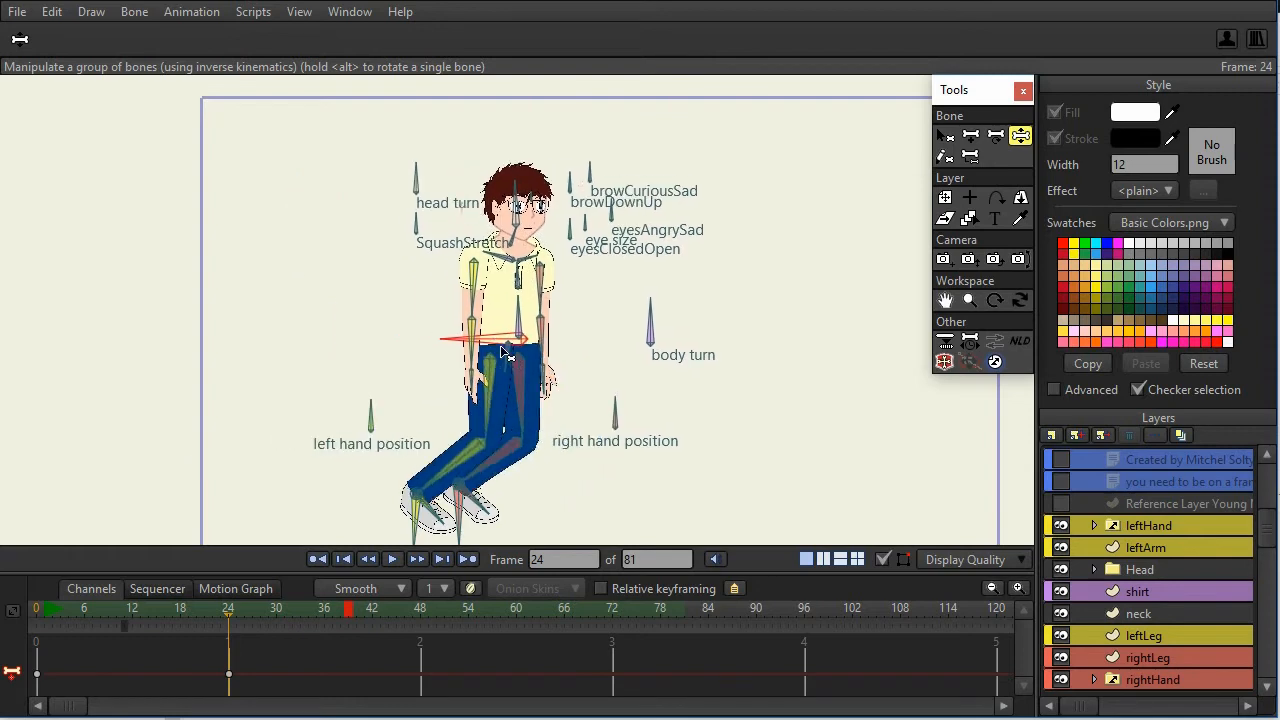
drag(500, 350, 430, 330)
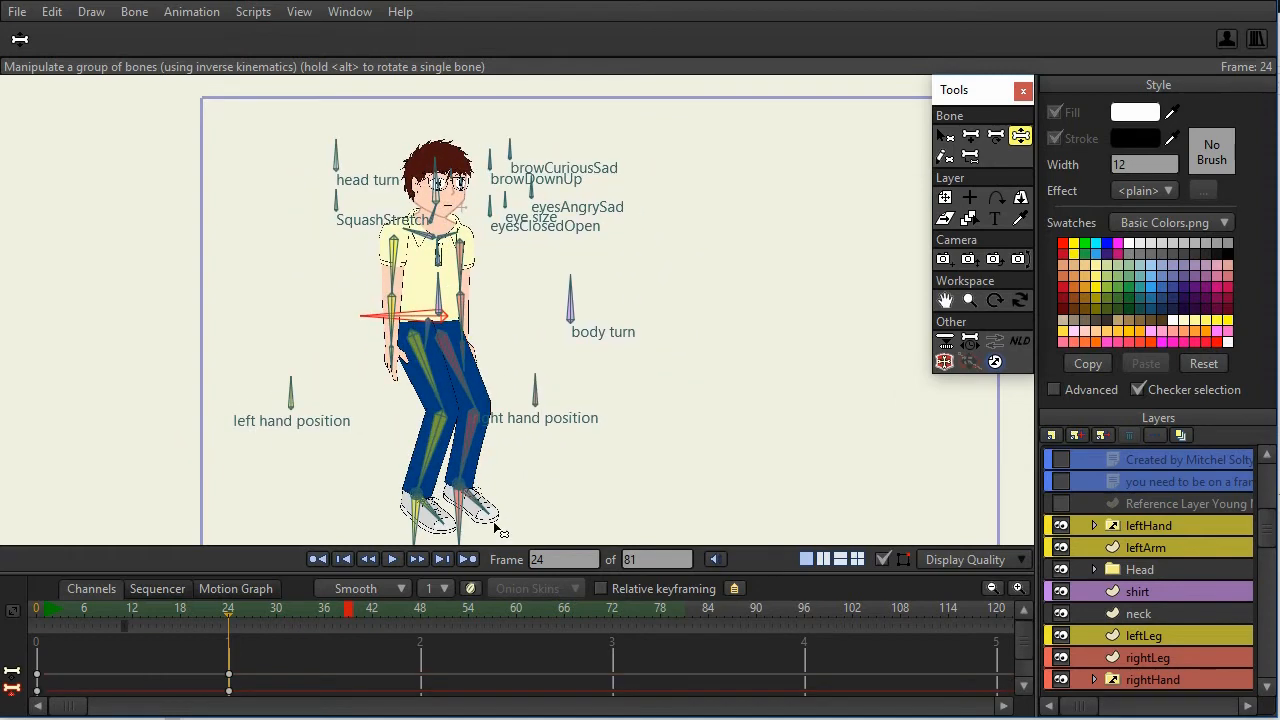
drag(490, 520, 500, 460)
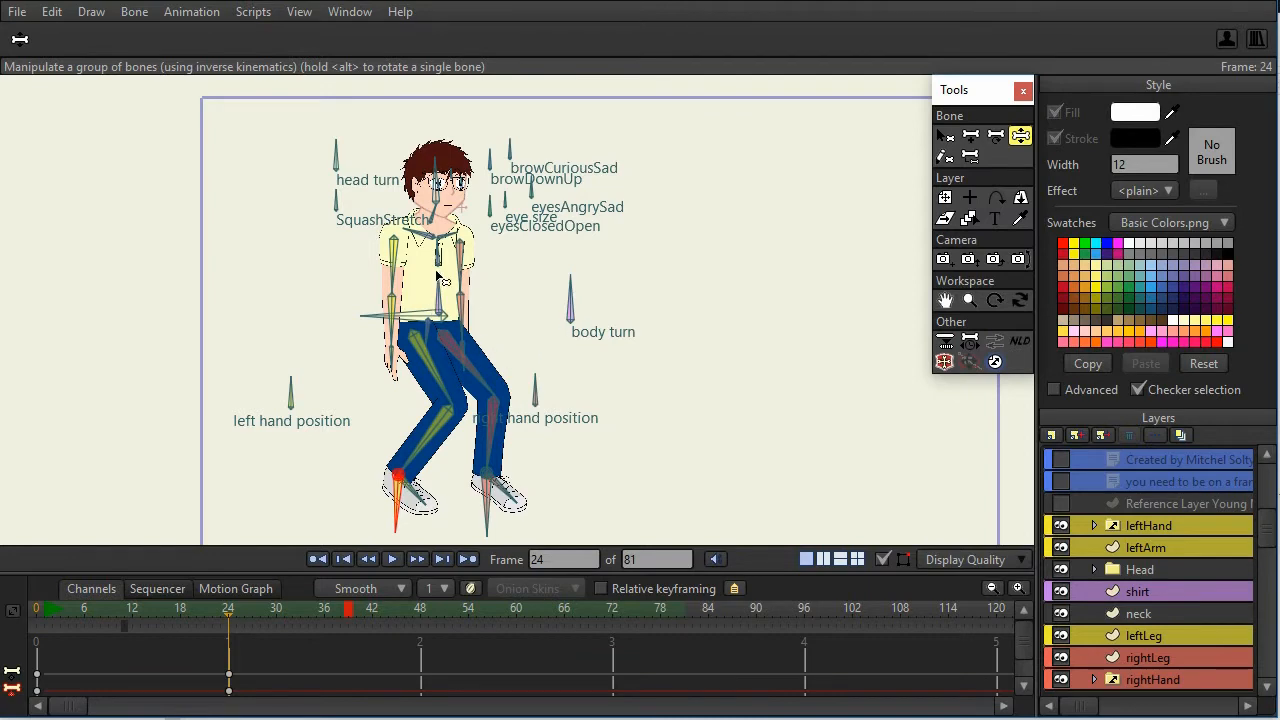
mouse_move(556, 192)
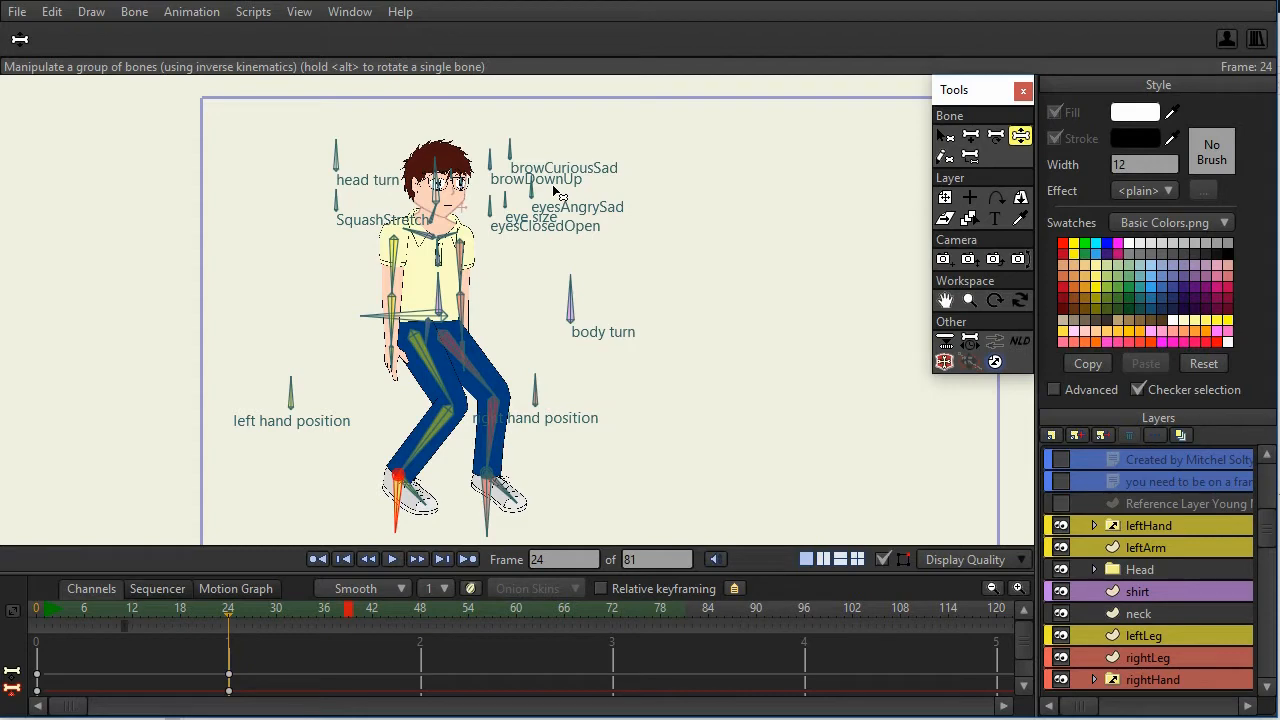
mouse_move(690, 236)
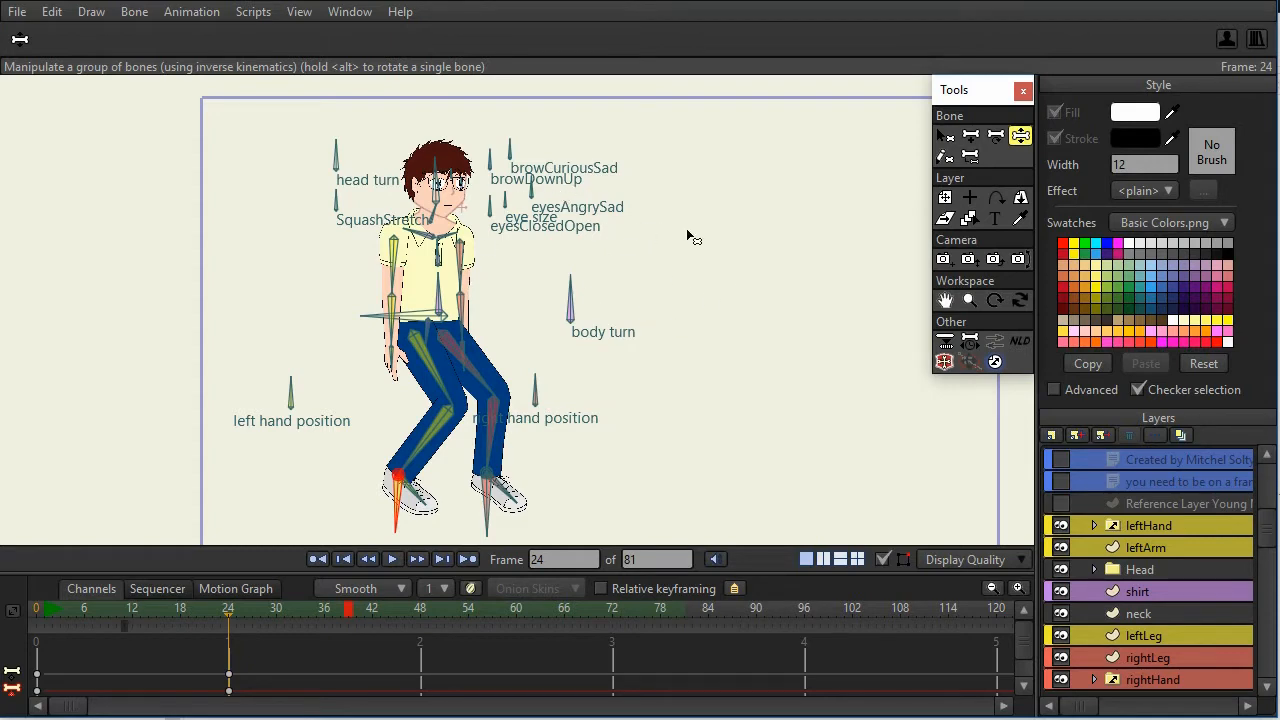
mouse_move(664, 272)
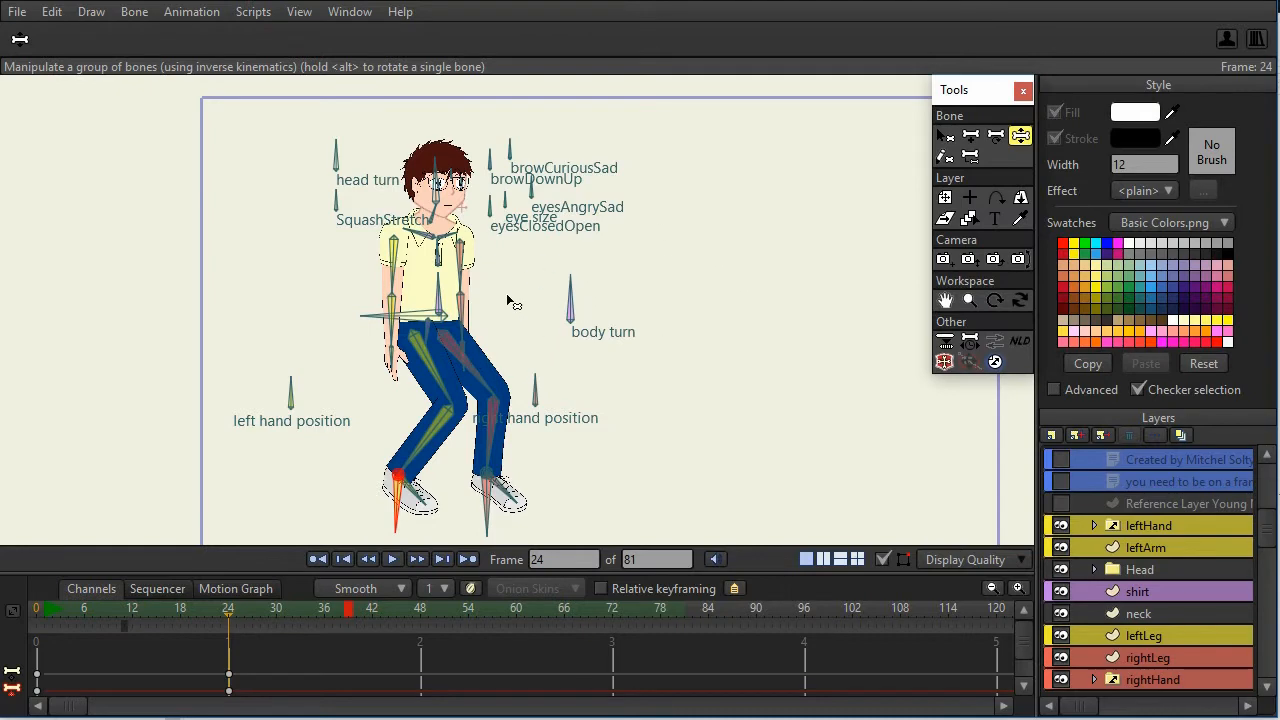
mouse_move(524, 268)
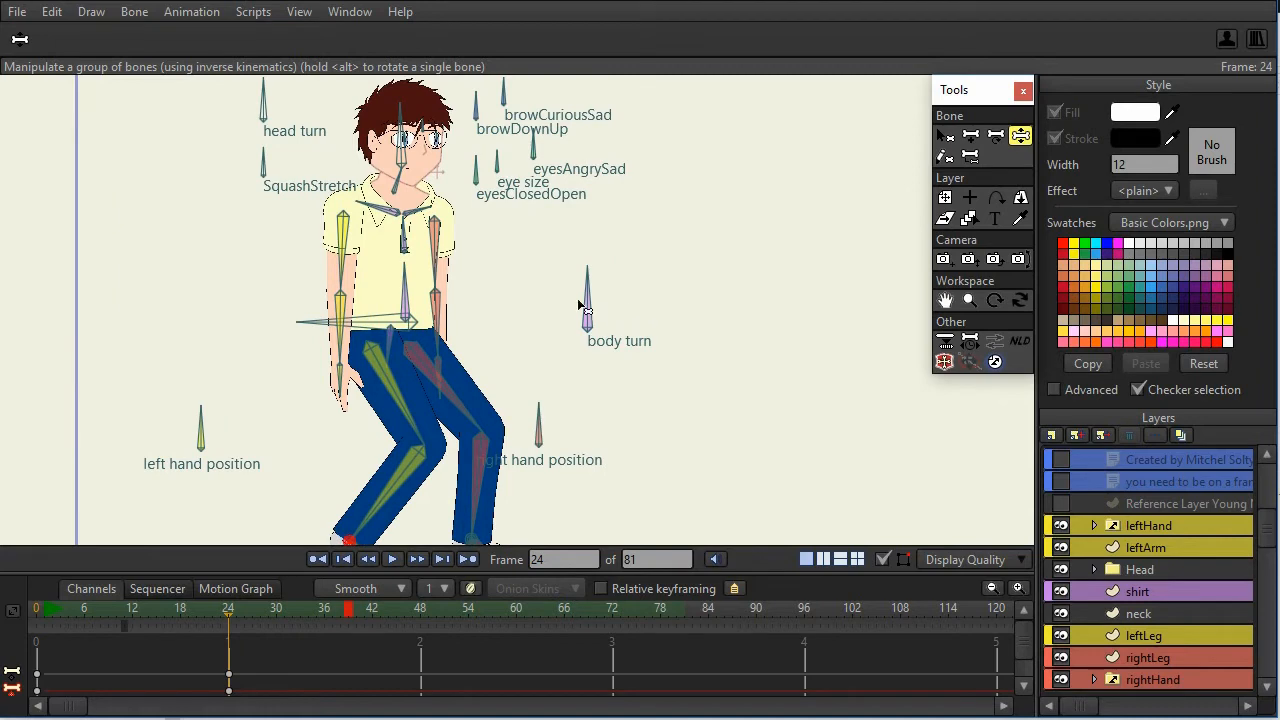
mouse_move(564, 292)
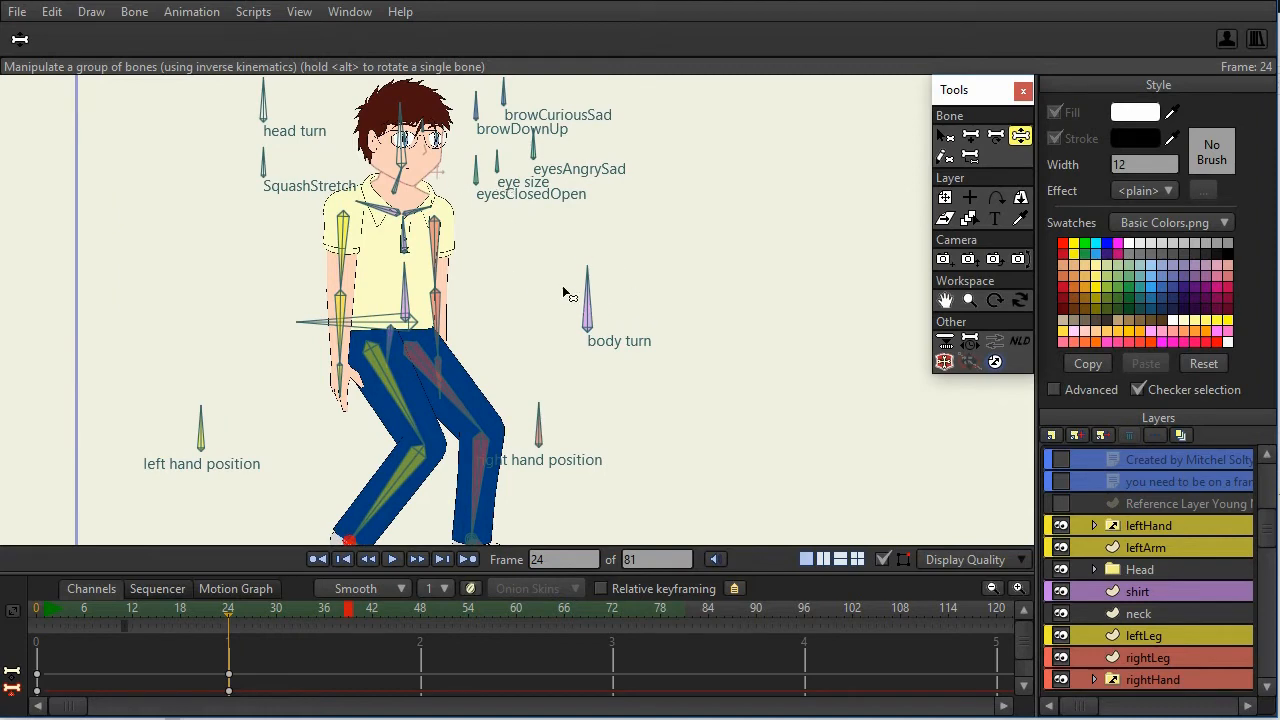
mouse_move(580, 298)
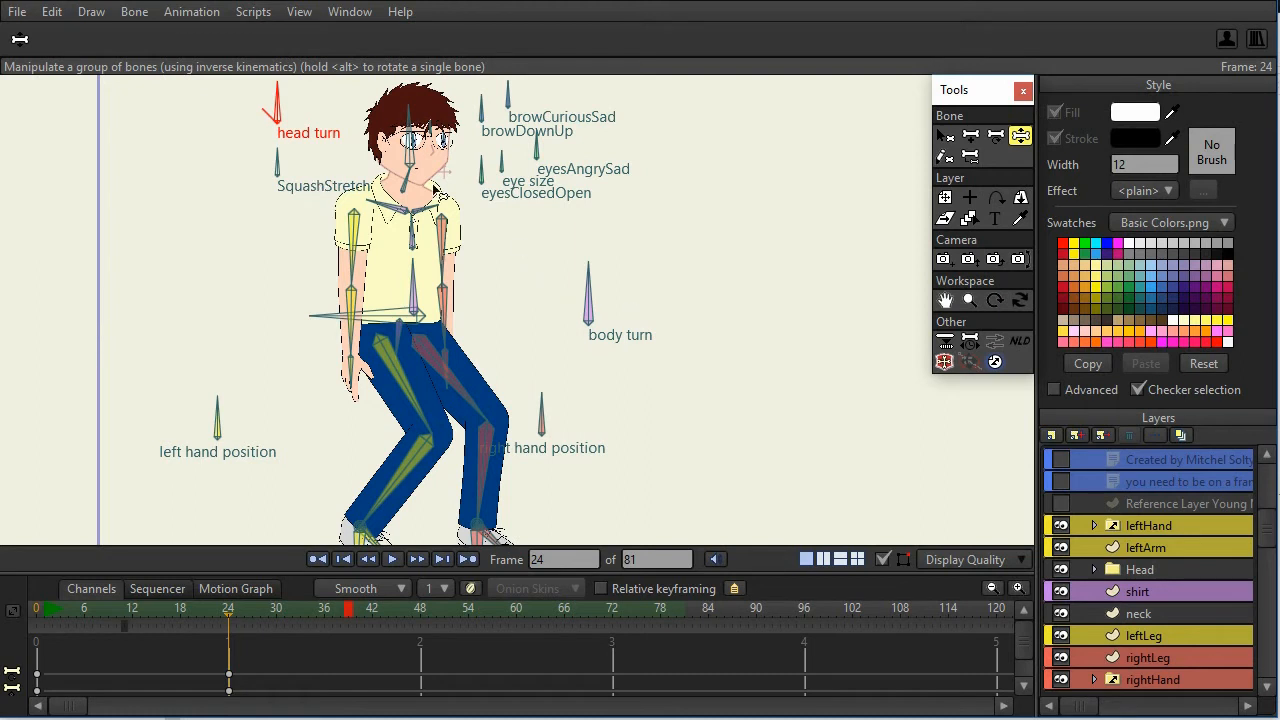
mouse_move(588, 264)
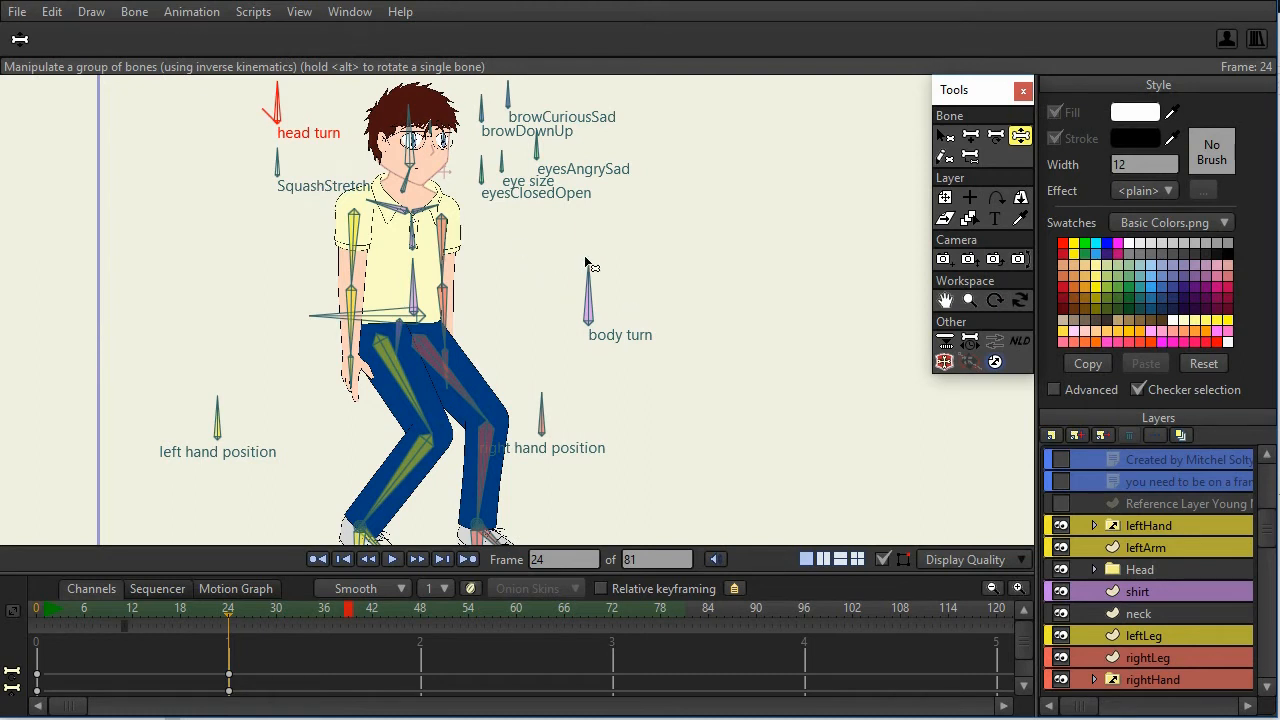
mouse_move(680, 352)
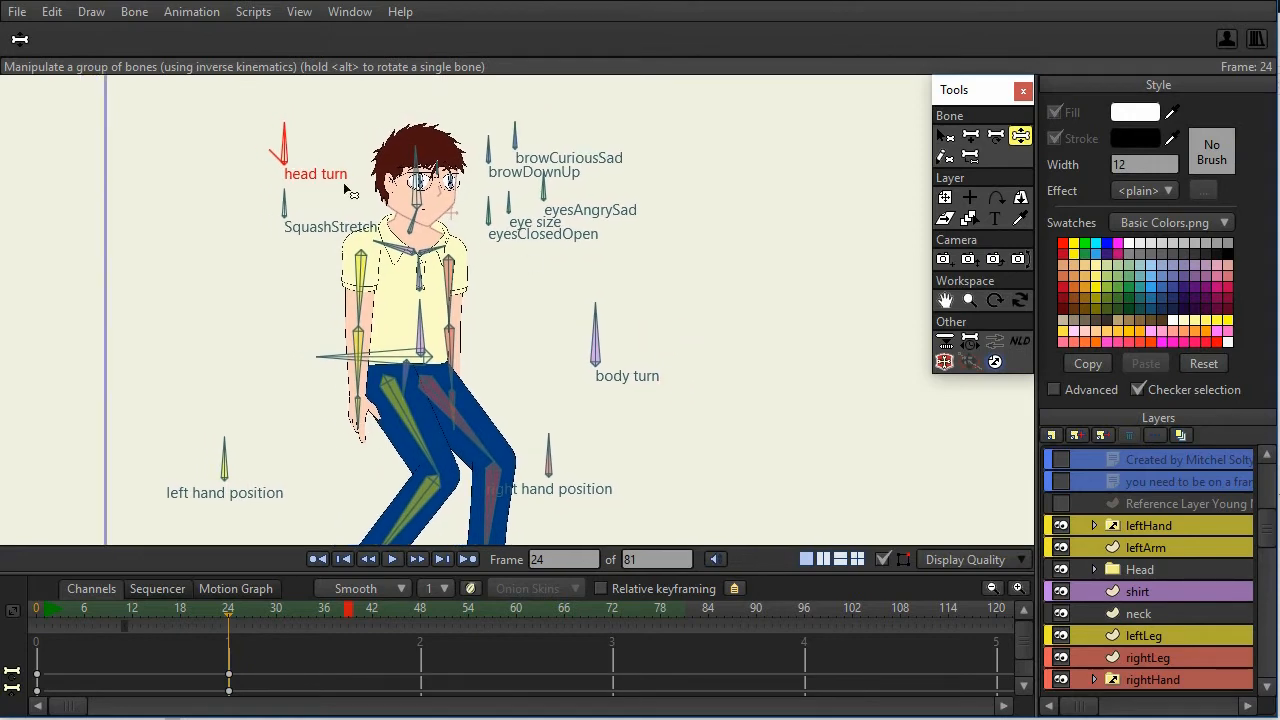
mouse_move(476, 212)
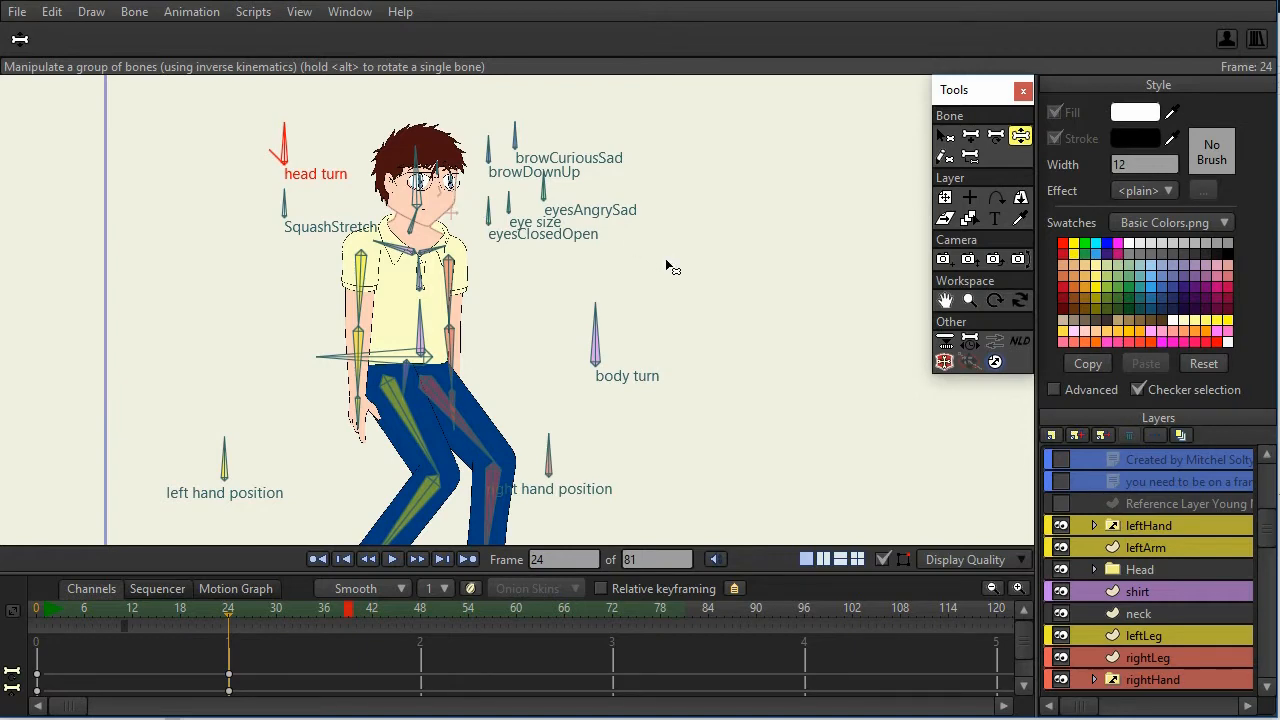
mouse_move(680, 270)
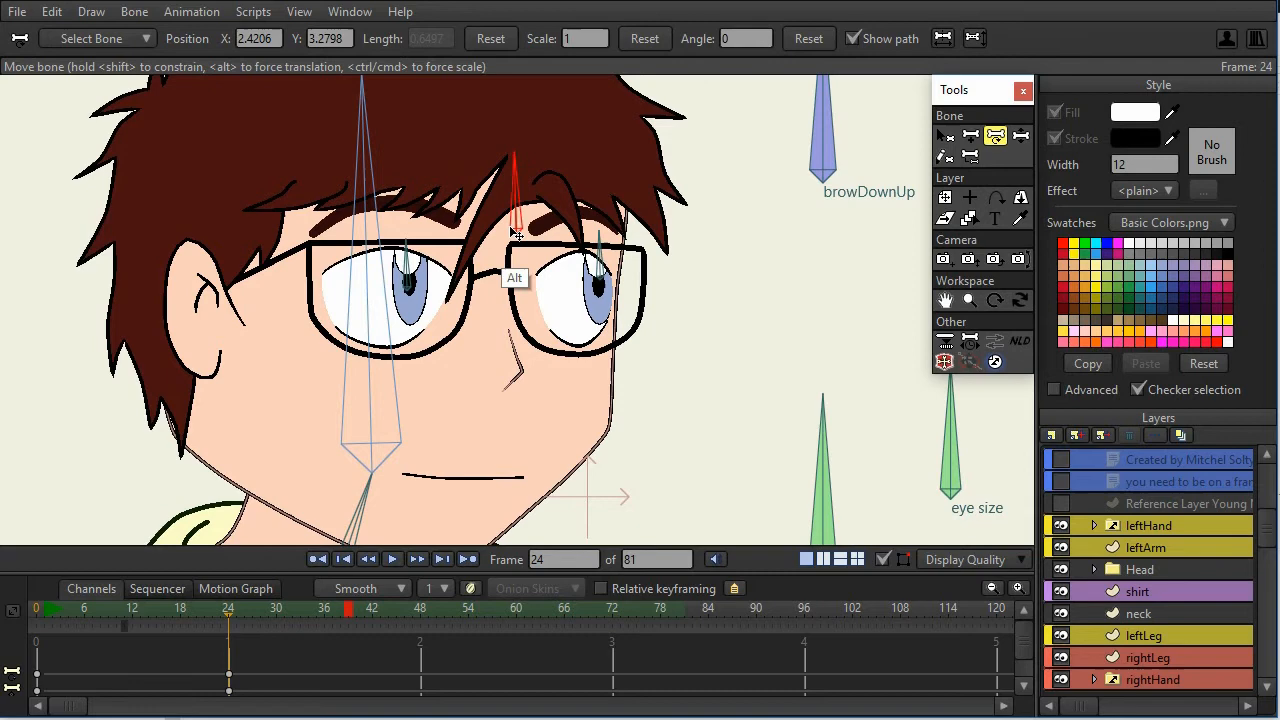
drag(516, 220, 480, 256)
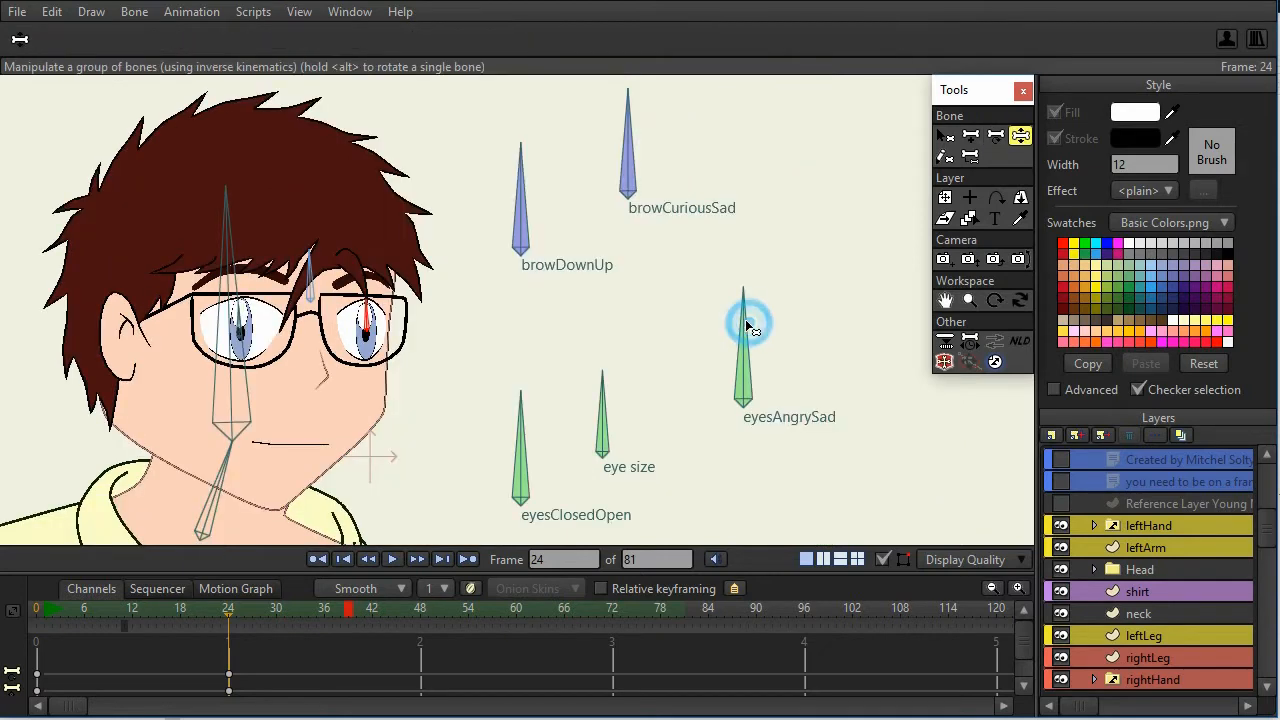
mouse_move(632, 176)
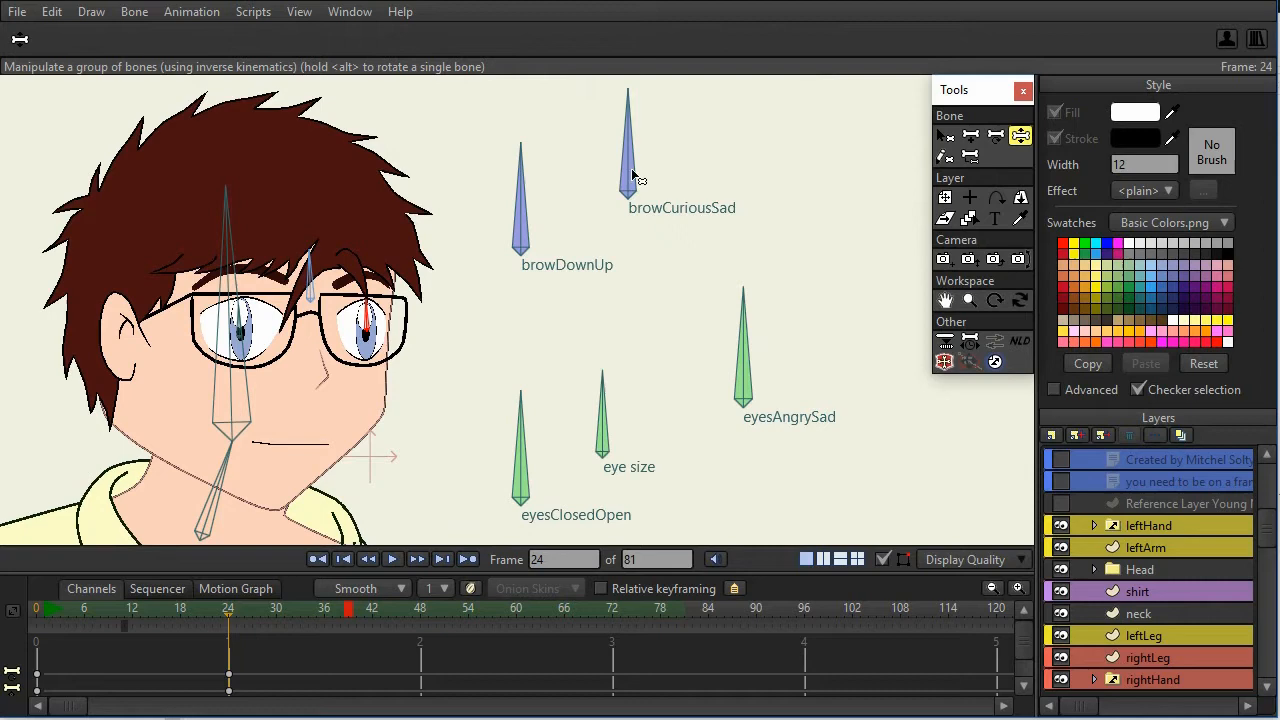
mouse_move(730, 360)
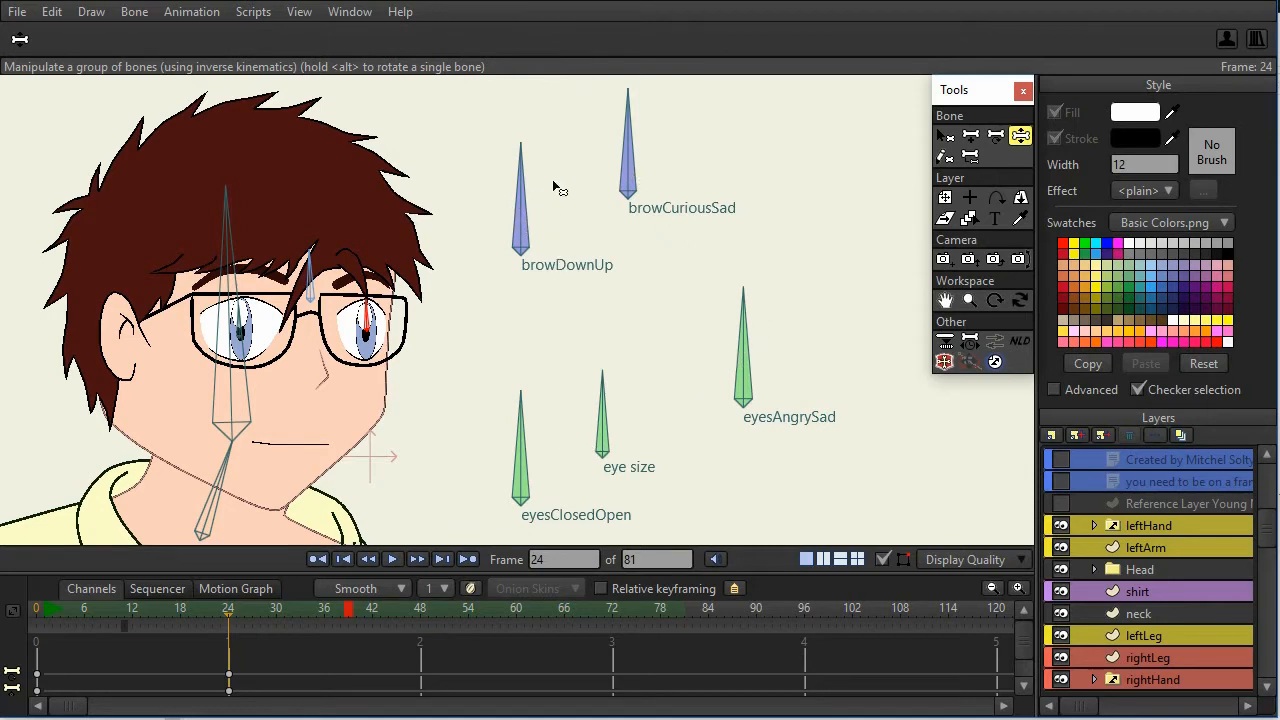
mouse_move(704, 368)
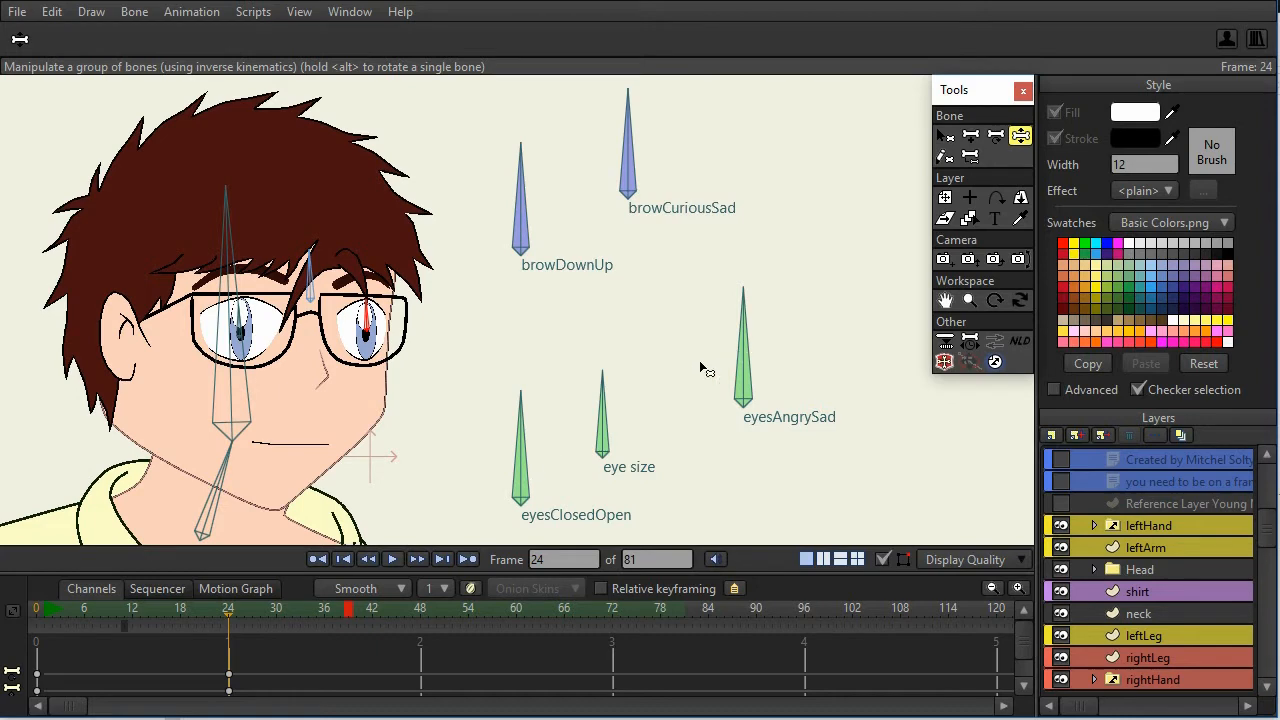
mouse_move(776, 360)
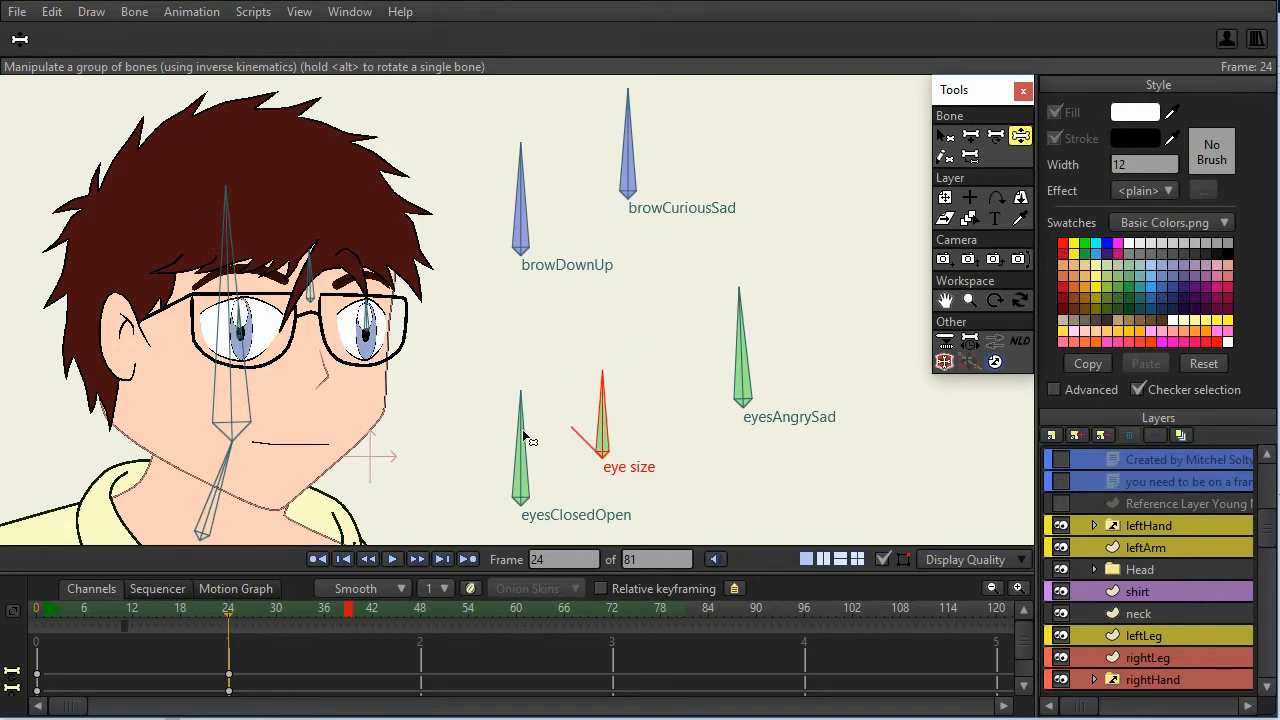
Step: Test the eye-size and brow smart bones, frowning the brows then lifting them back, and list the Actions
drag(520, 396, 460, 470)
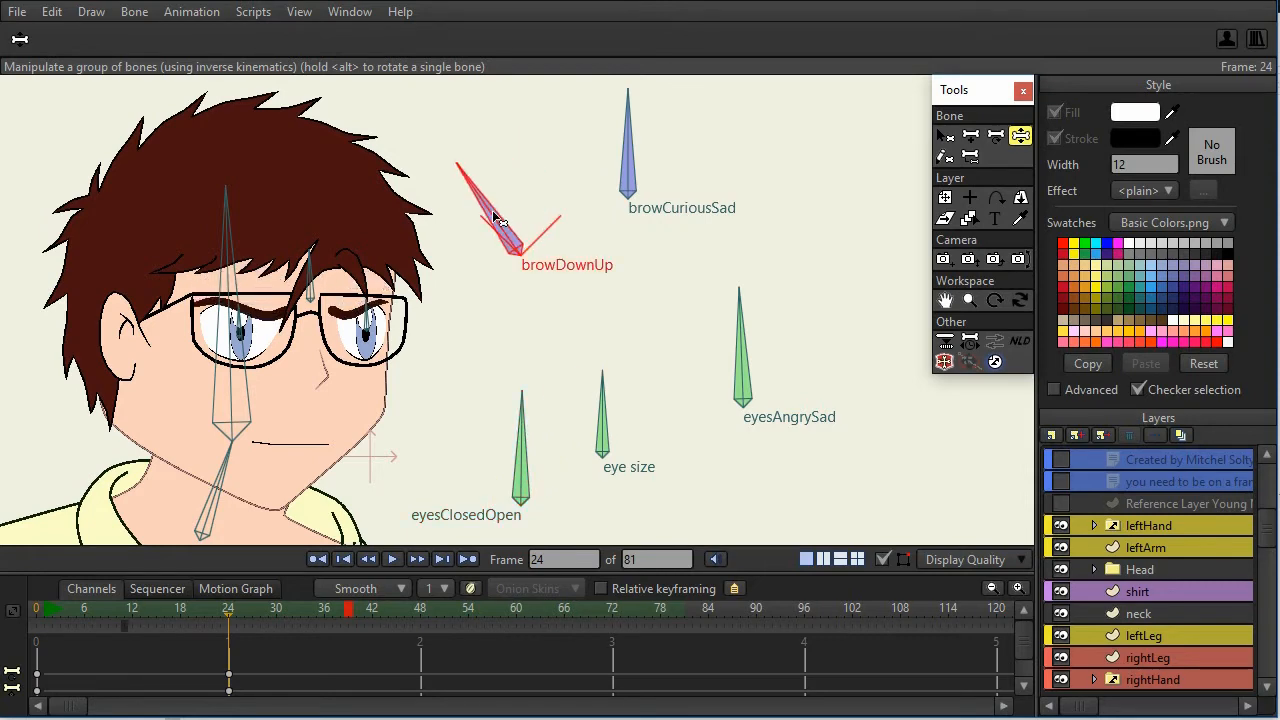
drag(510, 230, 490, 224)
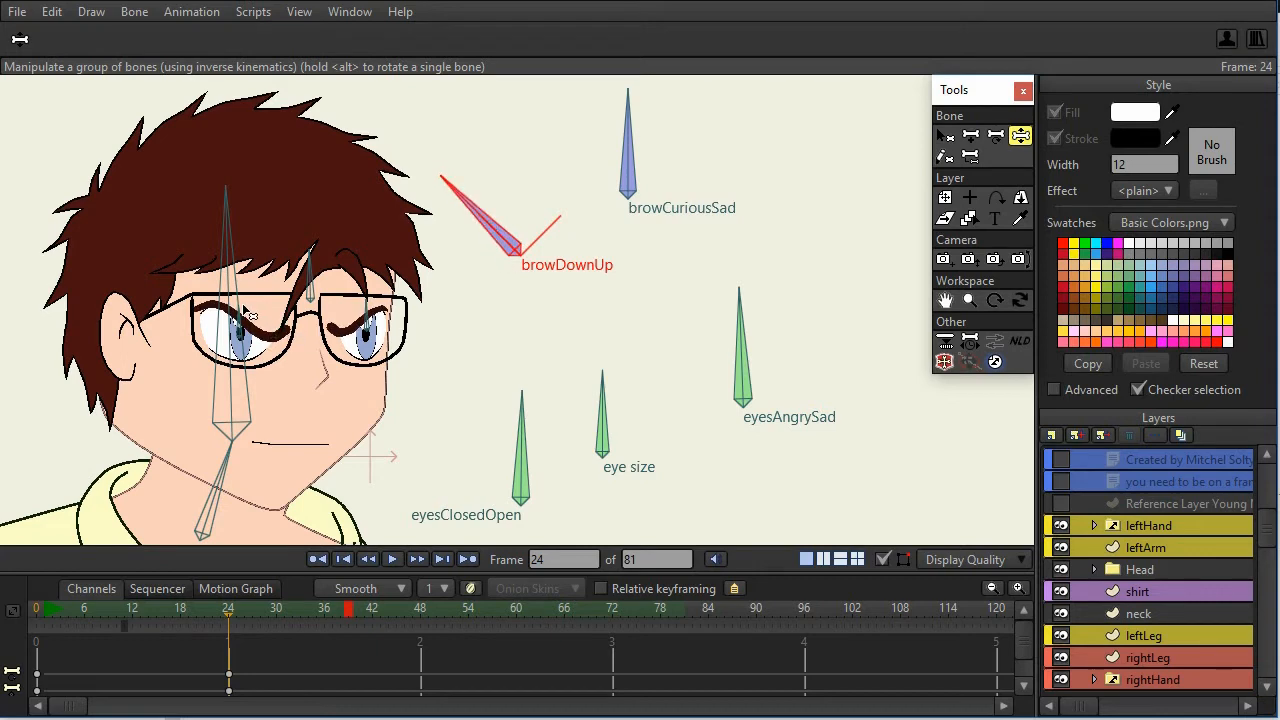
mouse_move(262, 296)
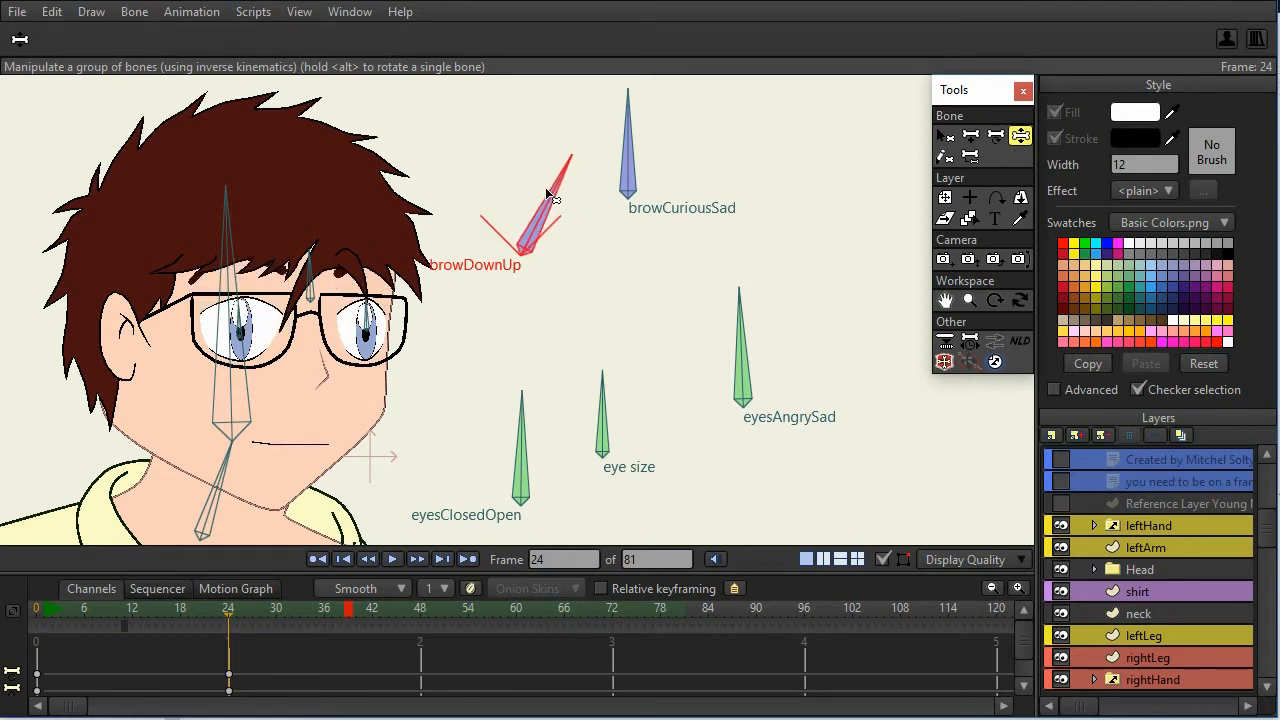
drag(556, 196, 490, 204)
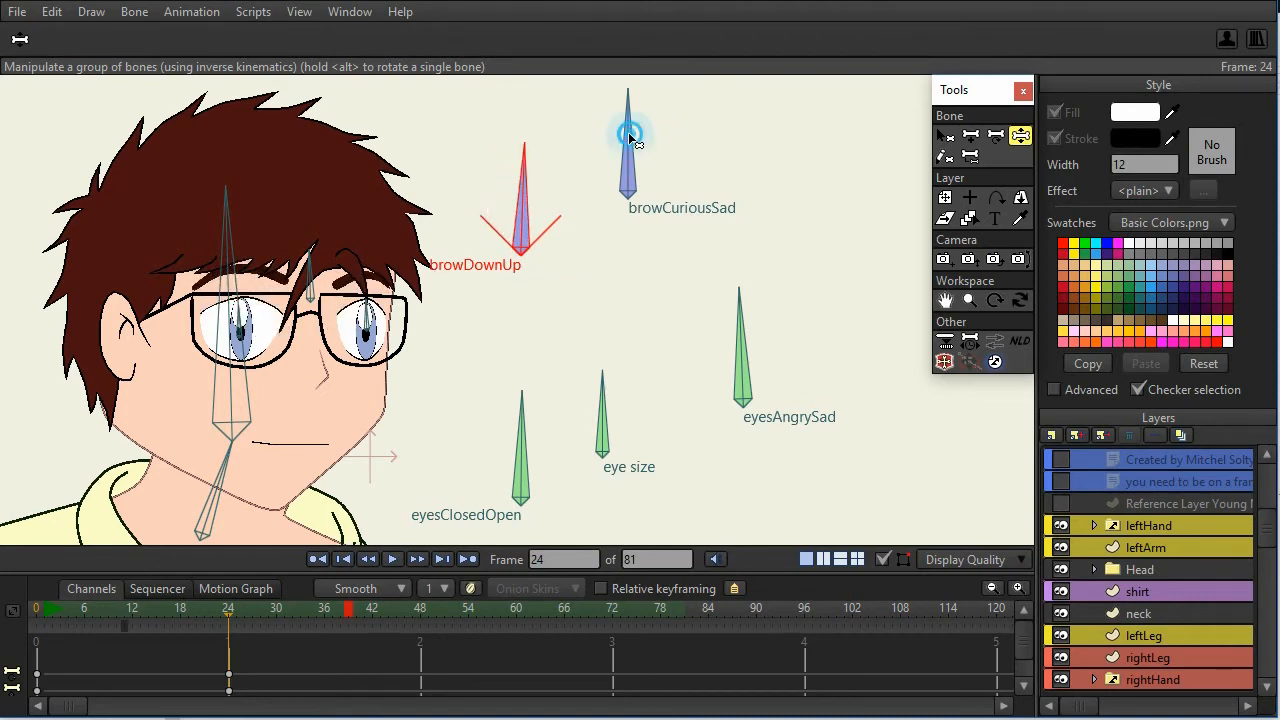
drag(628, 130, 584, 164)
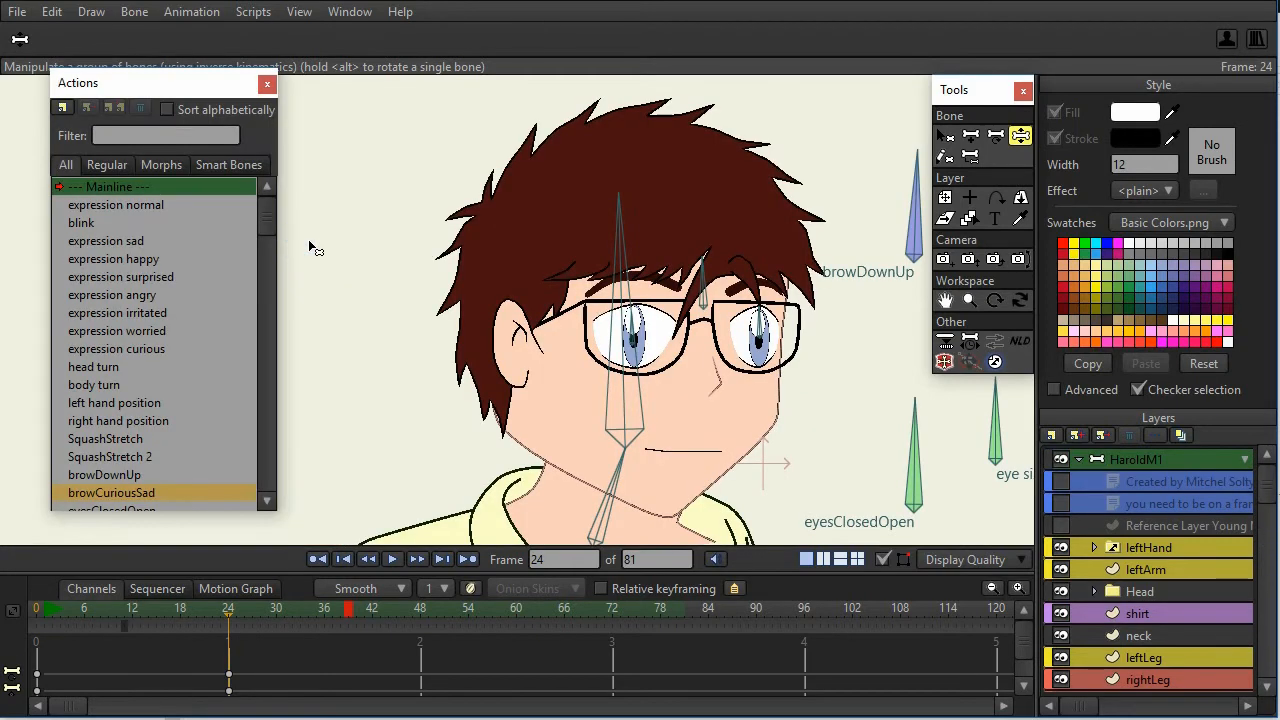
mouse_move(352, 252)
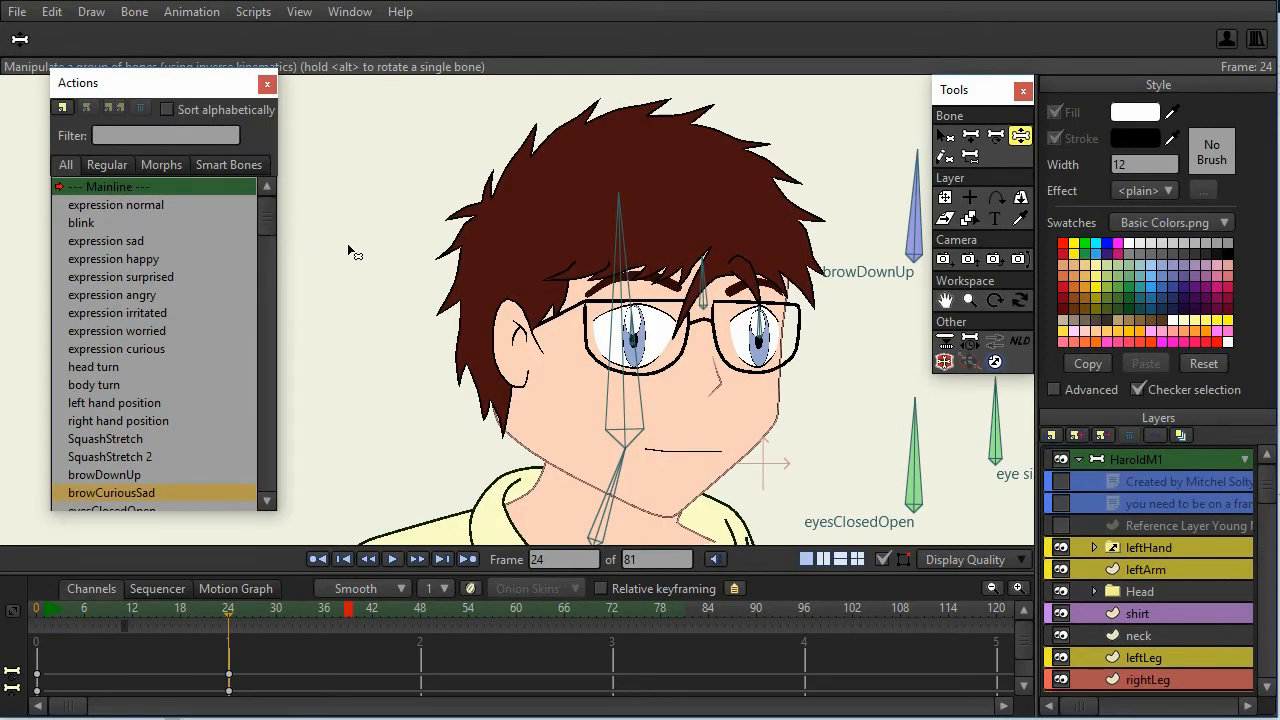
mouse_move(340, 248)
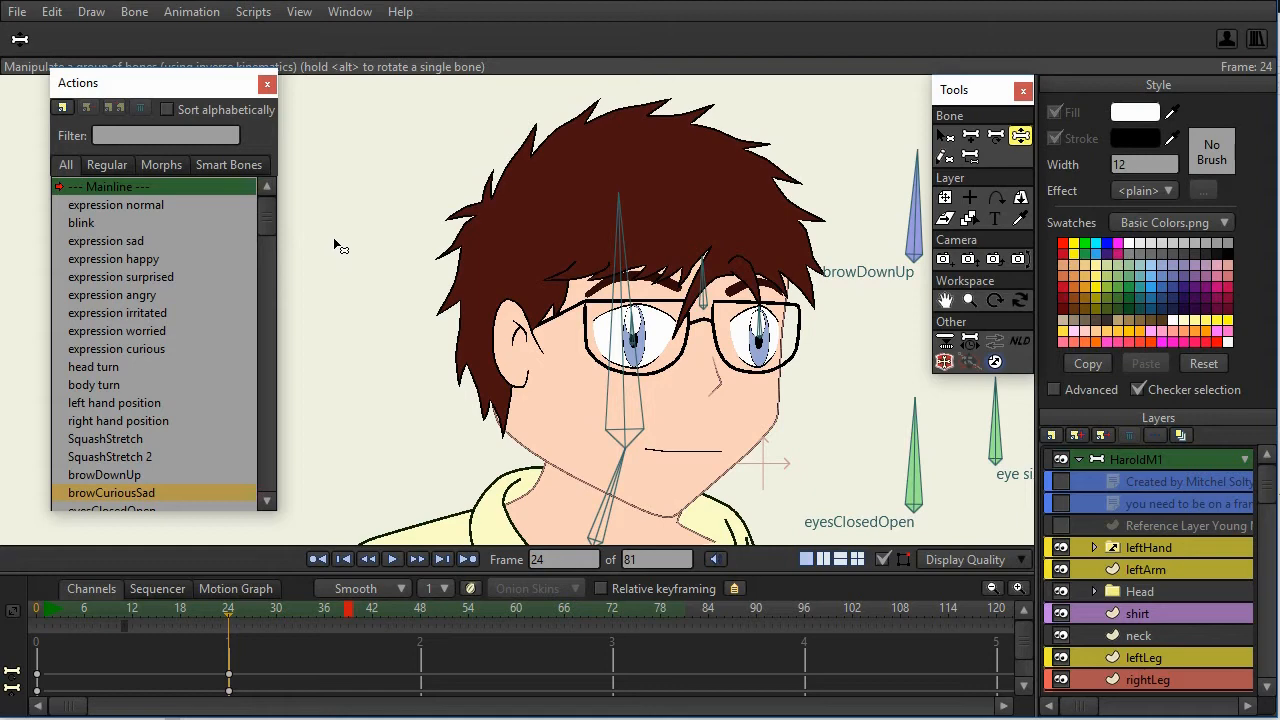
mouse_move(136, 348)
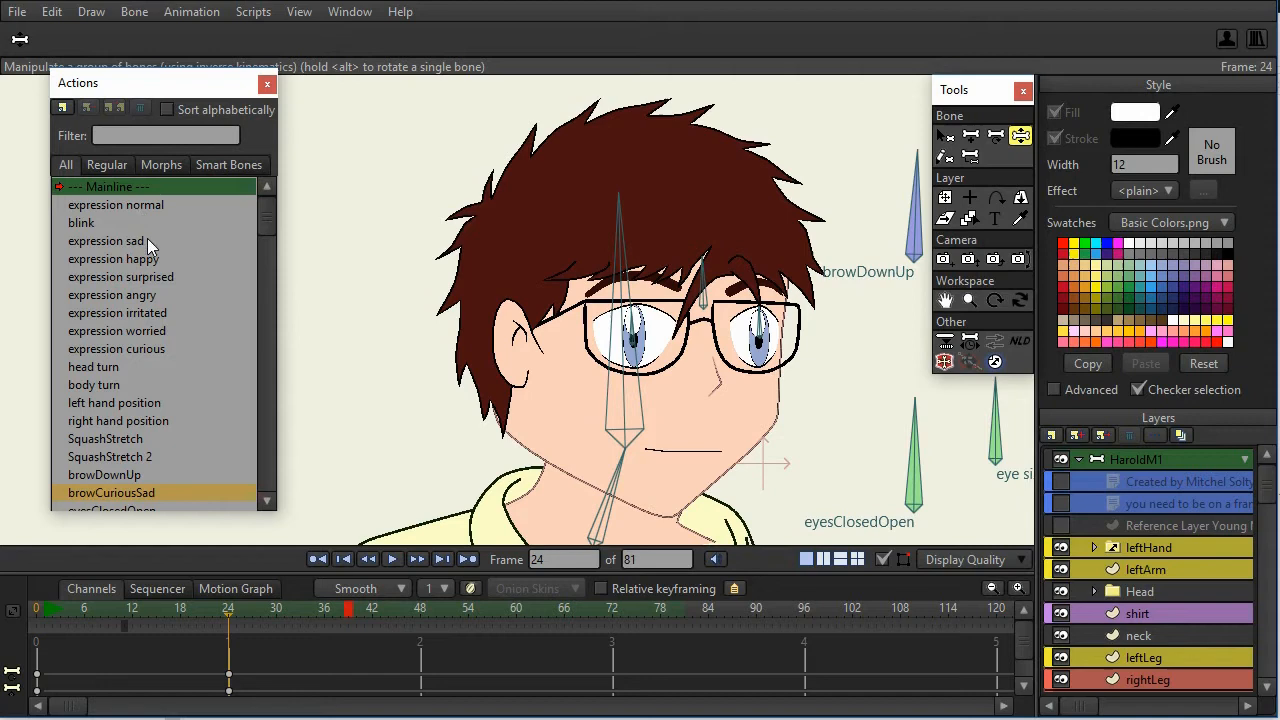
mouse_move(152, 296)
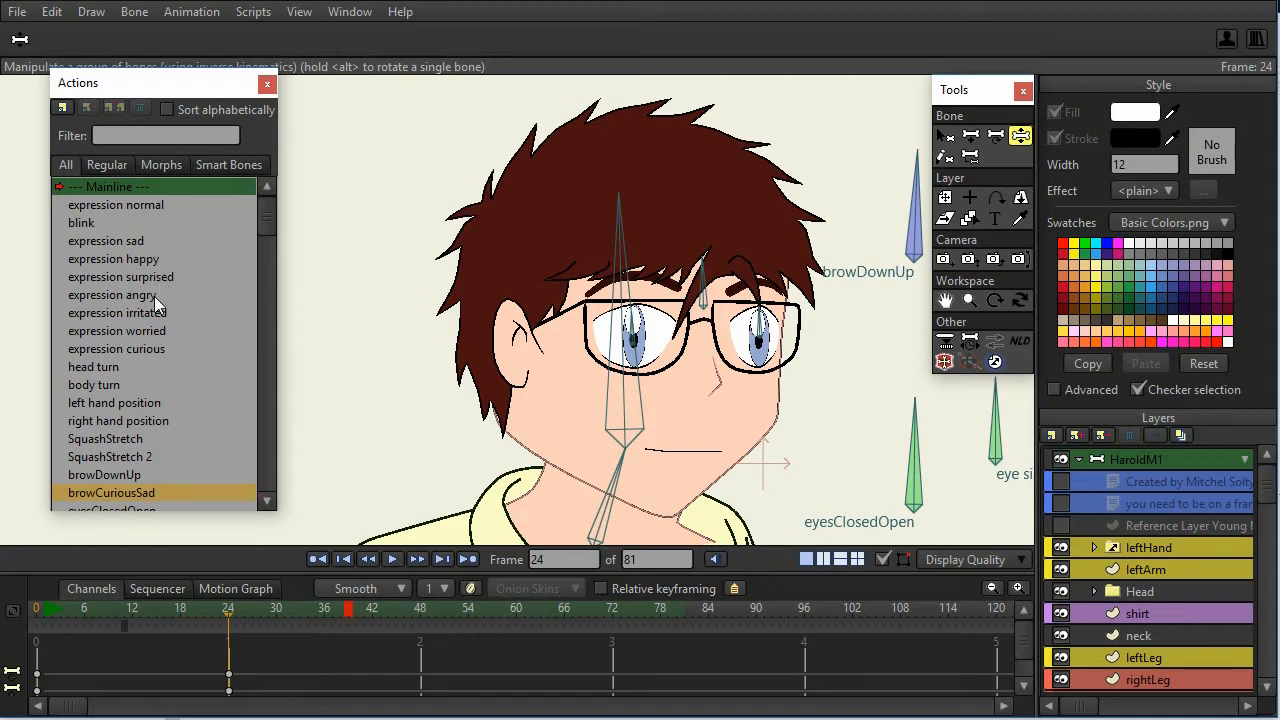
mouse_move(96, 232)
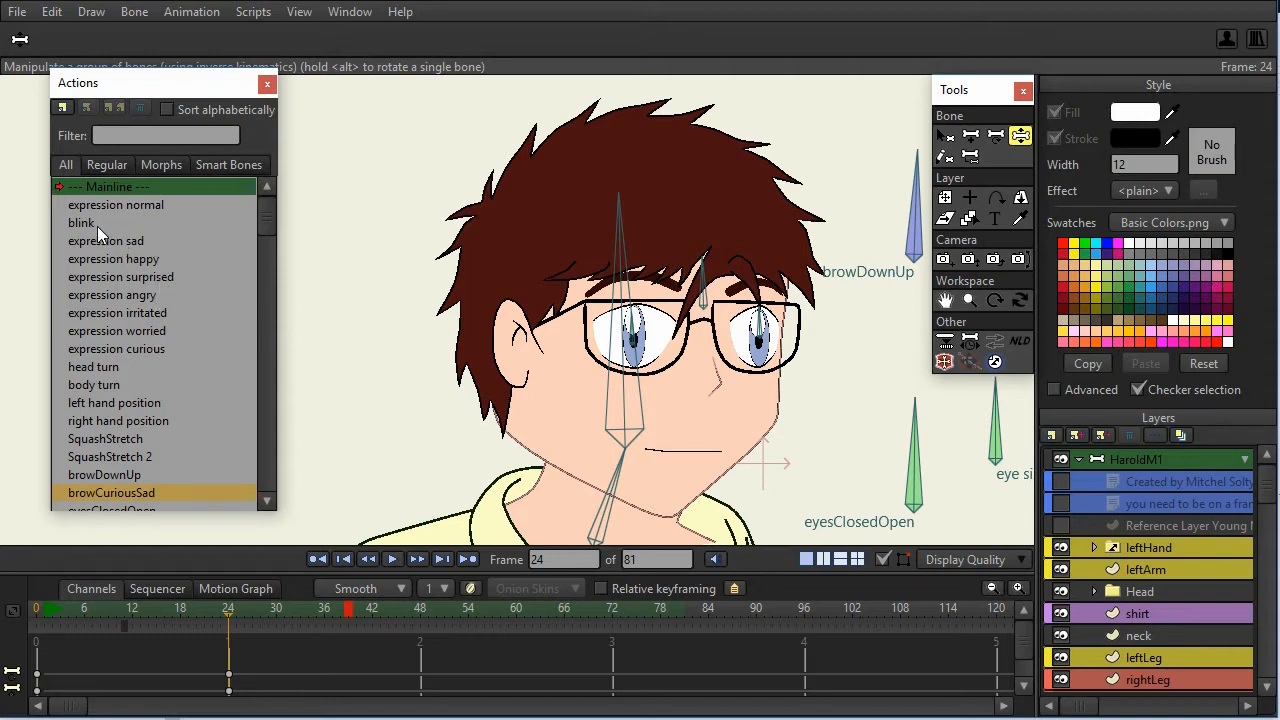
mouse_move(108, 210)
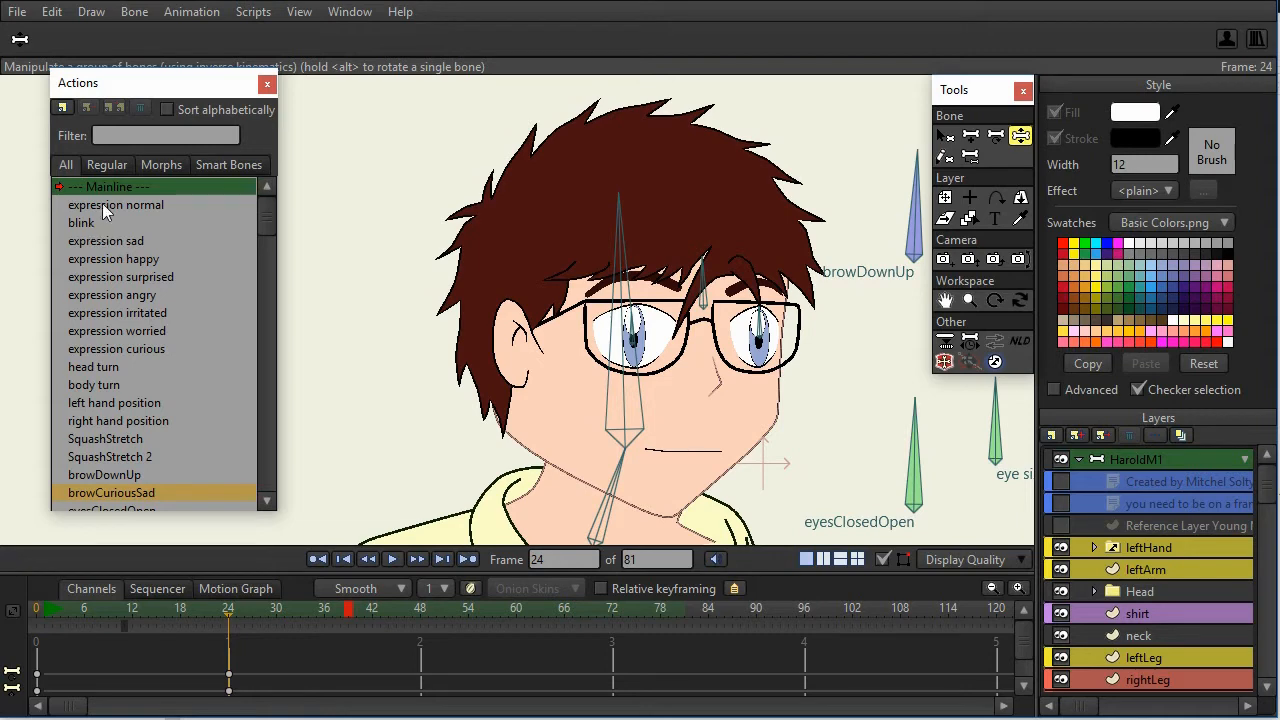
mouse_move(144, 244)
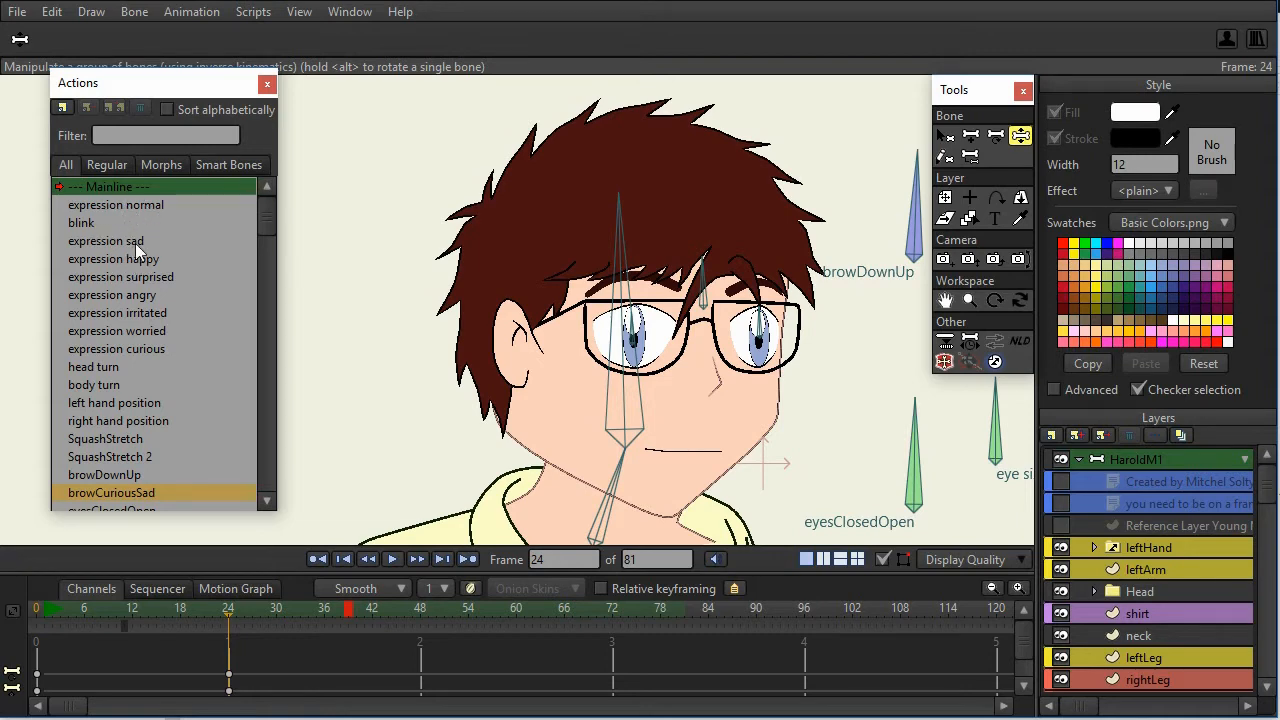
Step: Lower the boy's brows into a sad frowning expression at frame 24
click(104, 240)
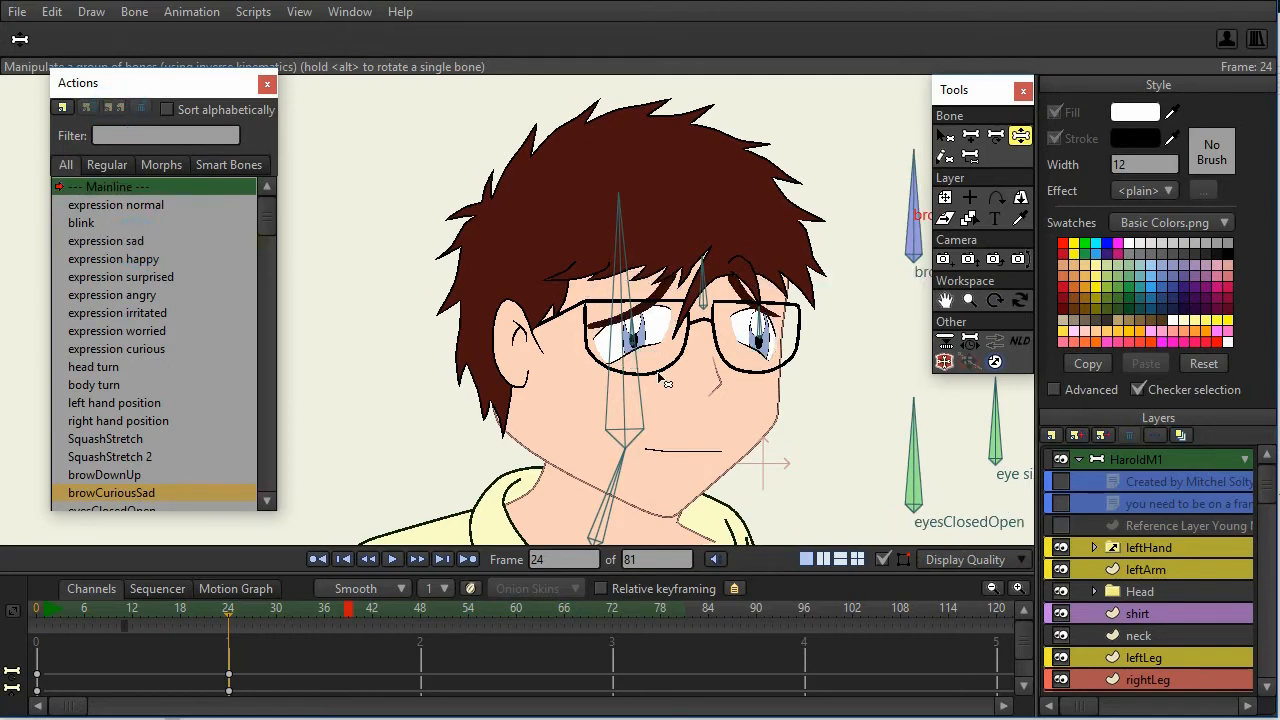
click(144, 258)
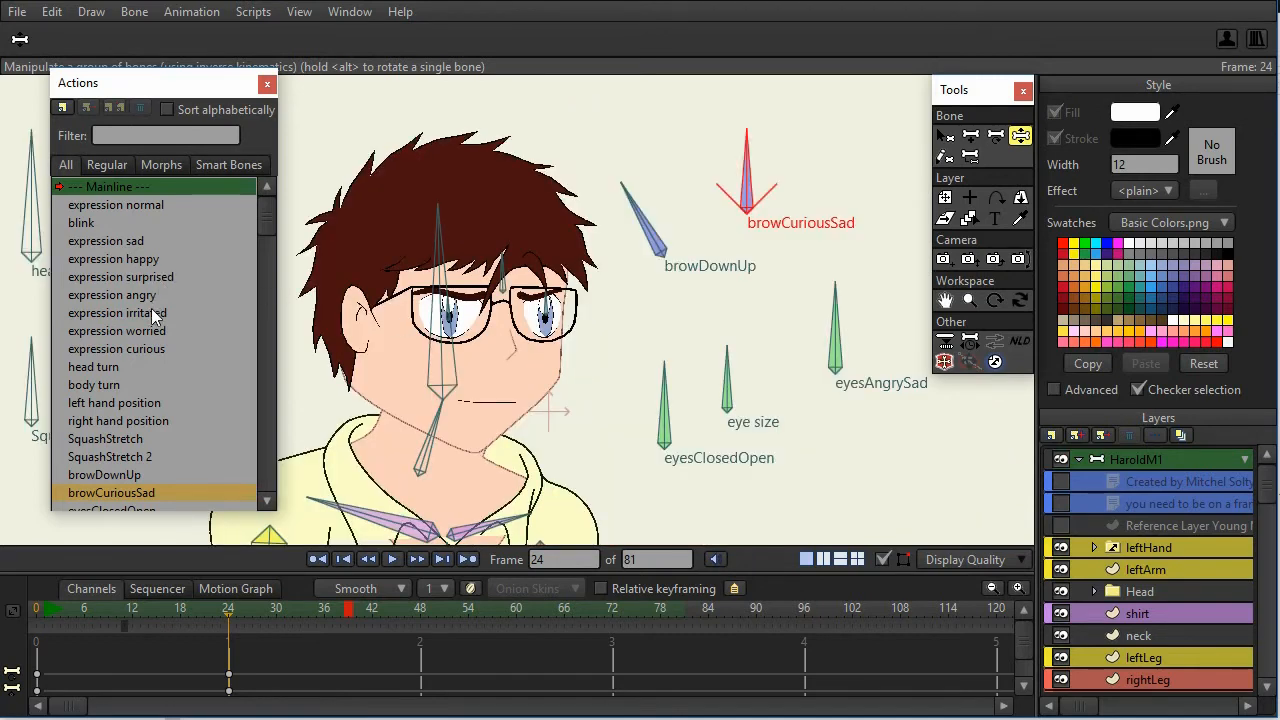
Step: Turn the head slightly aside with worried brows and eyes, then expand the Head group's layers
click(116, 348)
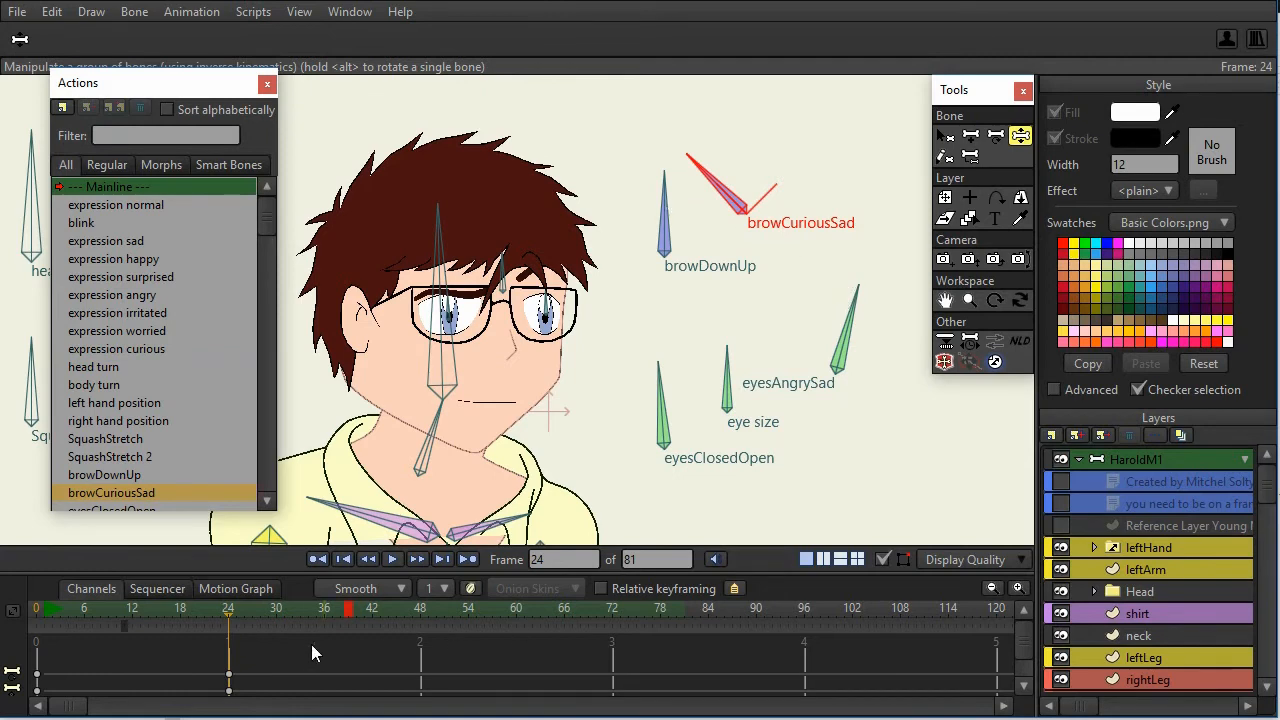
mouse_move(232, 690)
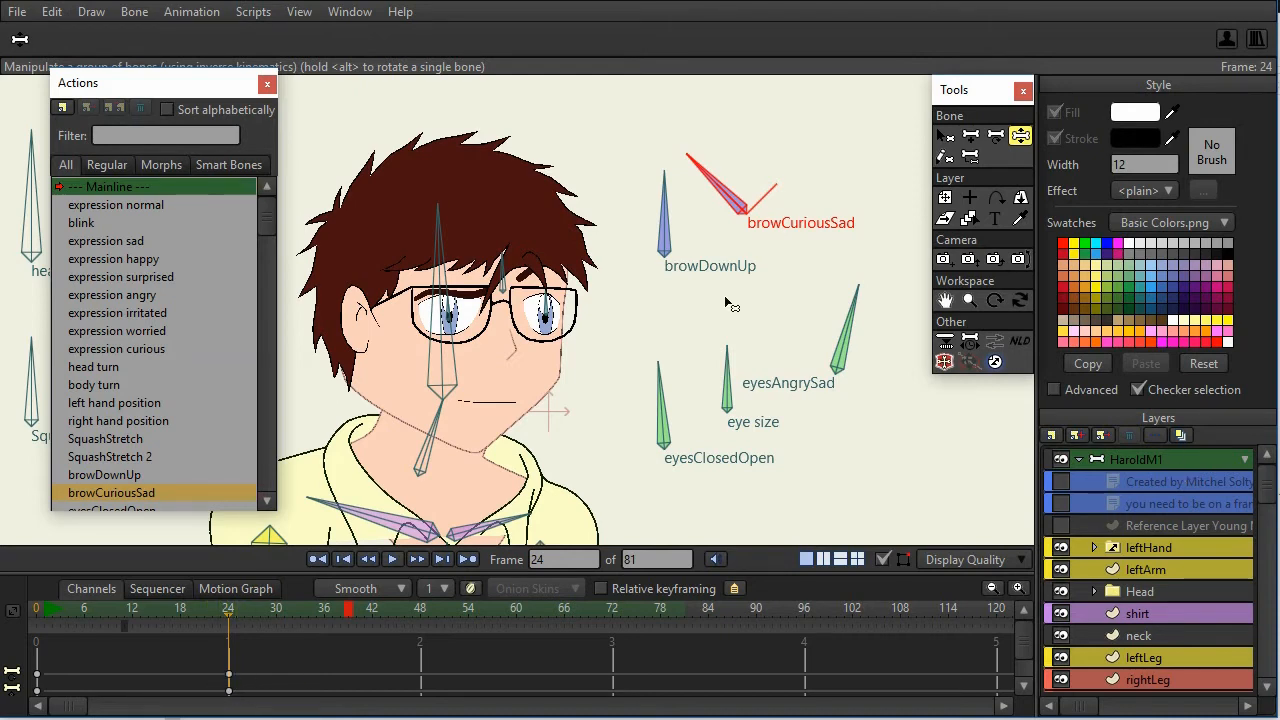
mouse_move(710, 190)
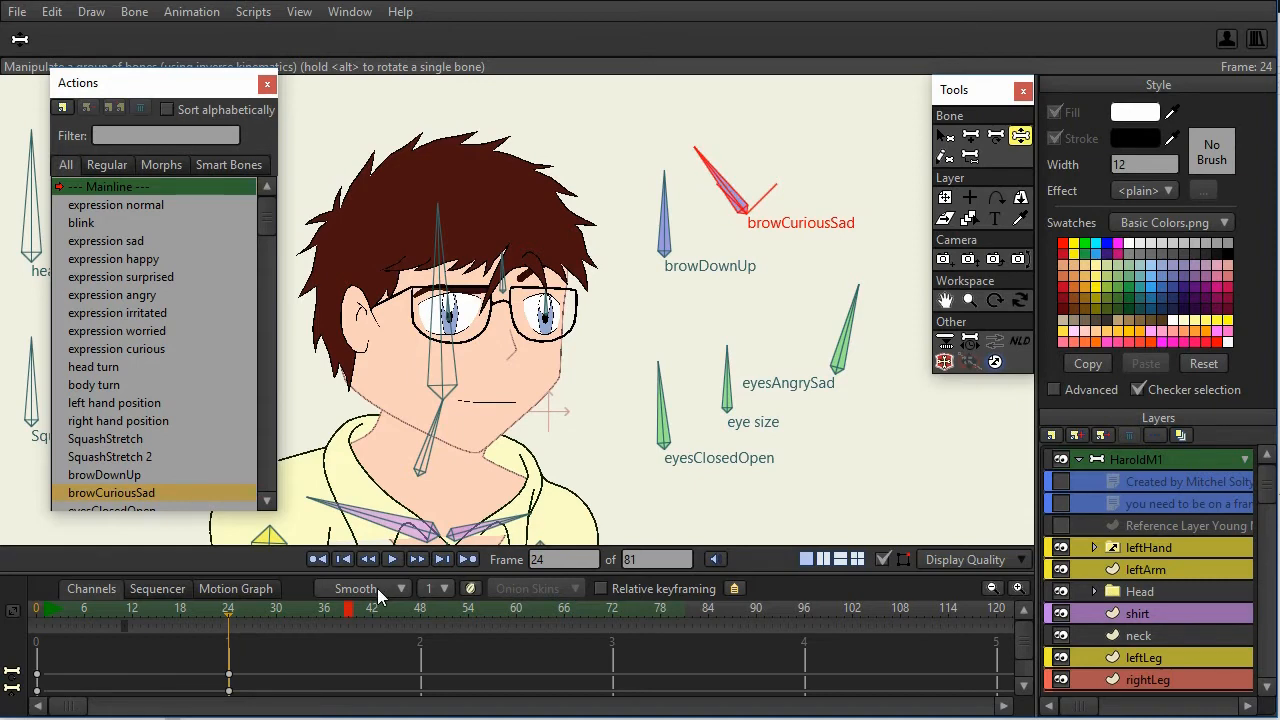
click(360, 588)
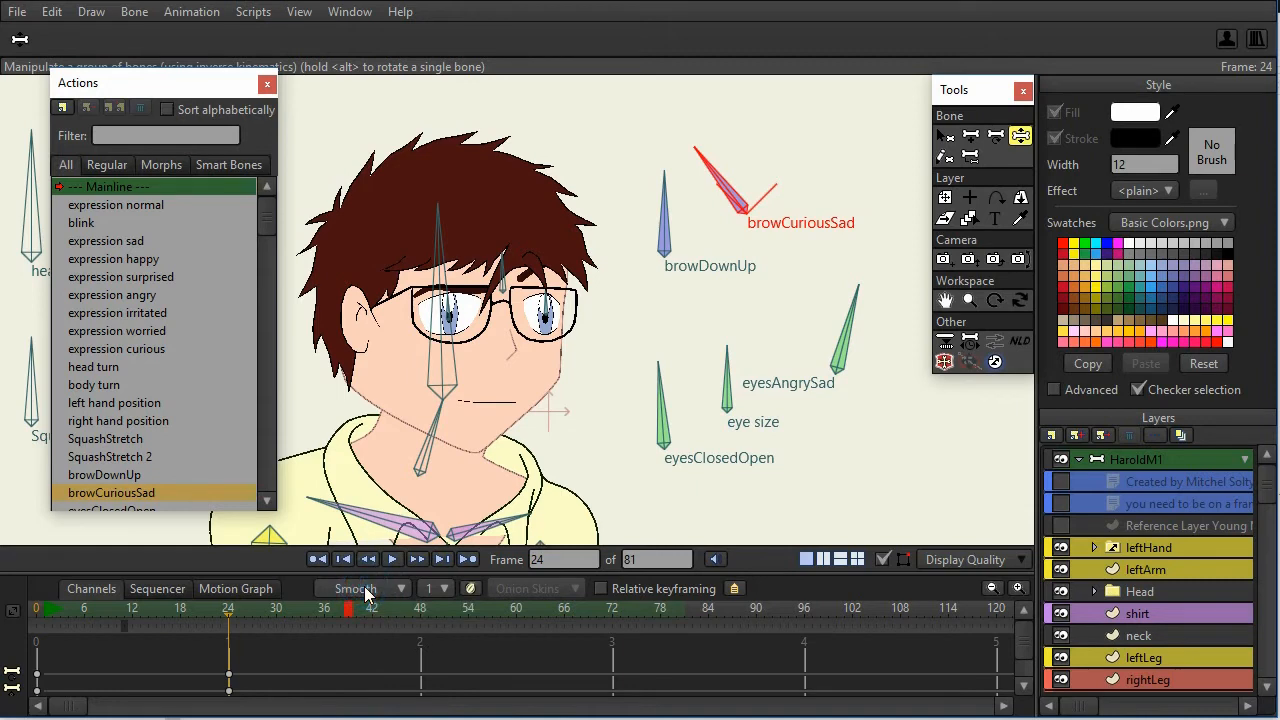
mouse_move(492, 424)
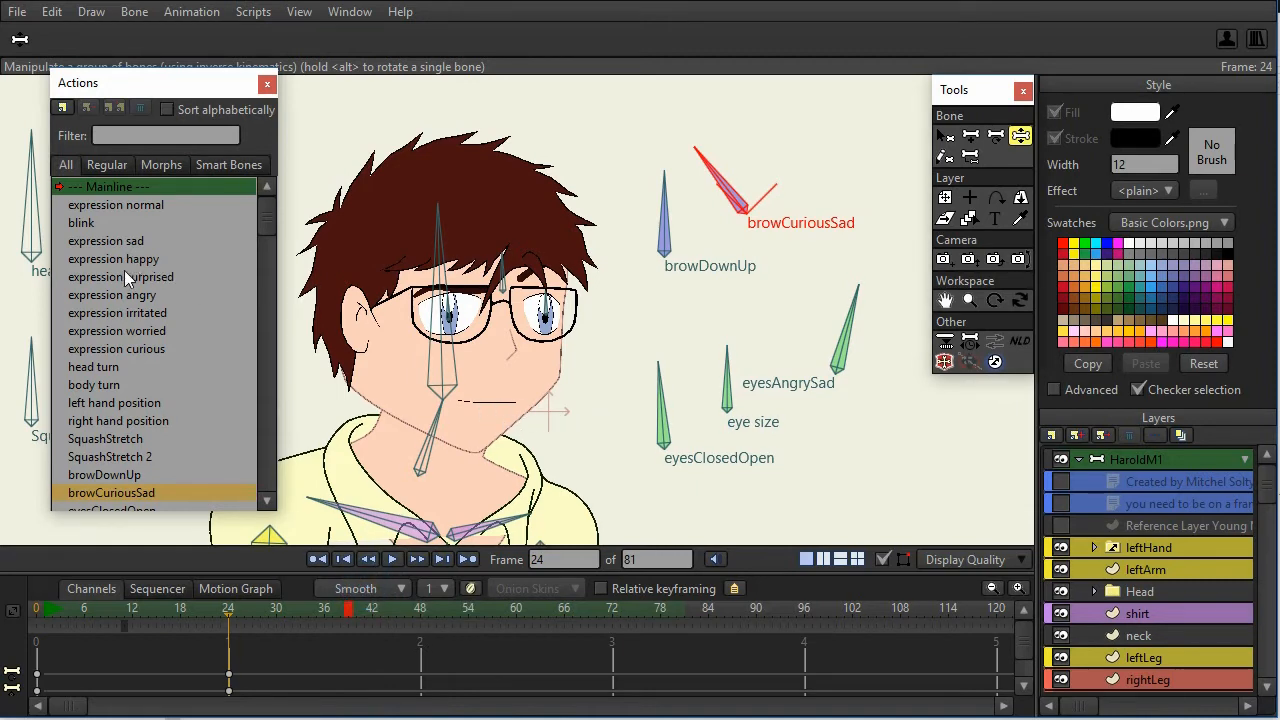
click(160, 164)
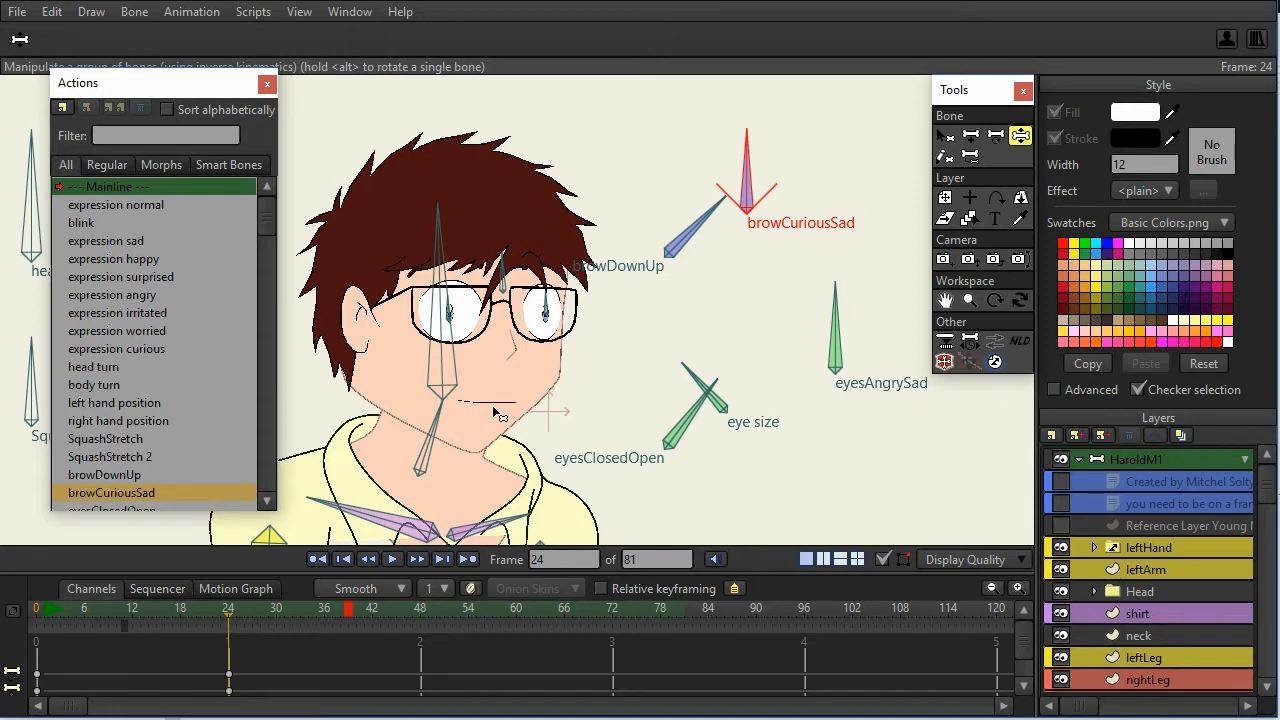
mouse_move(460, 404)
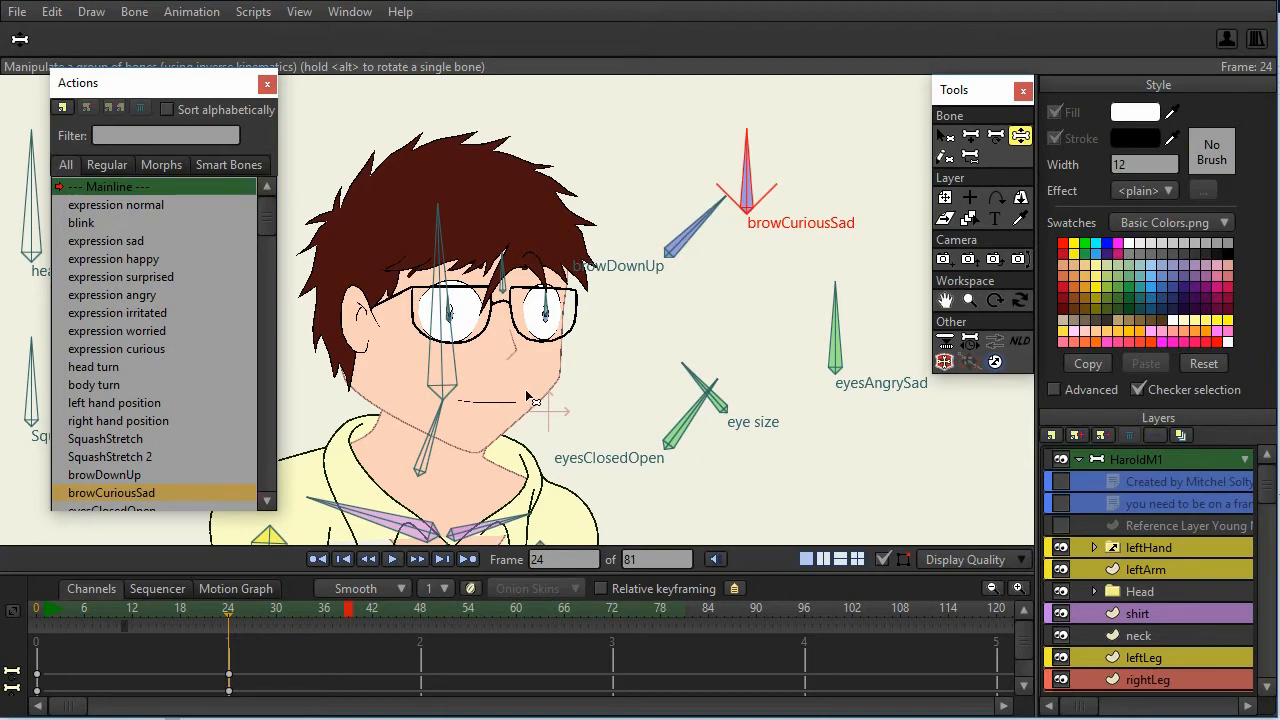
mouse_move(716, 230)
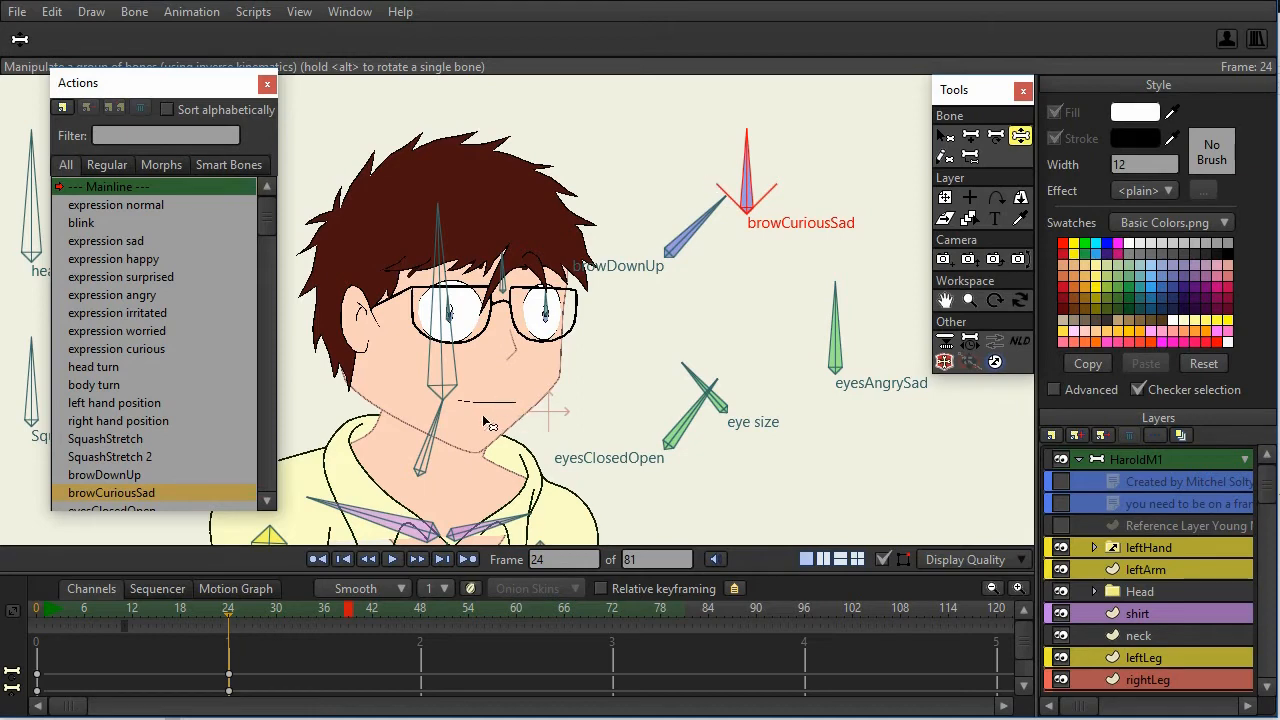
mouse_move(474, 396)
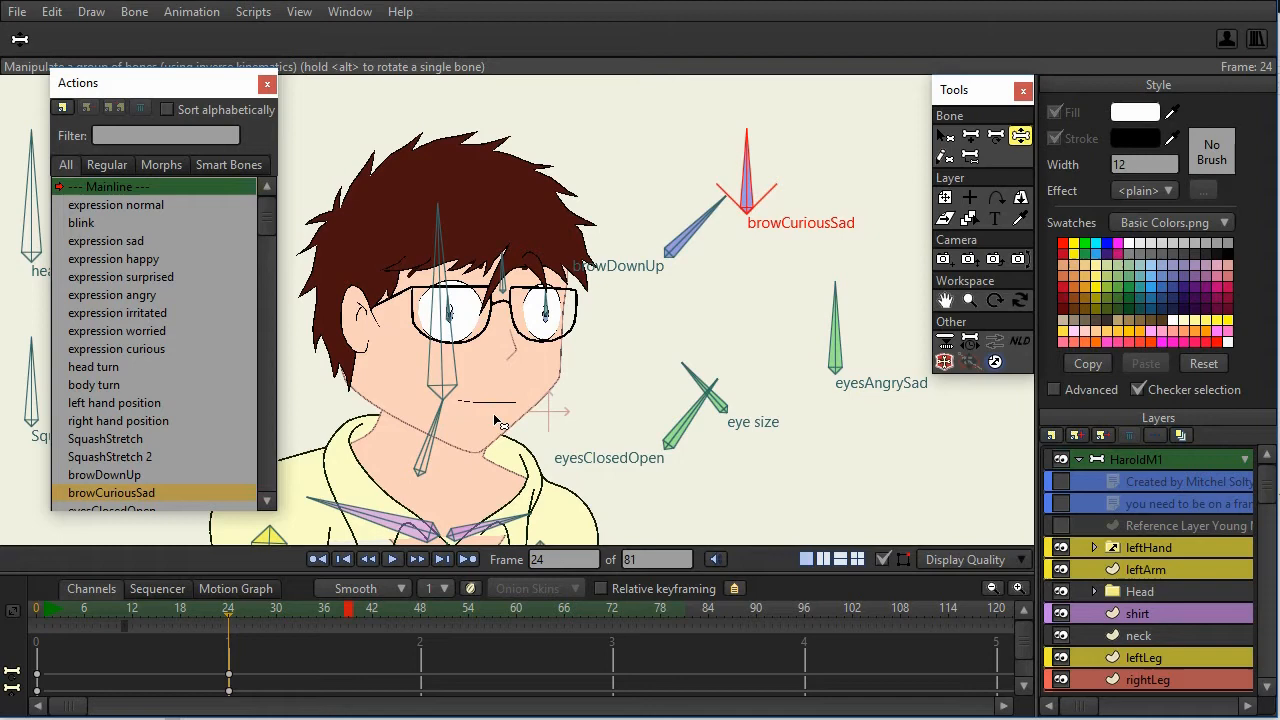
mouse_move(684, 264)
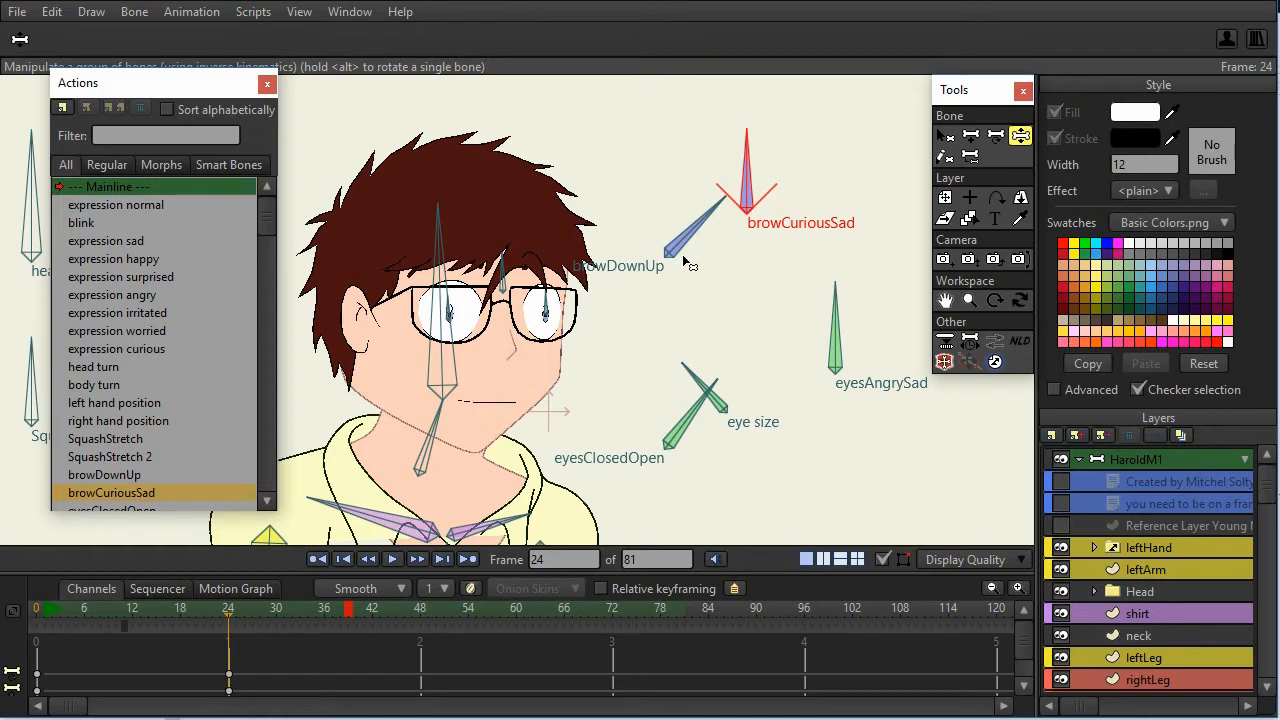
click(1094, 592)
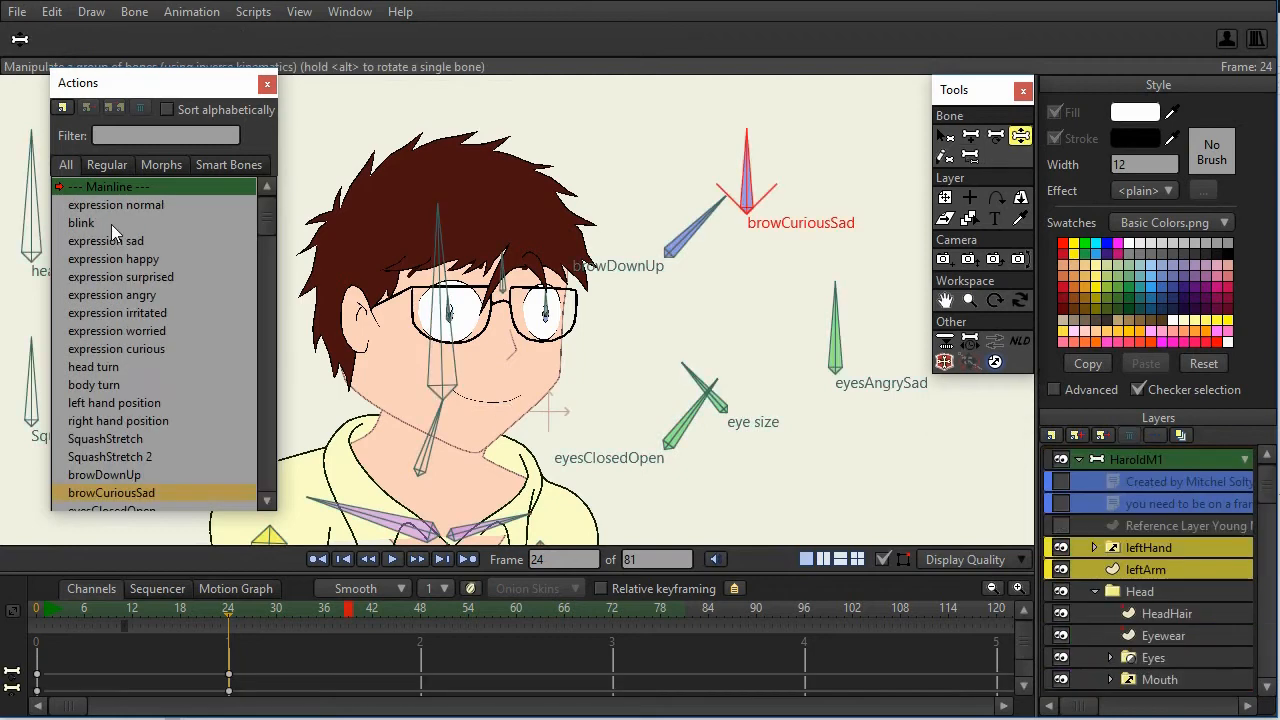
click(80, 222)
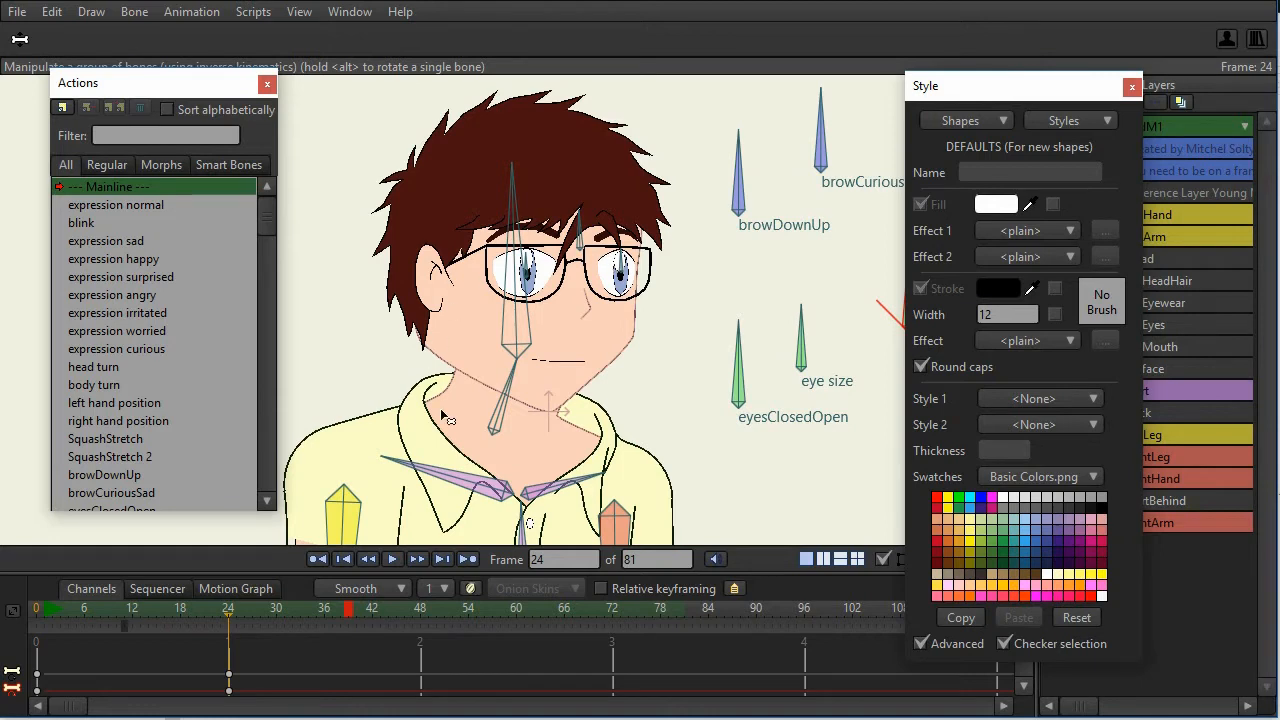
mouse_move(662, 270)
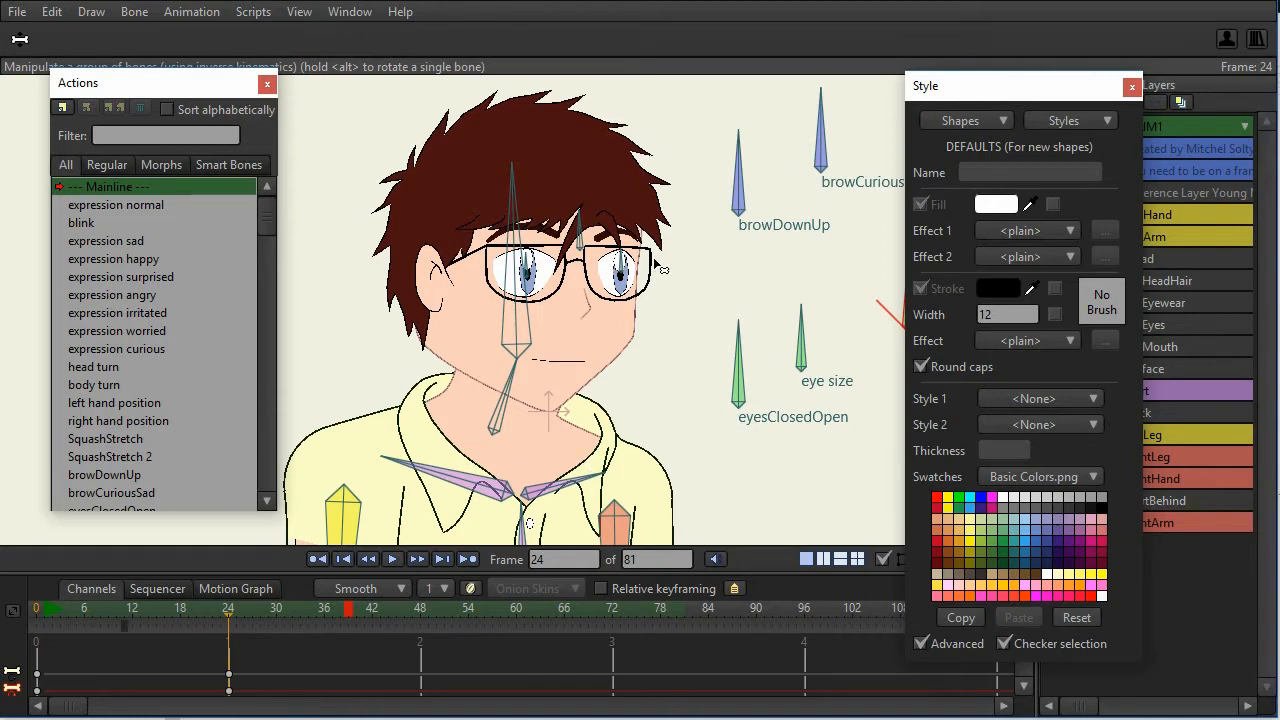
Step: Try dark and light brown tones on the harold skin style, cancel to keep the peach colour, and reopen Styles
click(1088, 120)
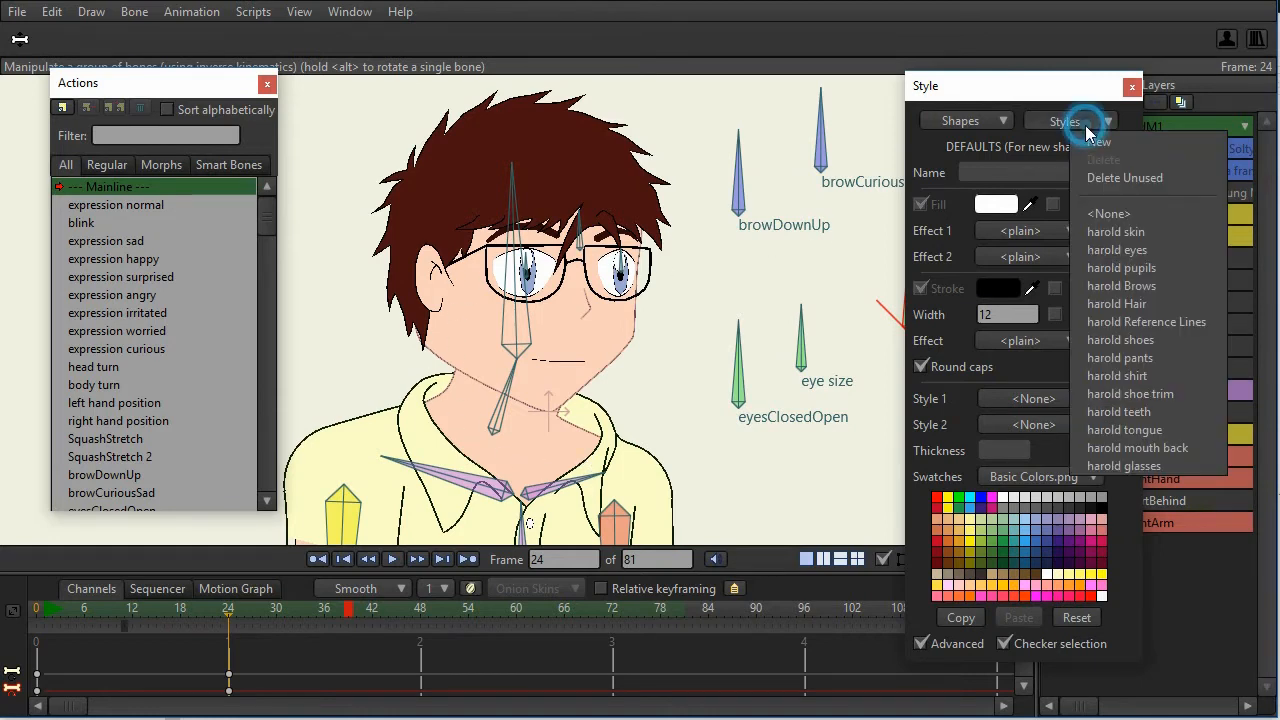
click(1116, 232)
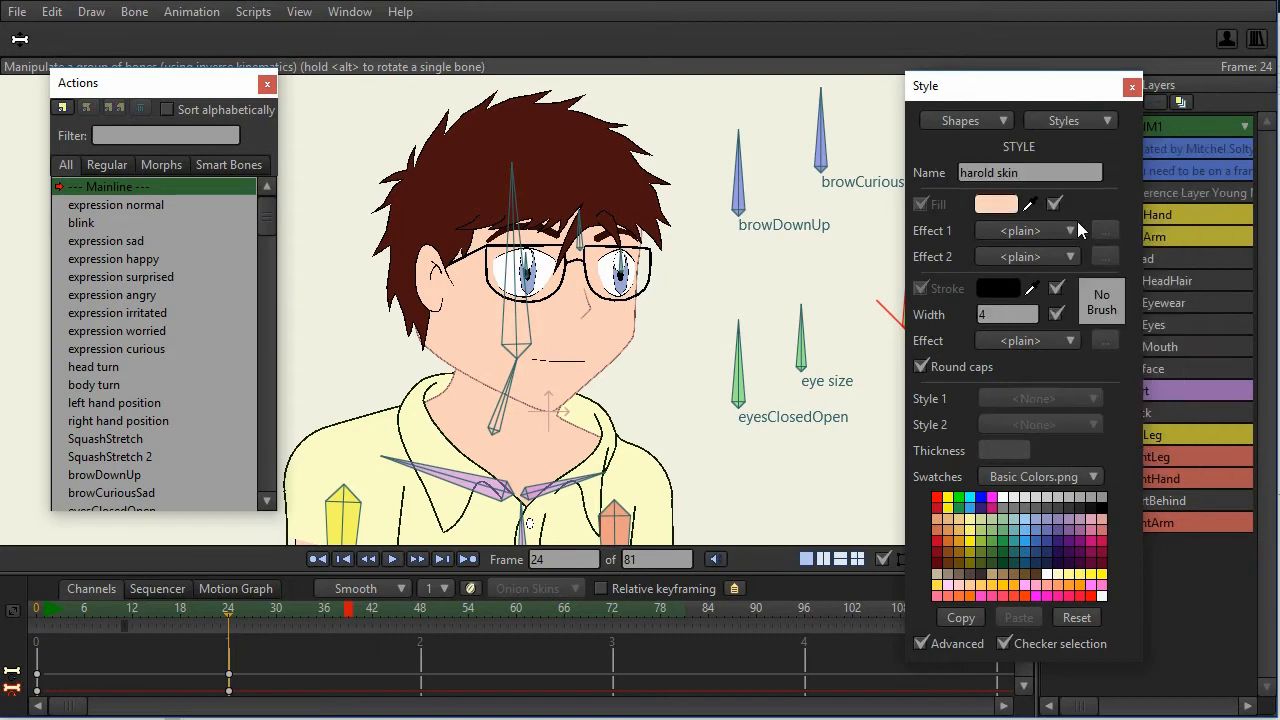
click(996, 204)
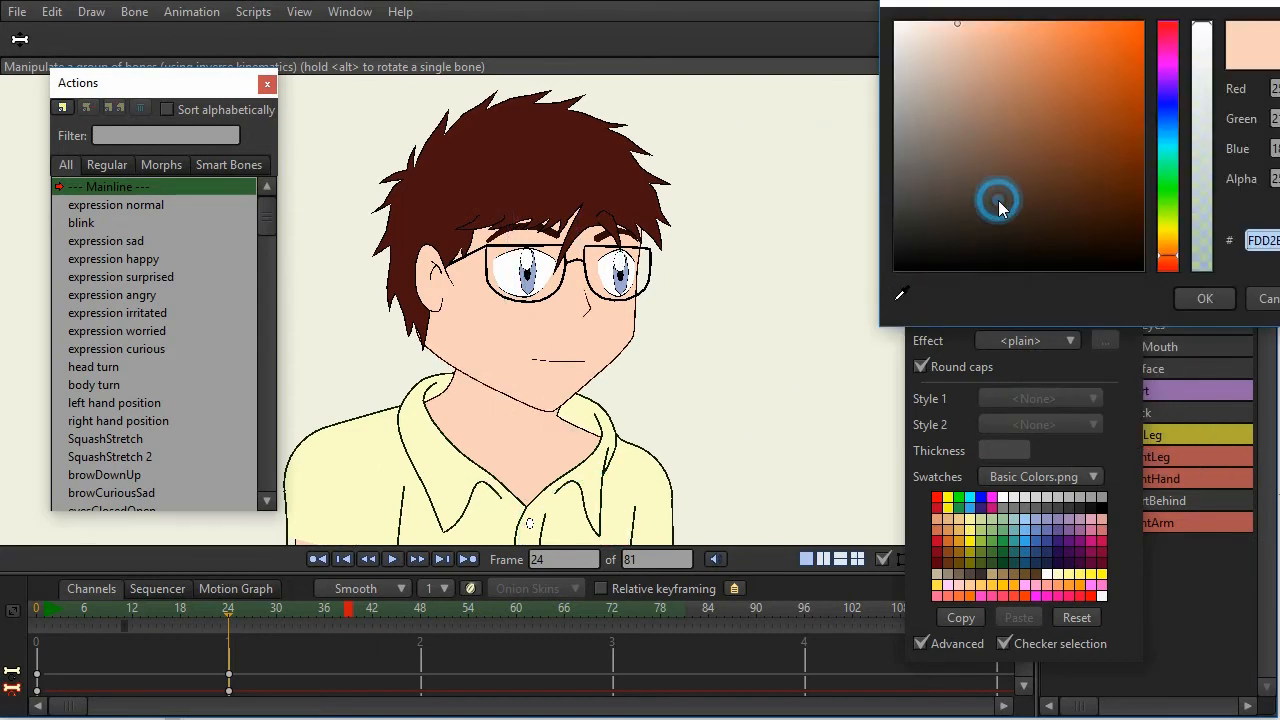
click(980, 136)
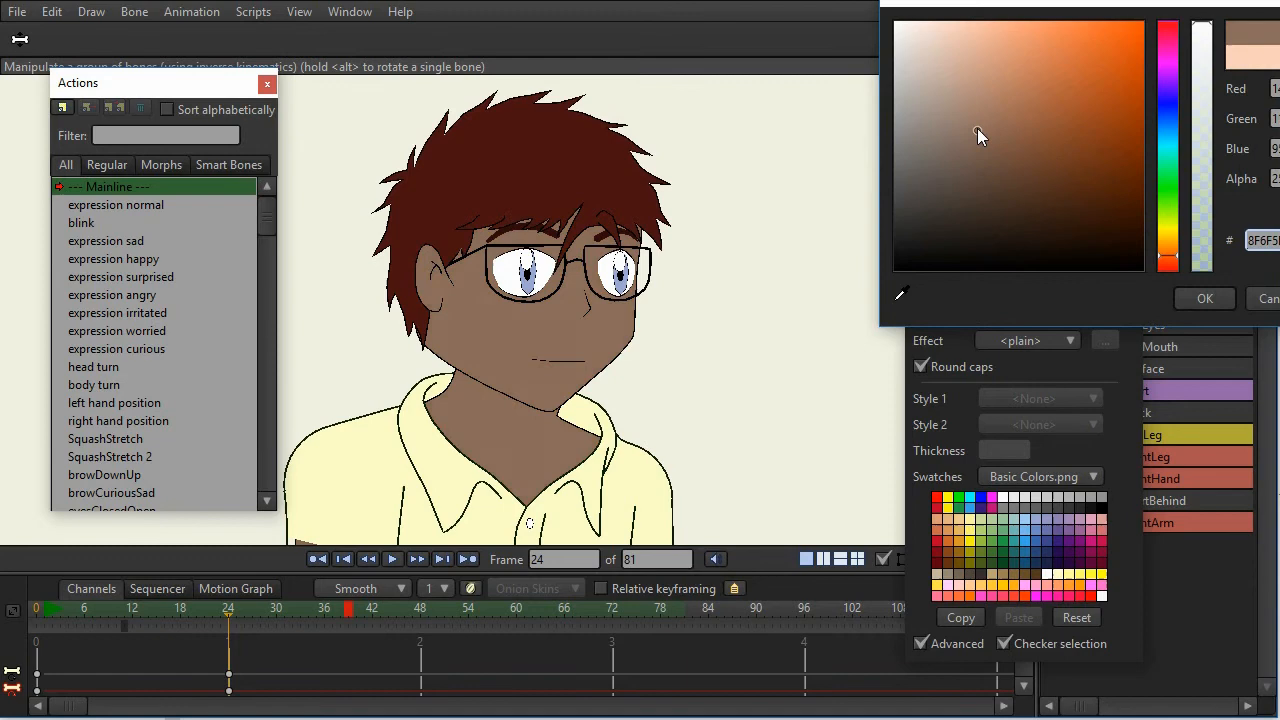
click(1004, 88)
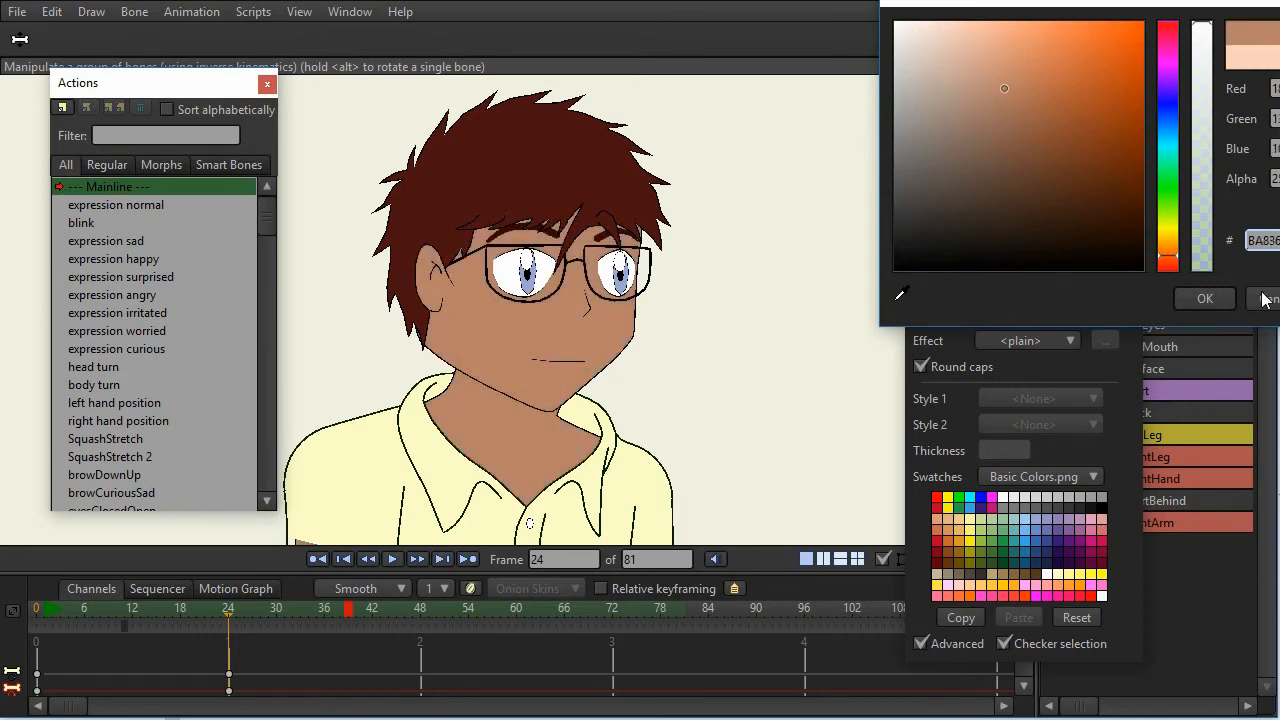
click(1204, 298)
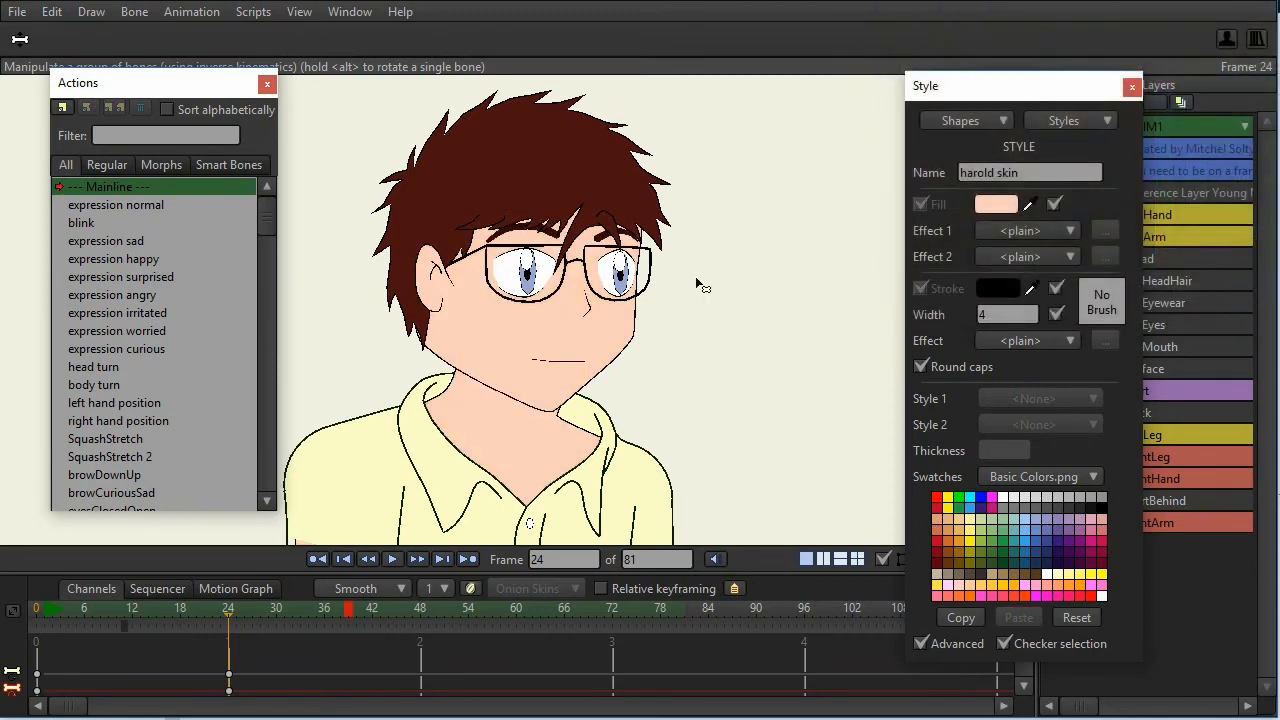
click(1104, 120)
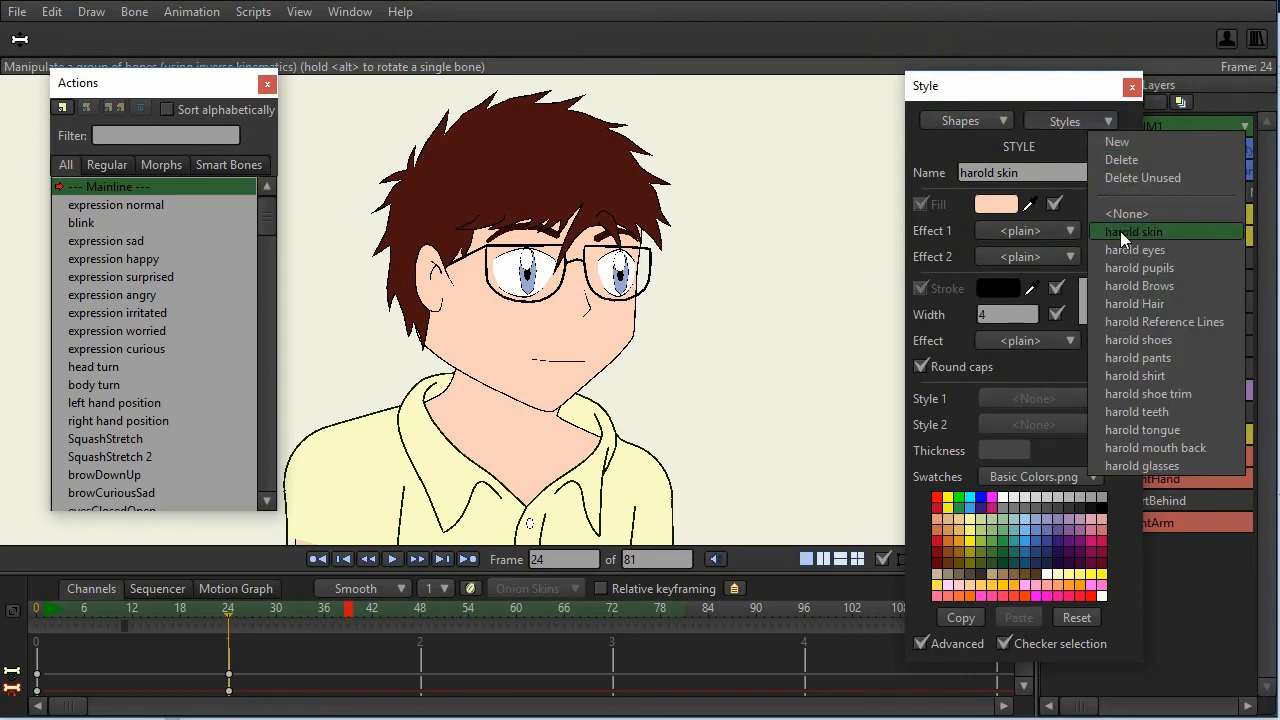
mouse_move(1132, 248)
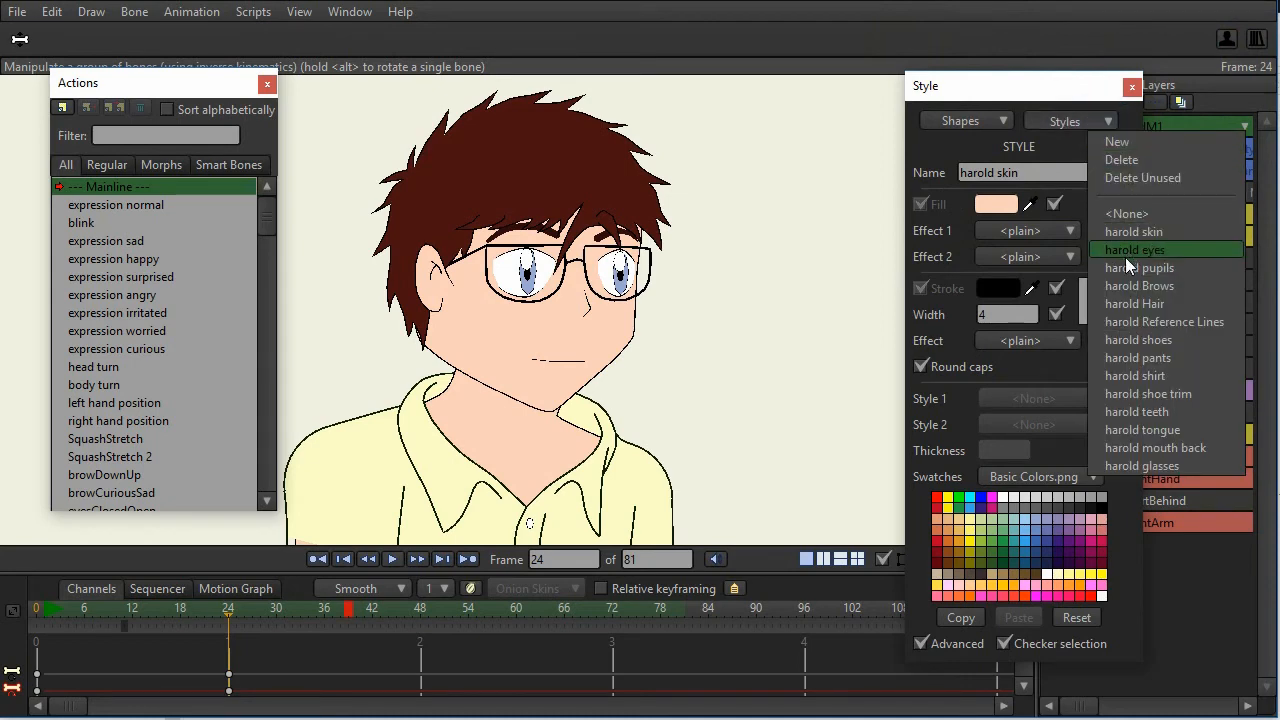
mouse_move(1132, 232)
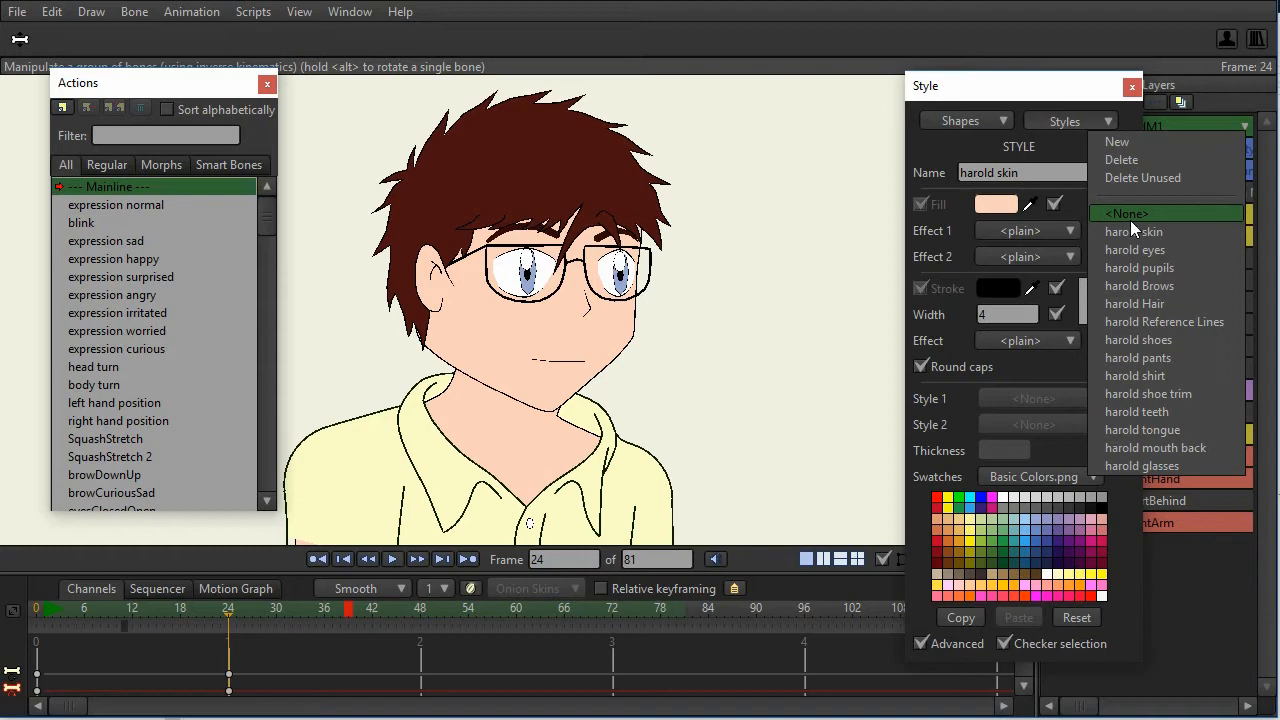
mouse_move(1138, 248)
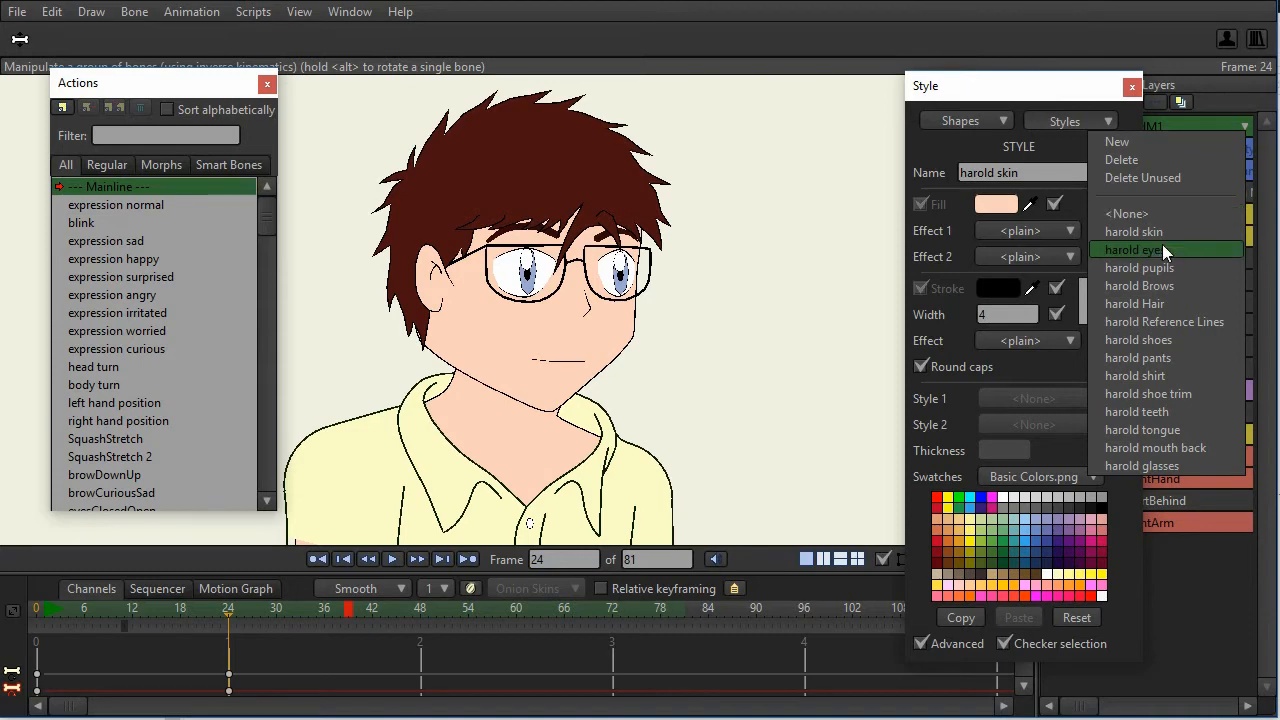
mouse_move(1162, 256)
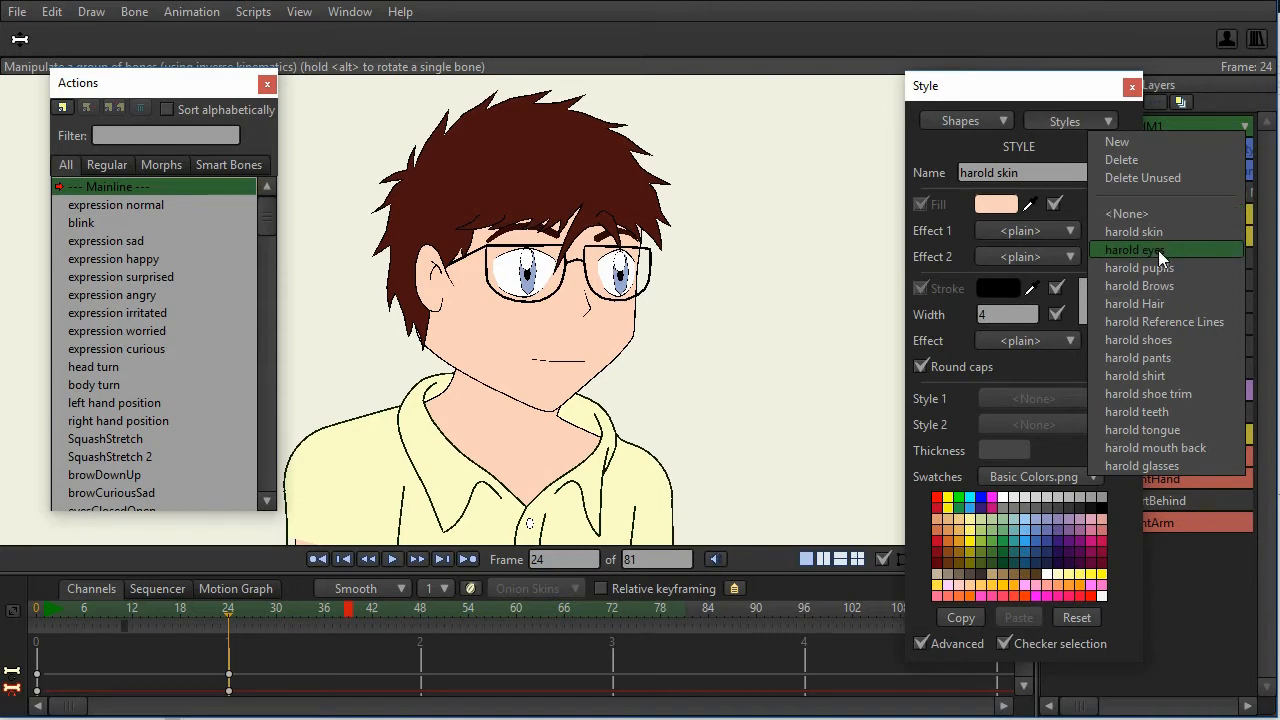
mouse_move(1134, 232)
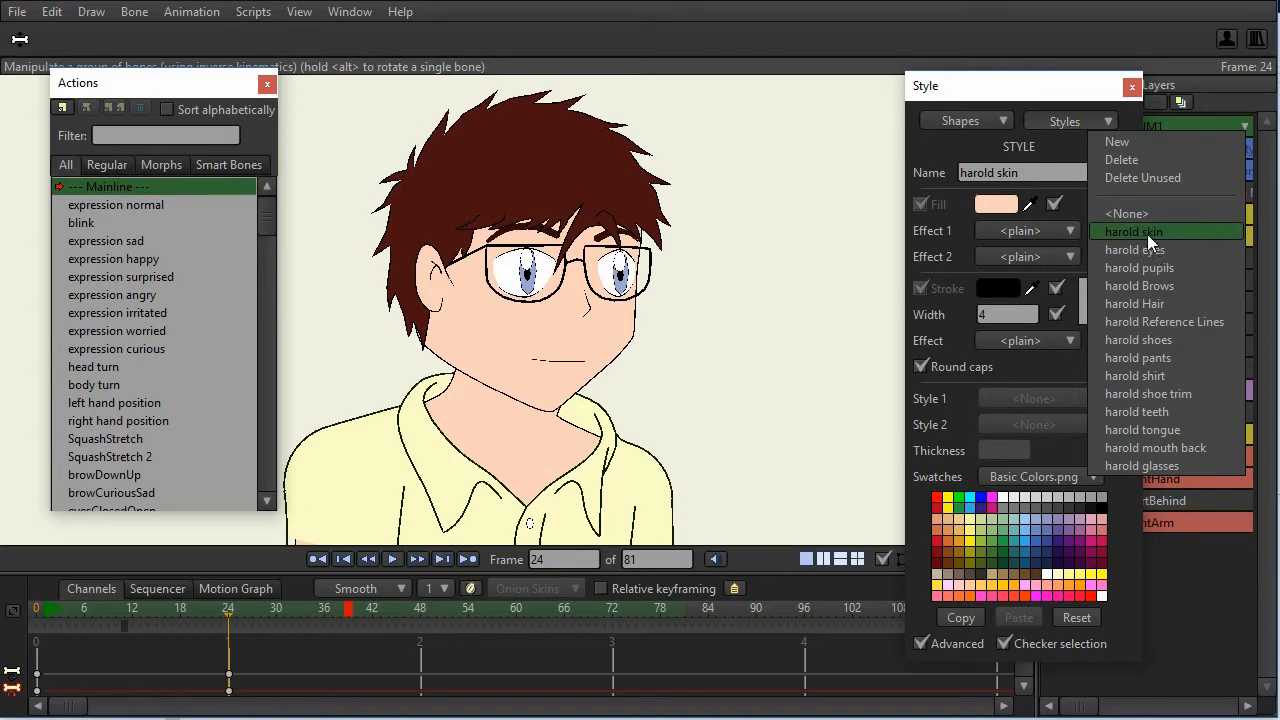
mouse_move(1148, 412)
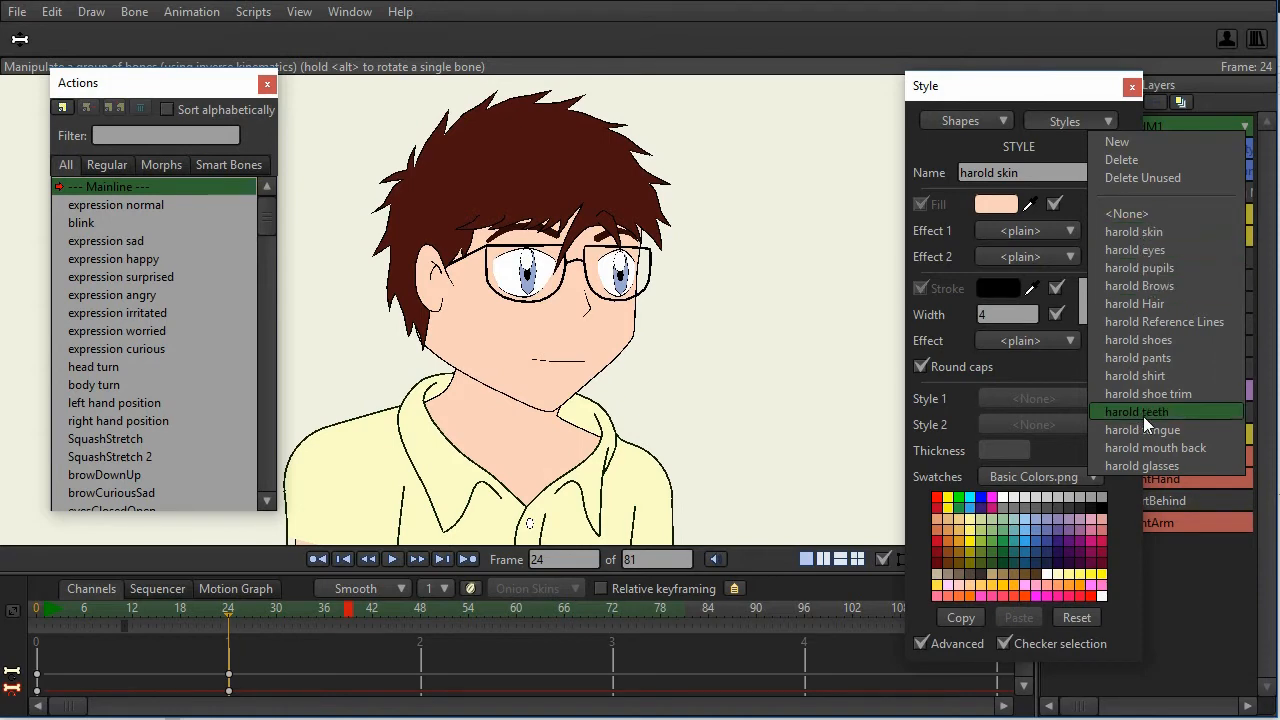
mouse_move(1160, 304)
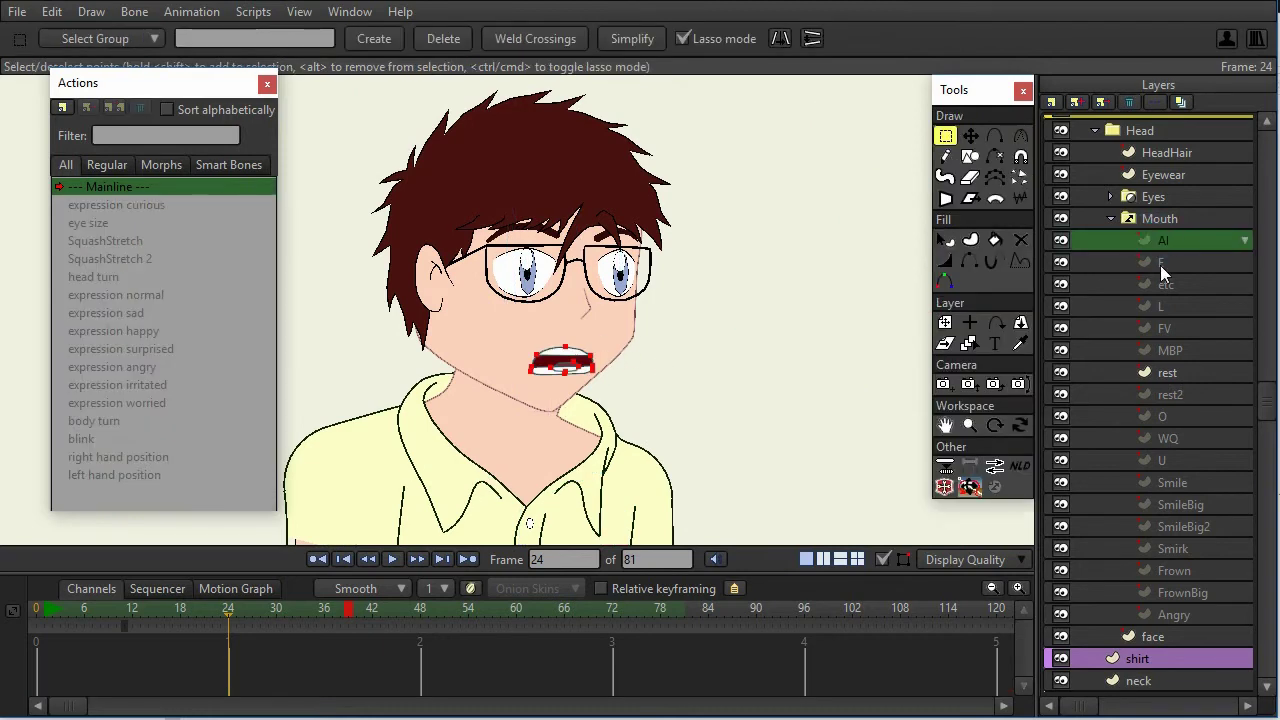
Step: Switch the Mouth layer through Smile, Smirk and FrownBig shapes in the Layers panel
click(1164, 306)
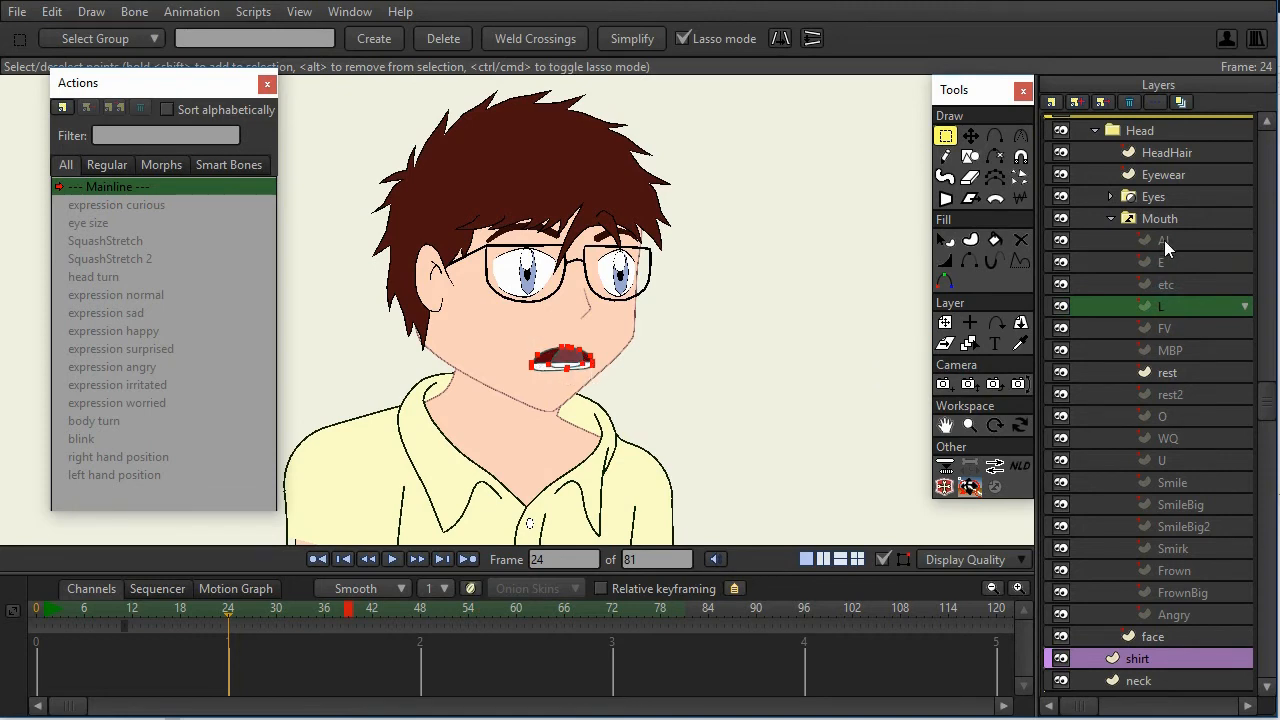
mouse_move(844, 304)
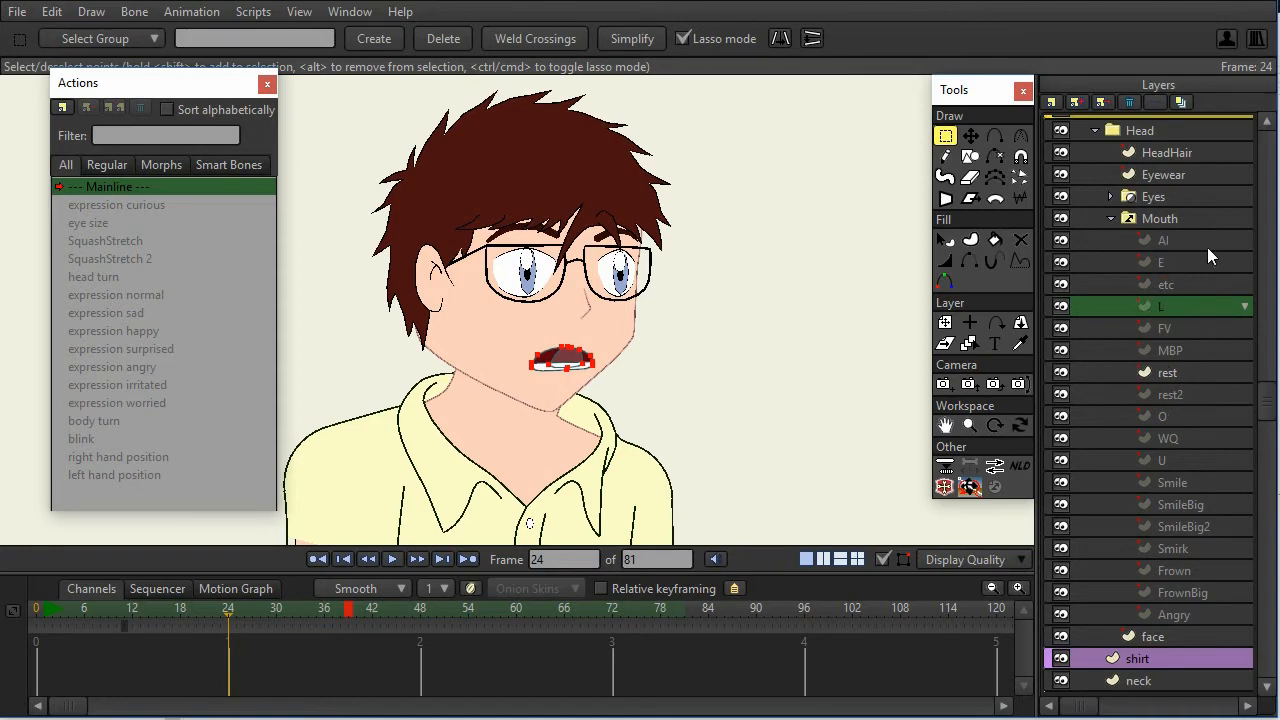
scroll(down, 3)
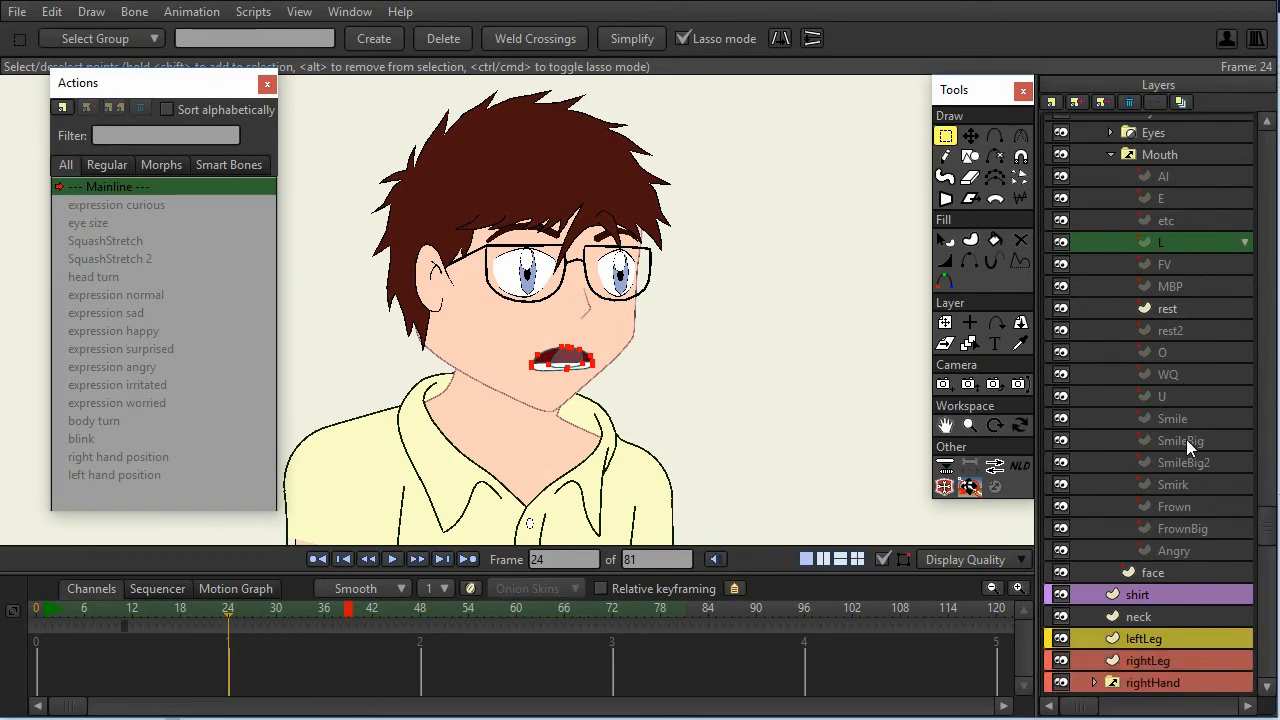
click(1178, 440)
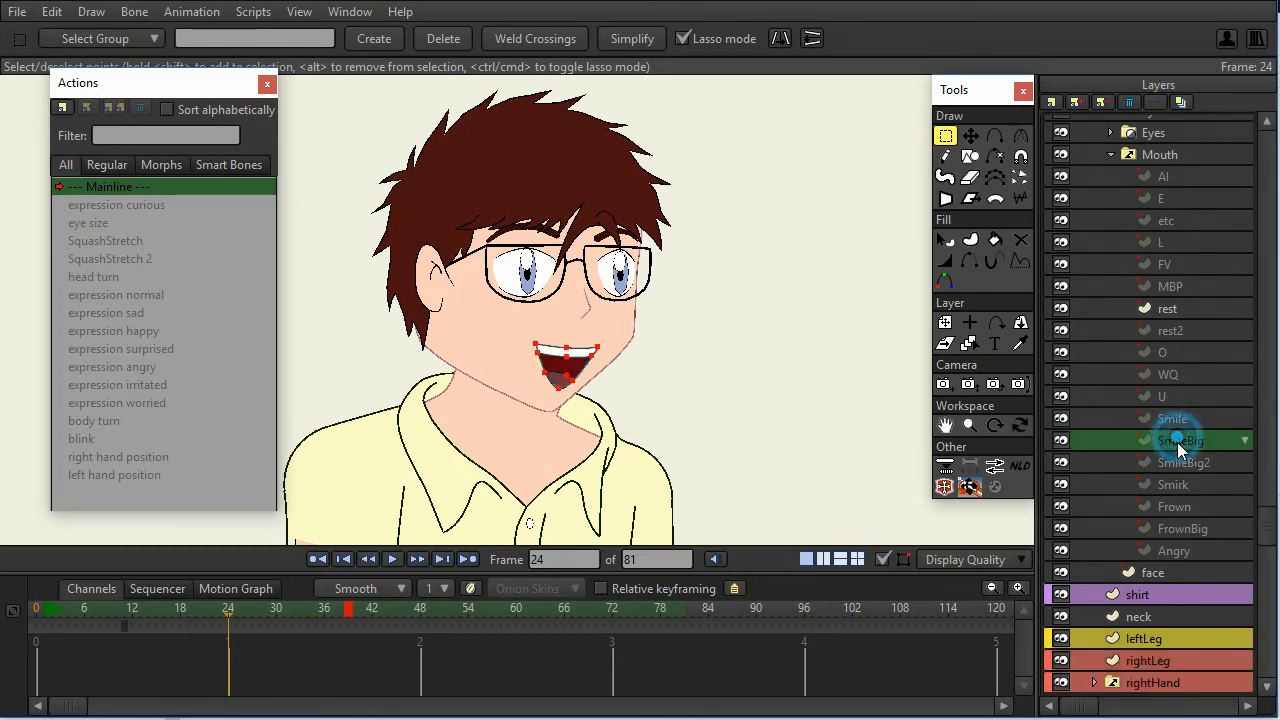
click(1172, 484)
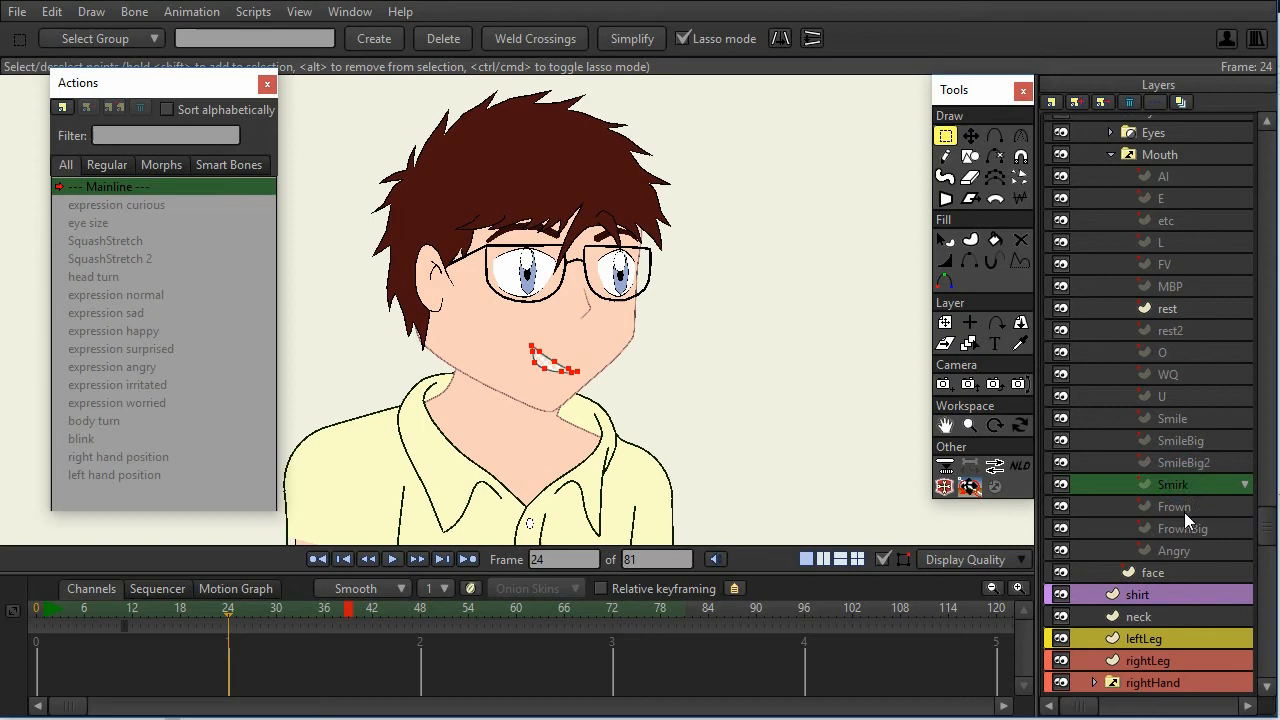
click(1176, 528)
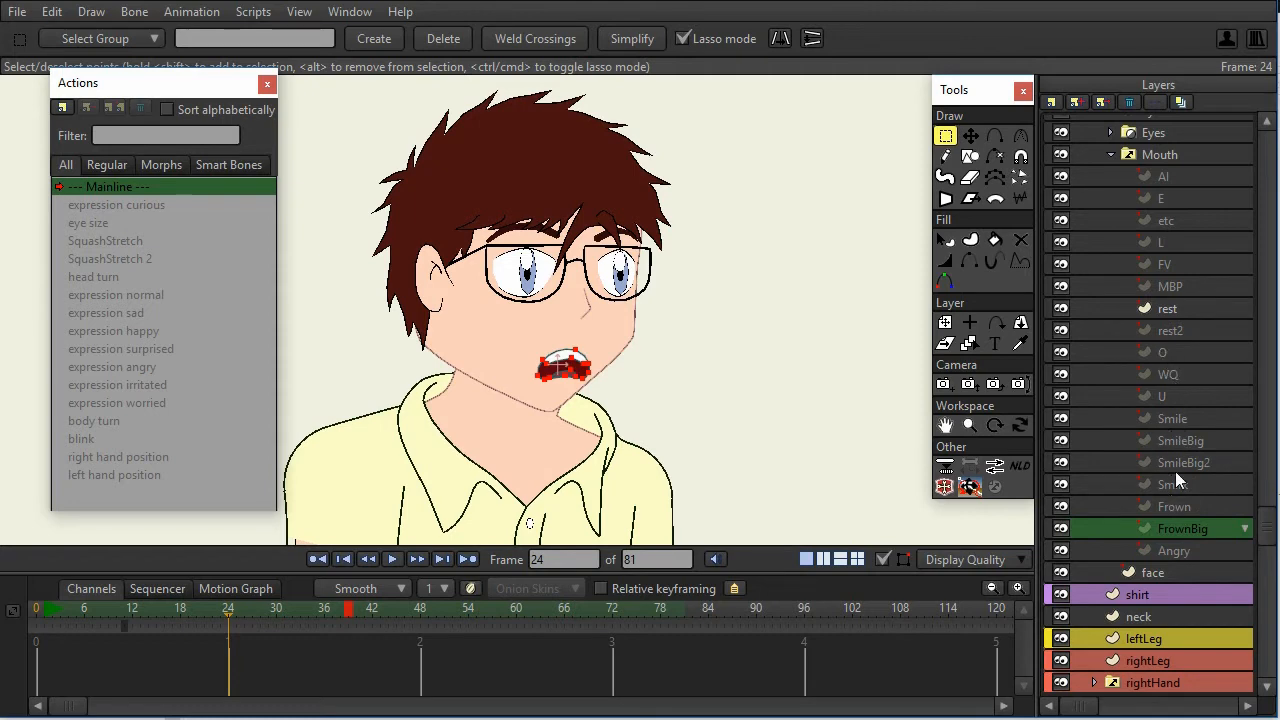
click(1180, 462)
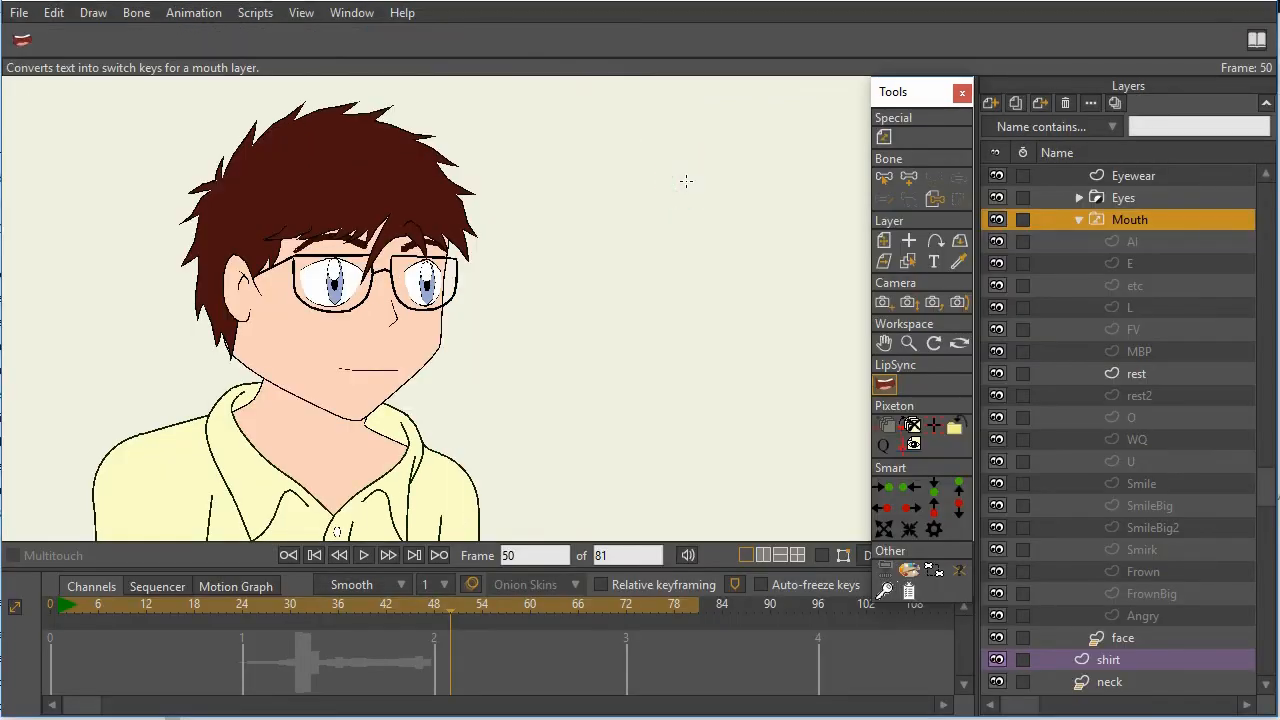
mouse_move(838, 264)
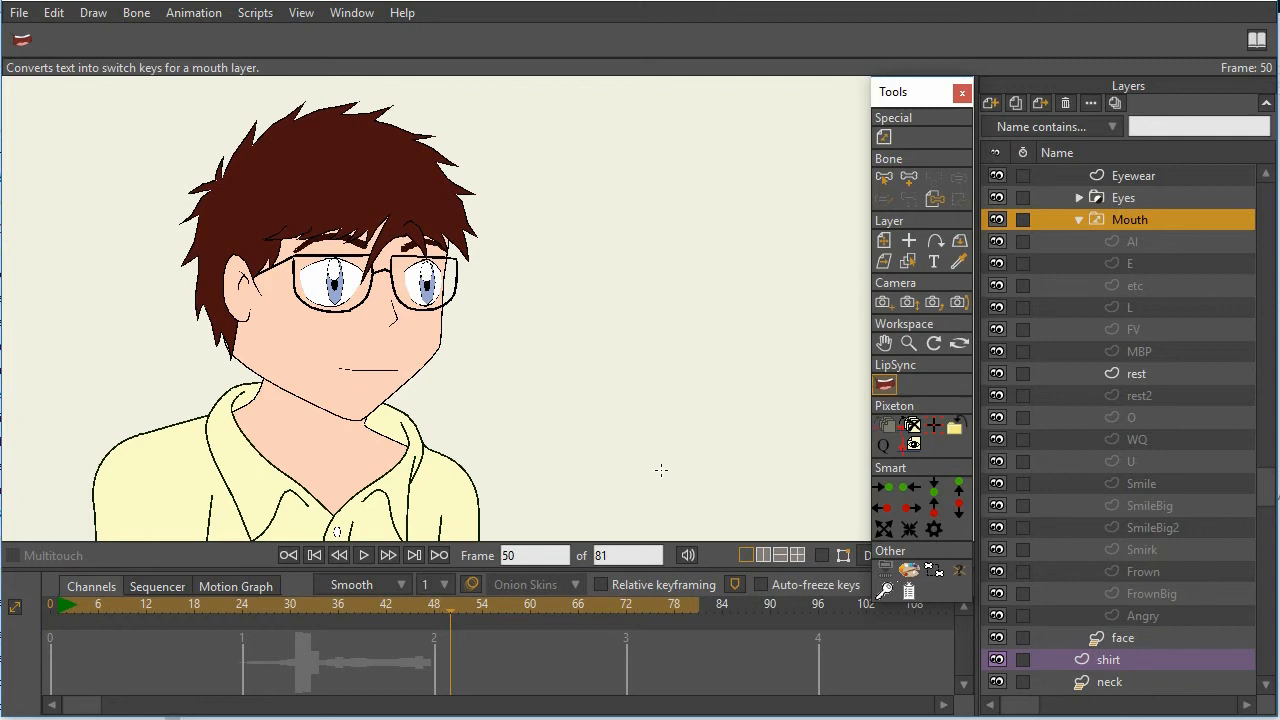
mouse_move(308, 616)
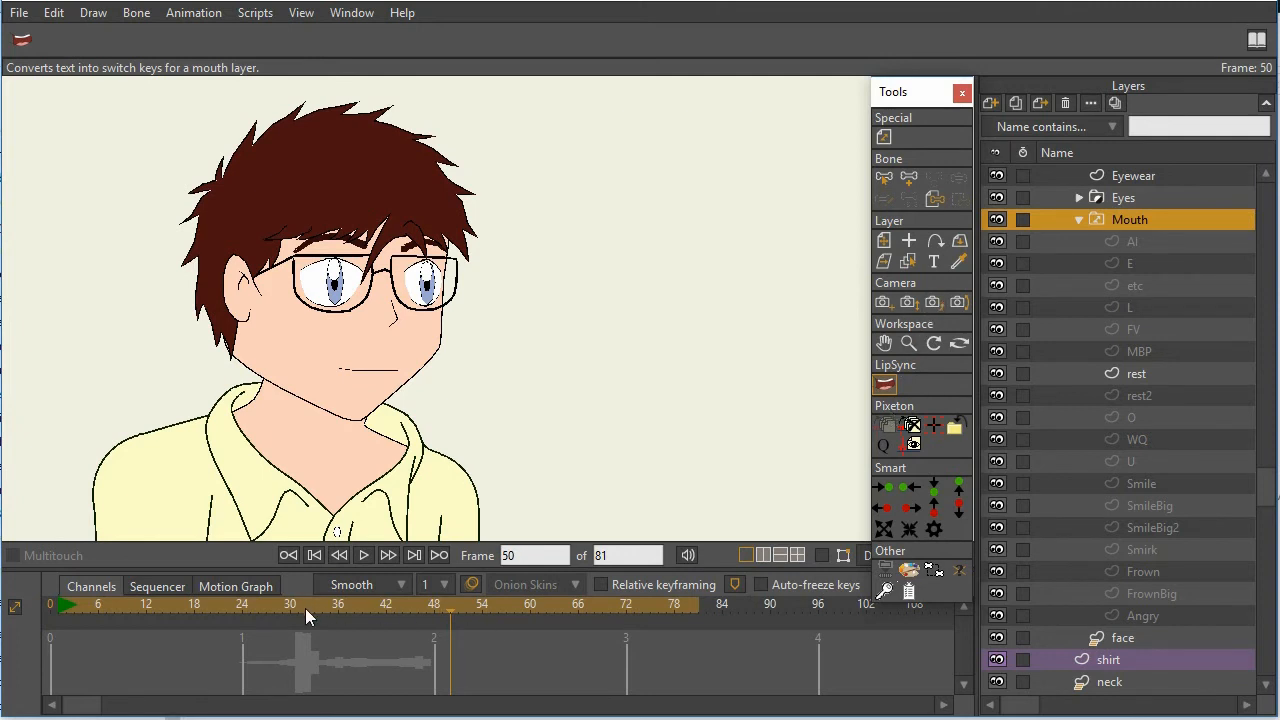
Step: Generate lip sync mouth keys for 'that was easy' from frame 29 to frame 47
click(288, 604)
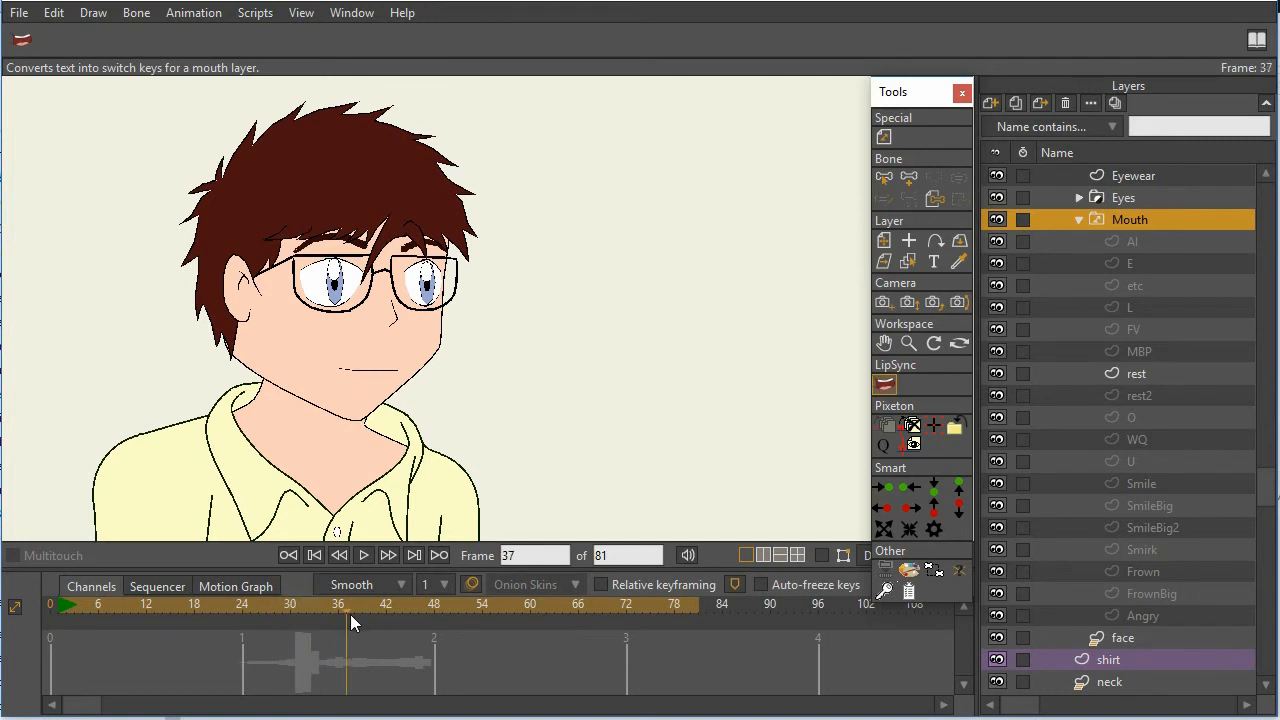
click(288, 604)
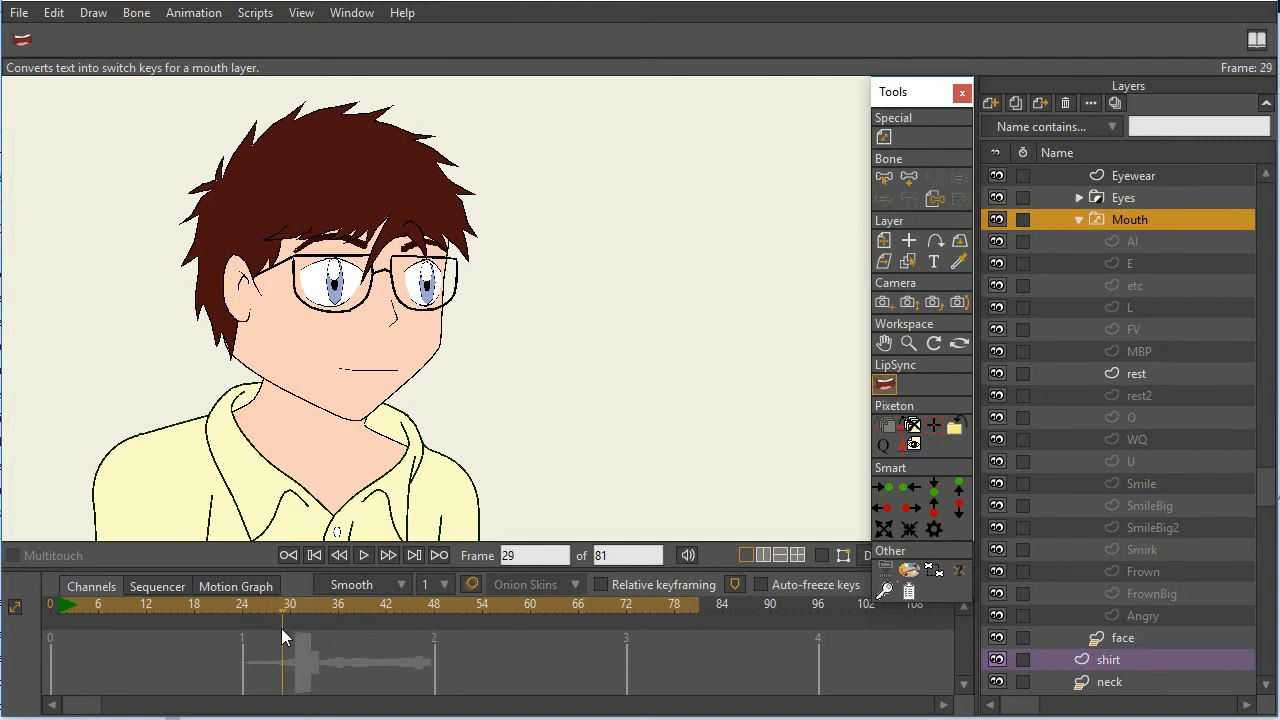
mouse_move(928, 448)
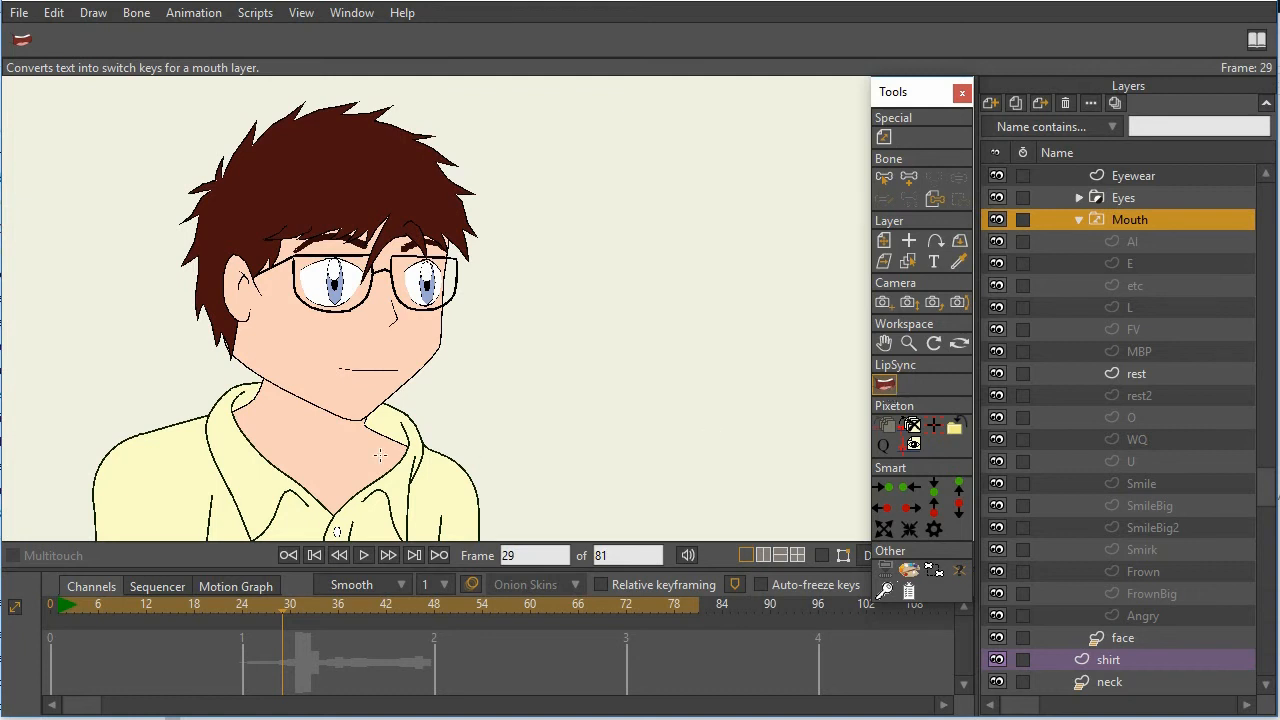
click(272, 442)
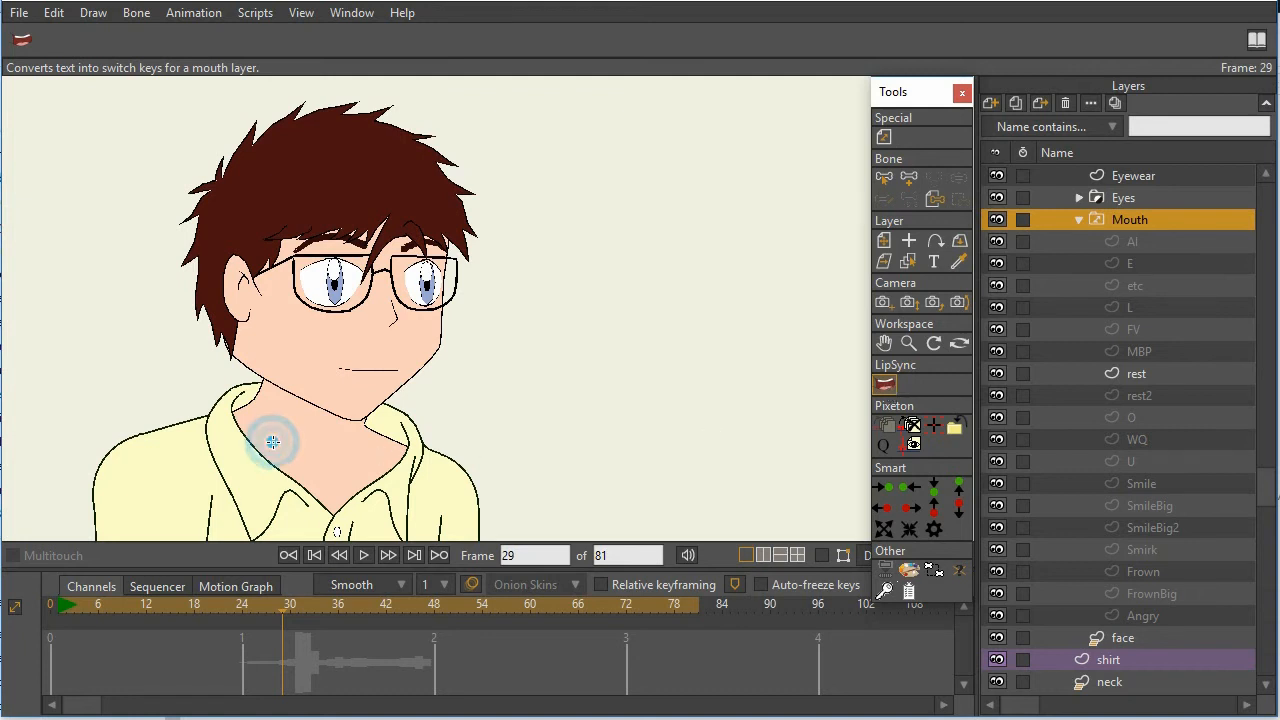
click(420, 624)
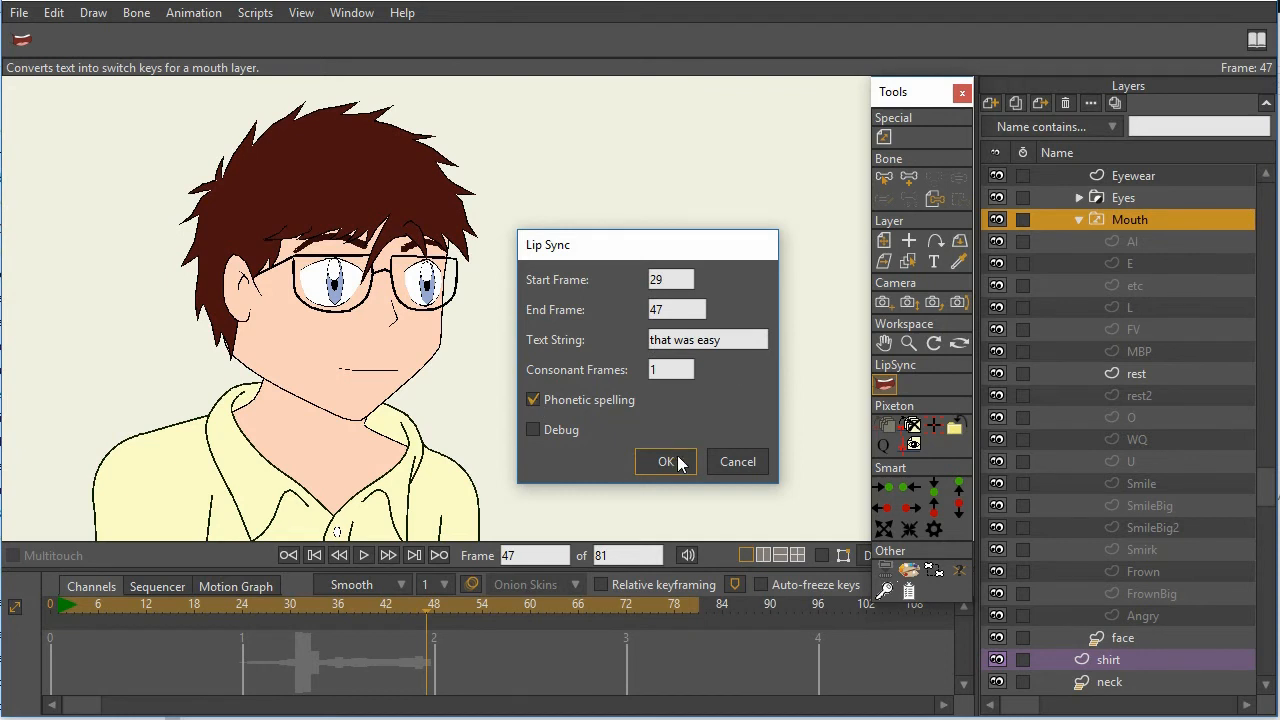
click(666, 462)
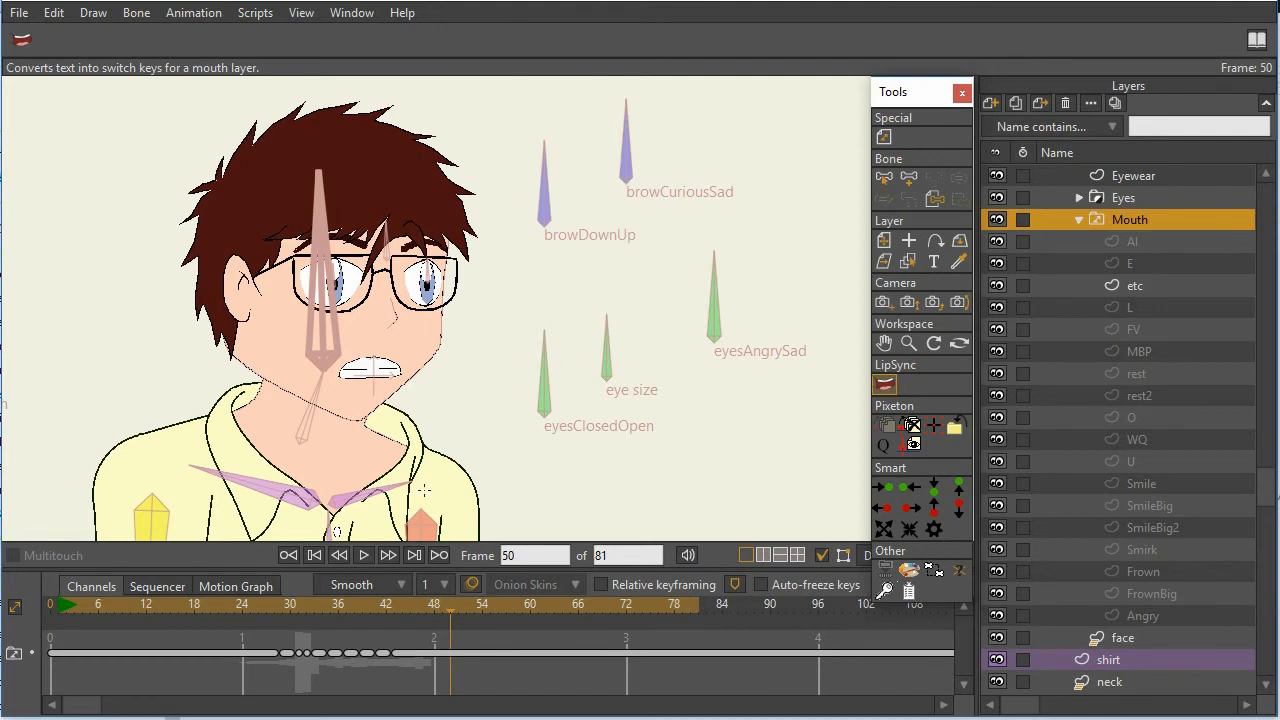
mouse_move(710, 330)
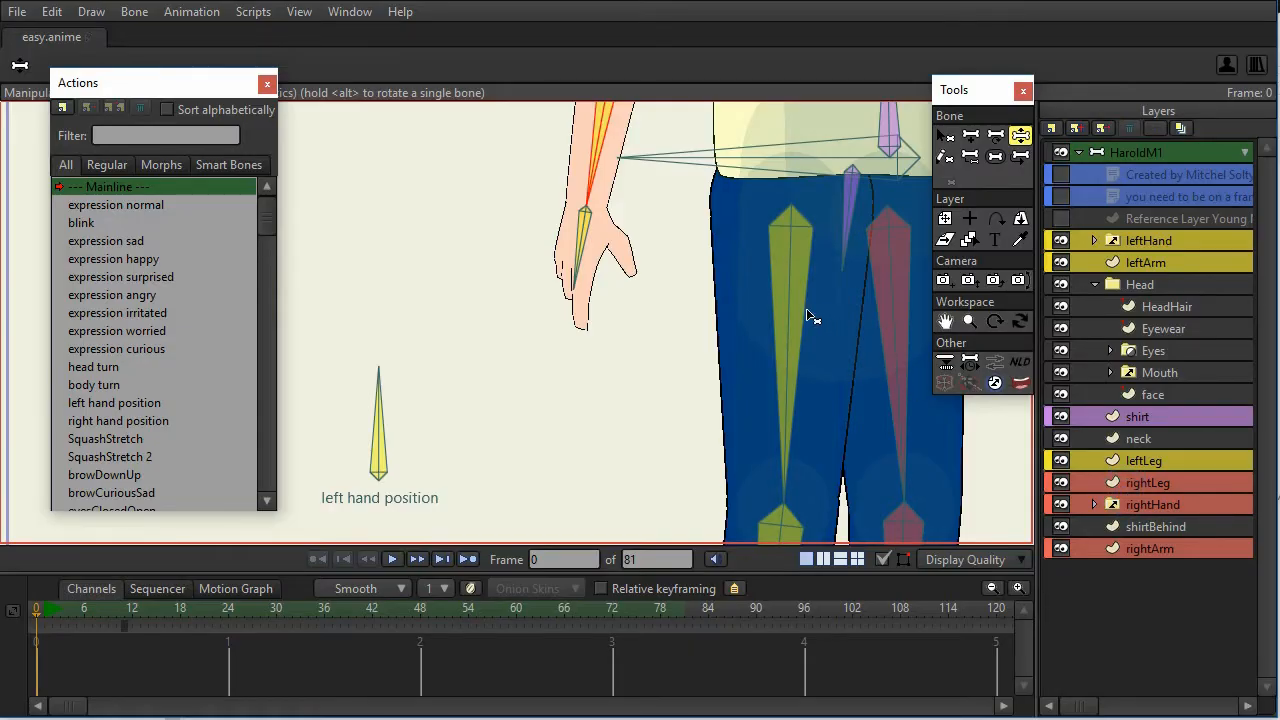
mouse_move(640, 304)
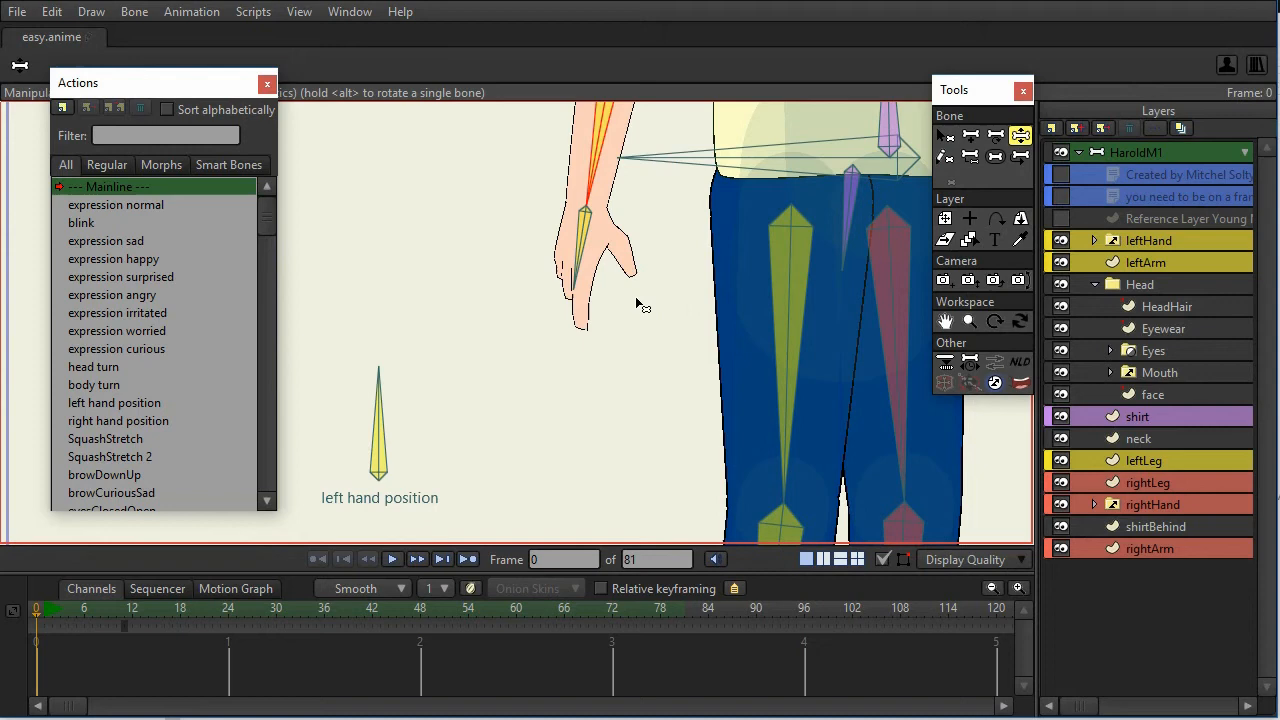
mouse_move(664, 374)
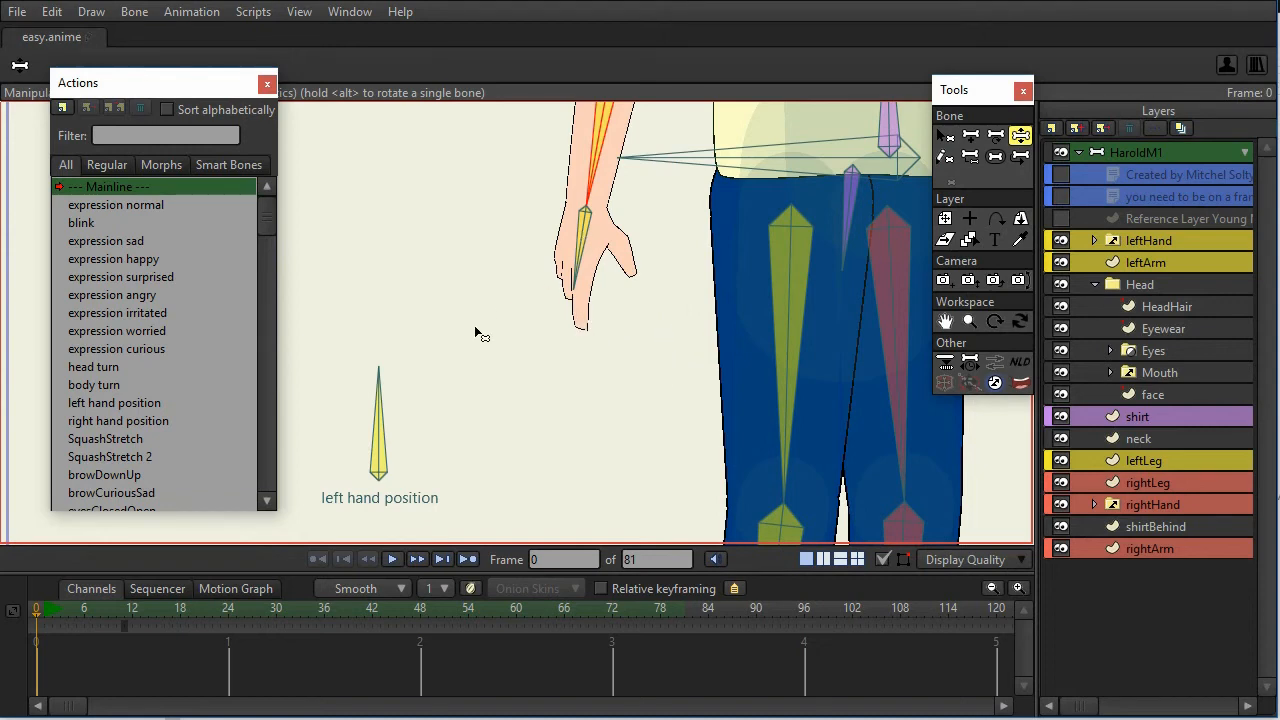
mouse_move(384, 444)
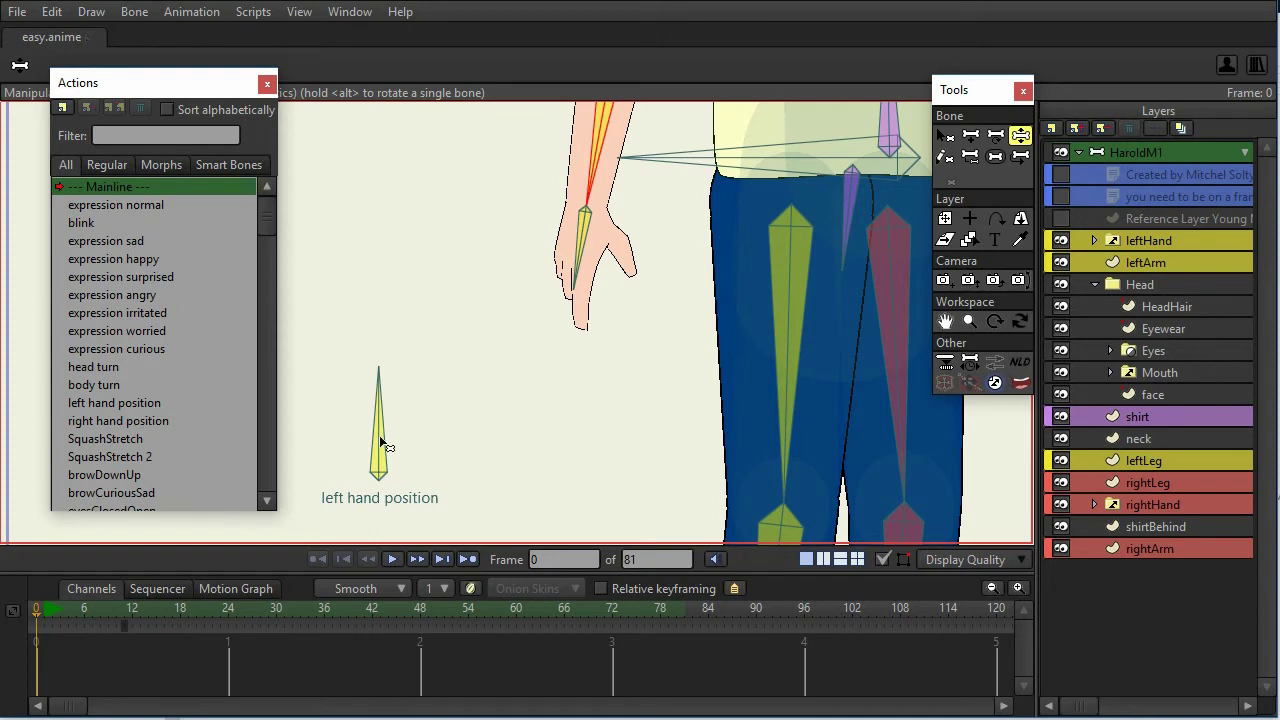
mouse_move(550, 394)
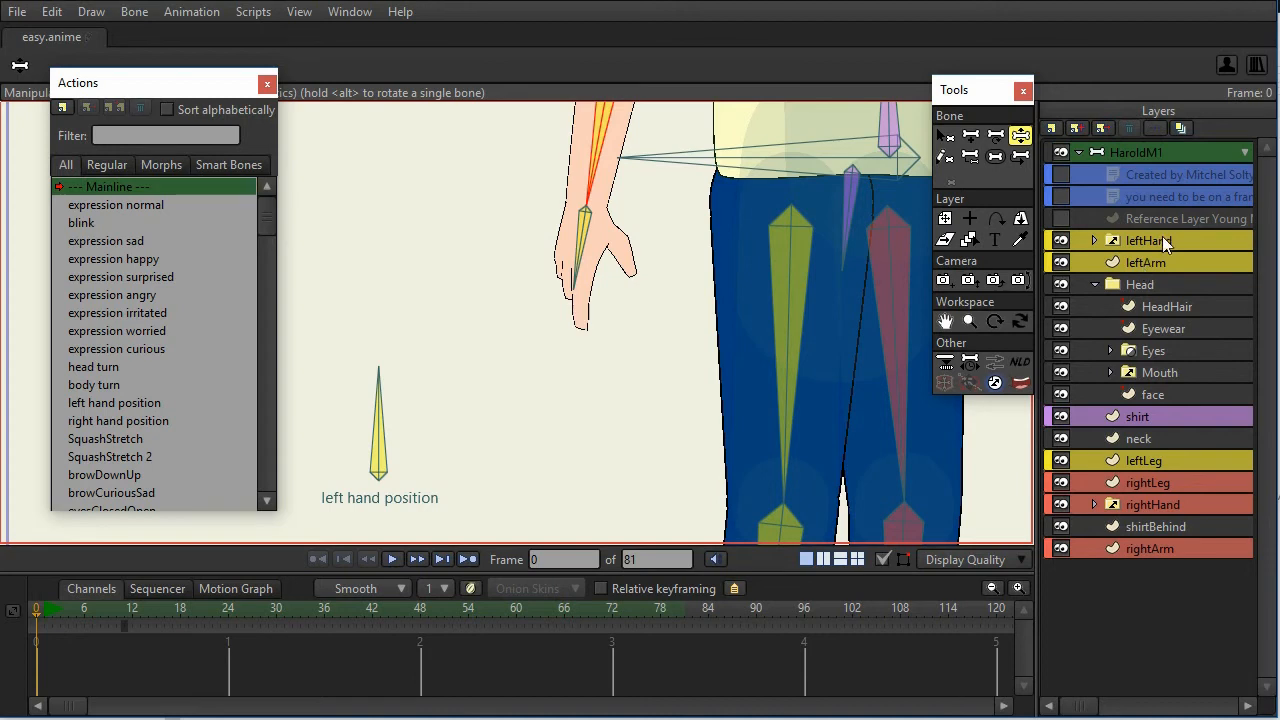
Step: Rotate the left hand position bone so the leftHand switch shows the open upturned palm, then zoom out
click(1094, 240)
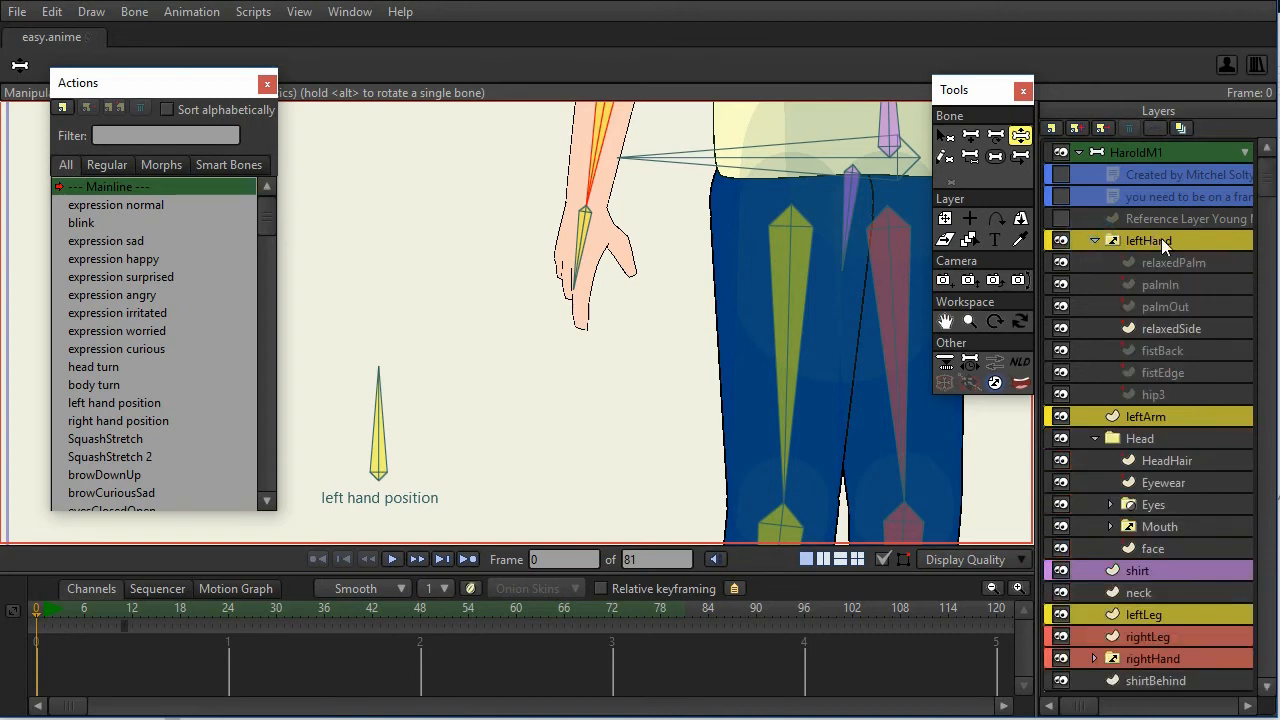
mouse_move(1188, 276)
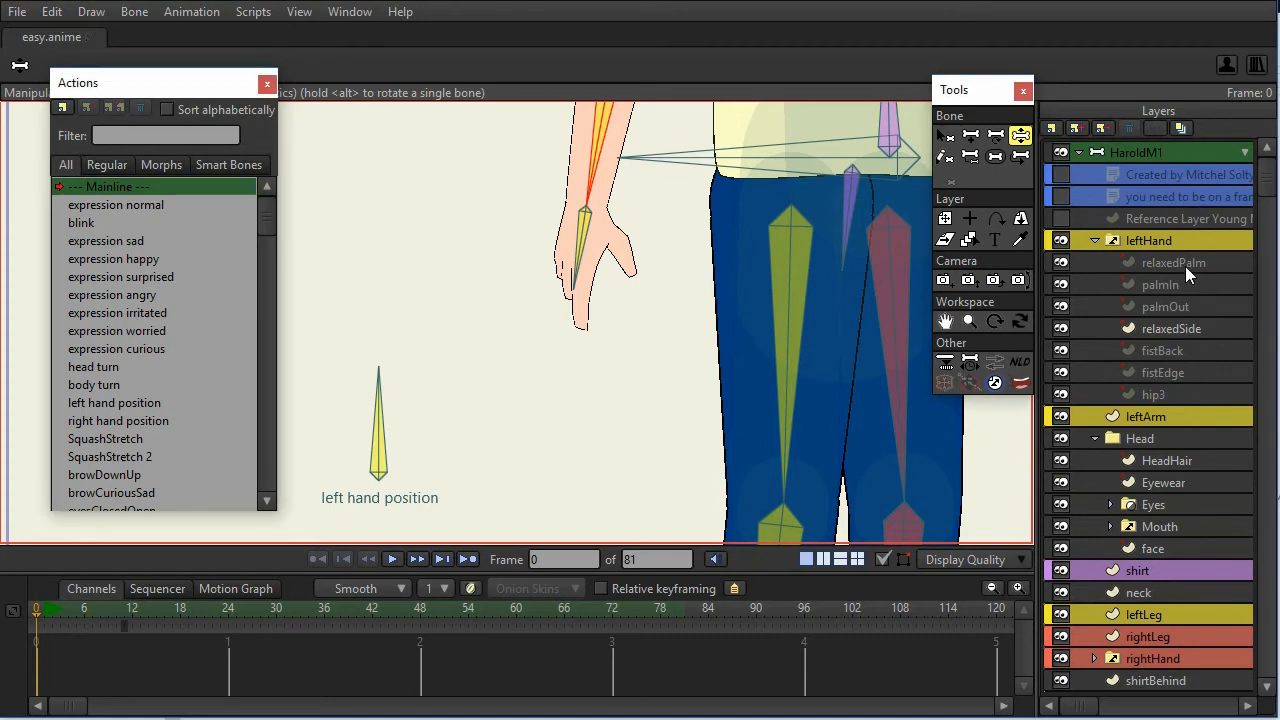
mouse_move(1204, 268)
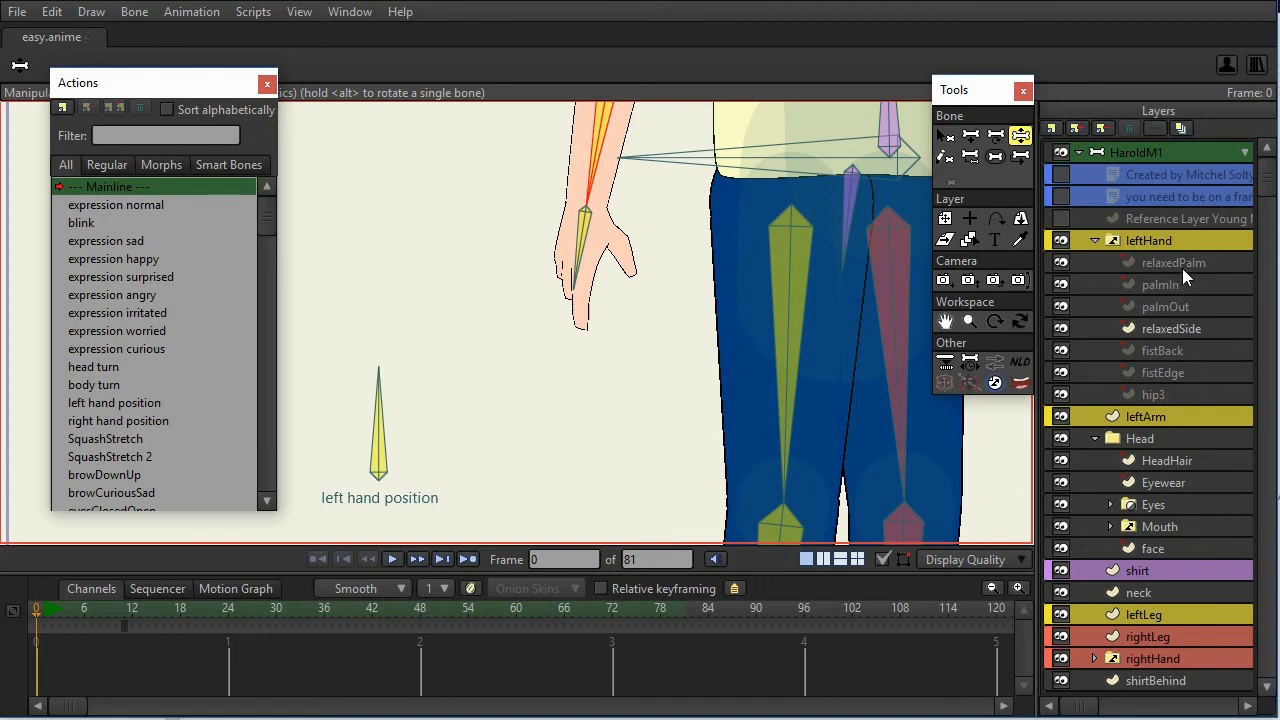
mouse_move(1184, 270)
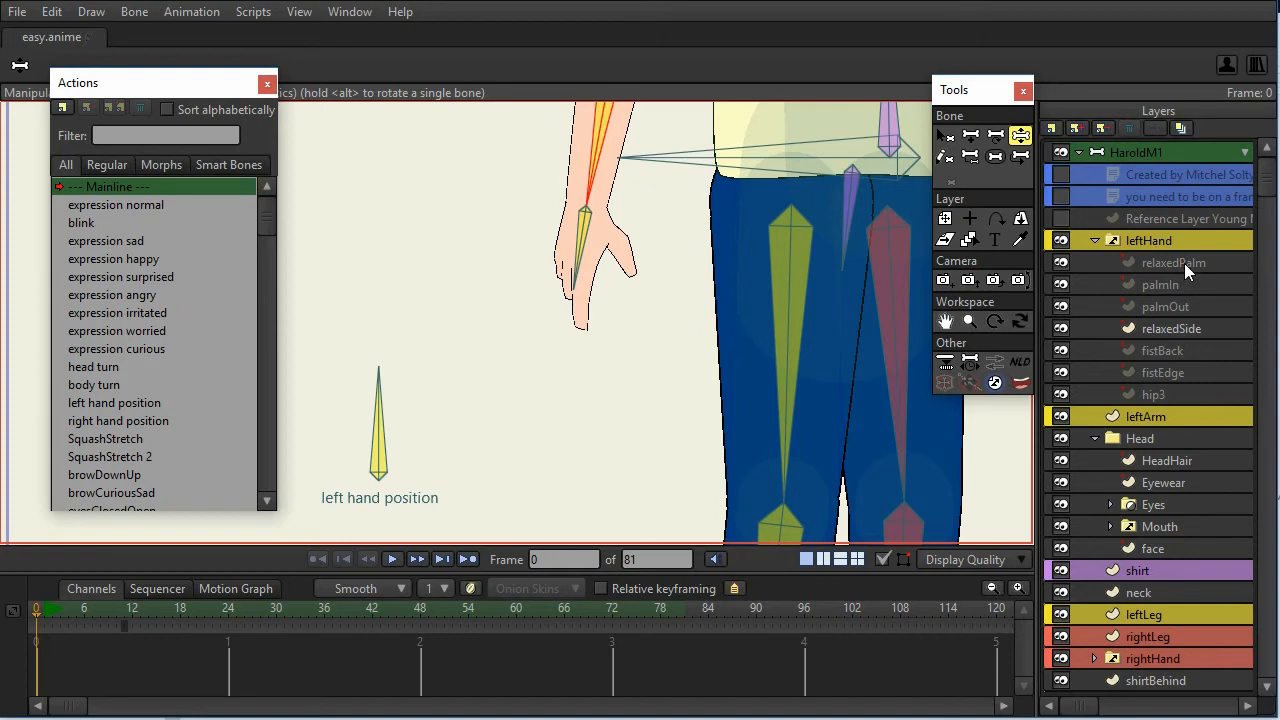
mouse_move(1180, 308)
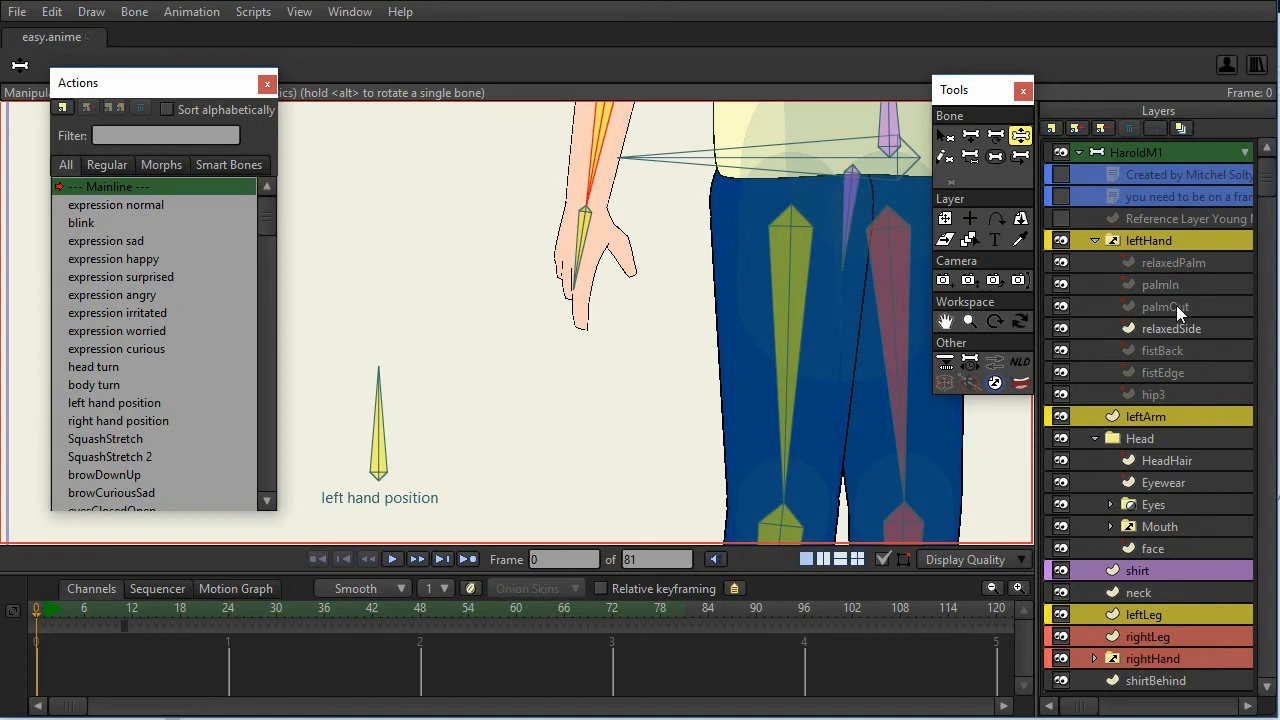
mouse_move(1180, 336)
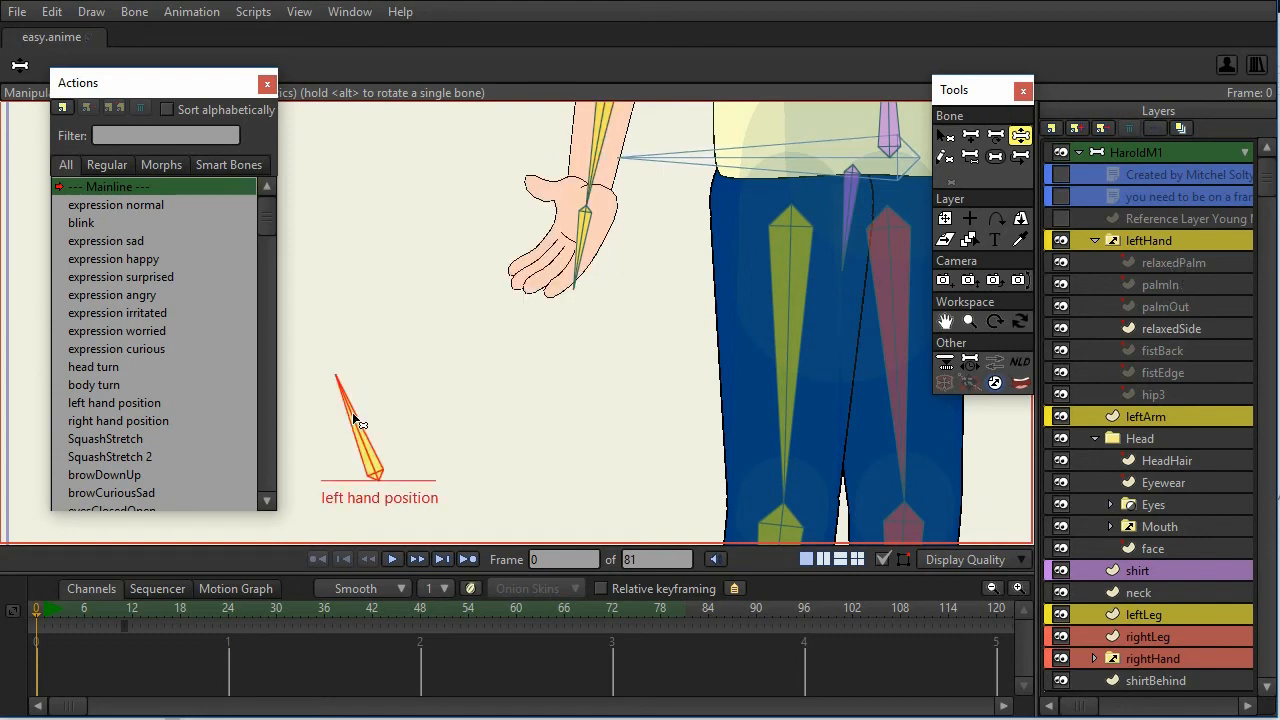
drag(356, 420, 484, 478)
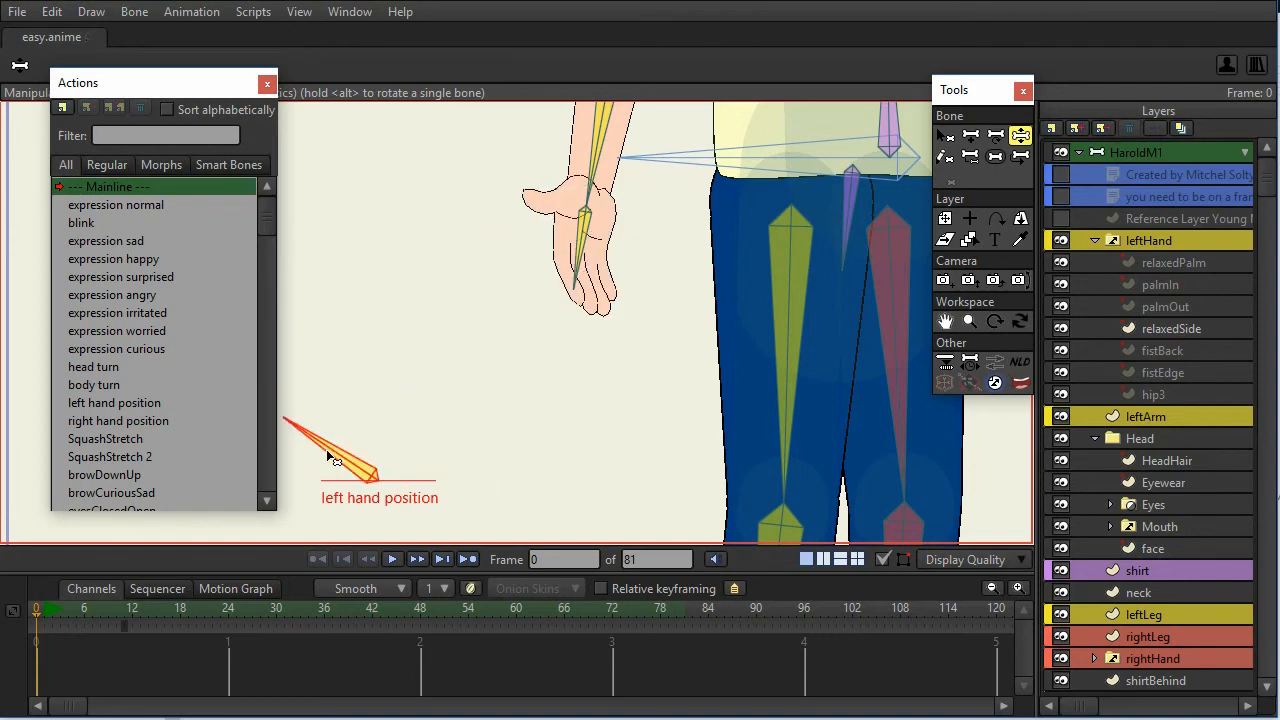
click(114, 402)
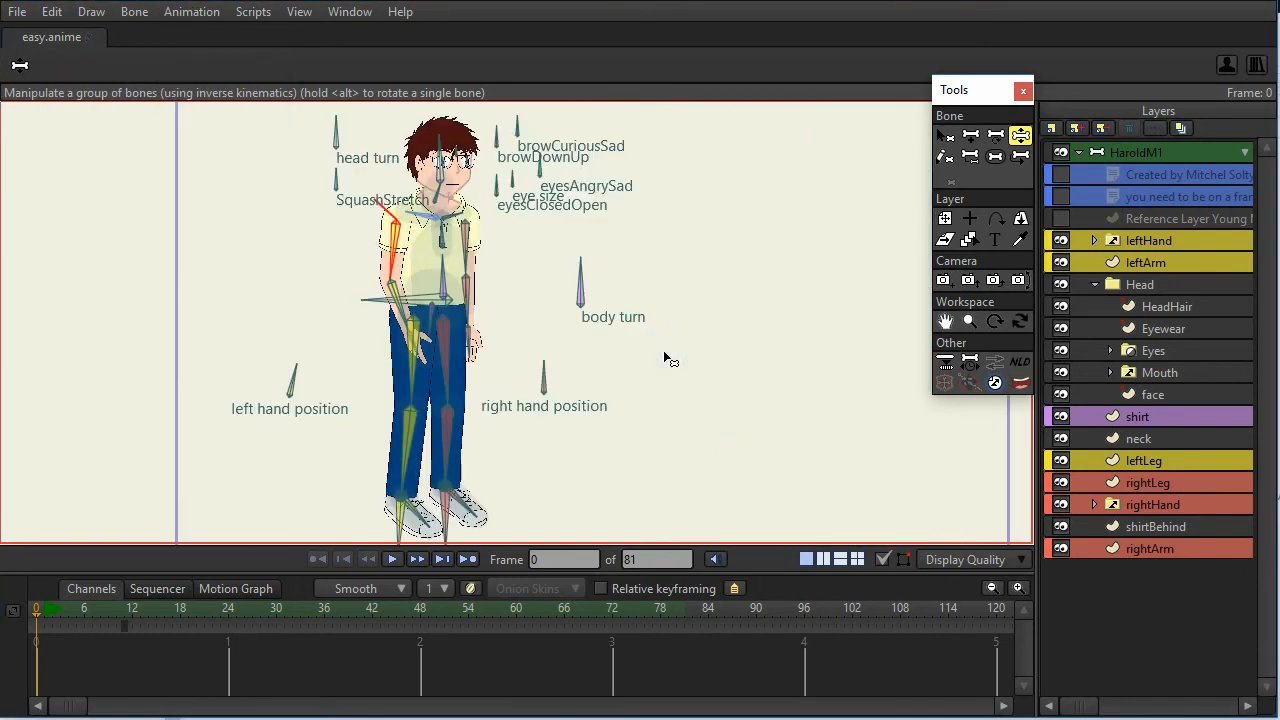
mouse_move(628, 238)
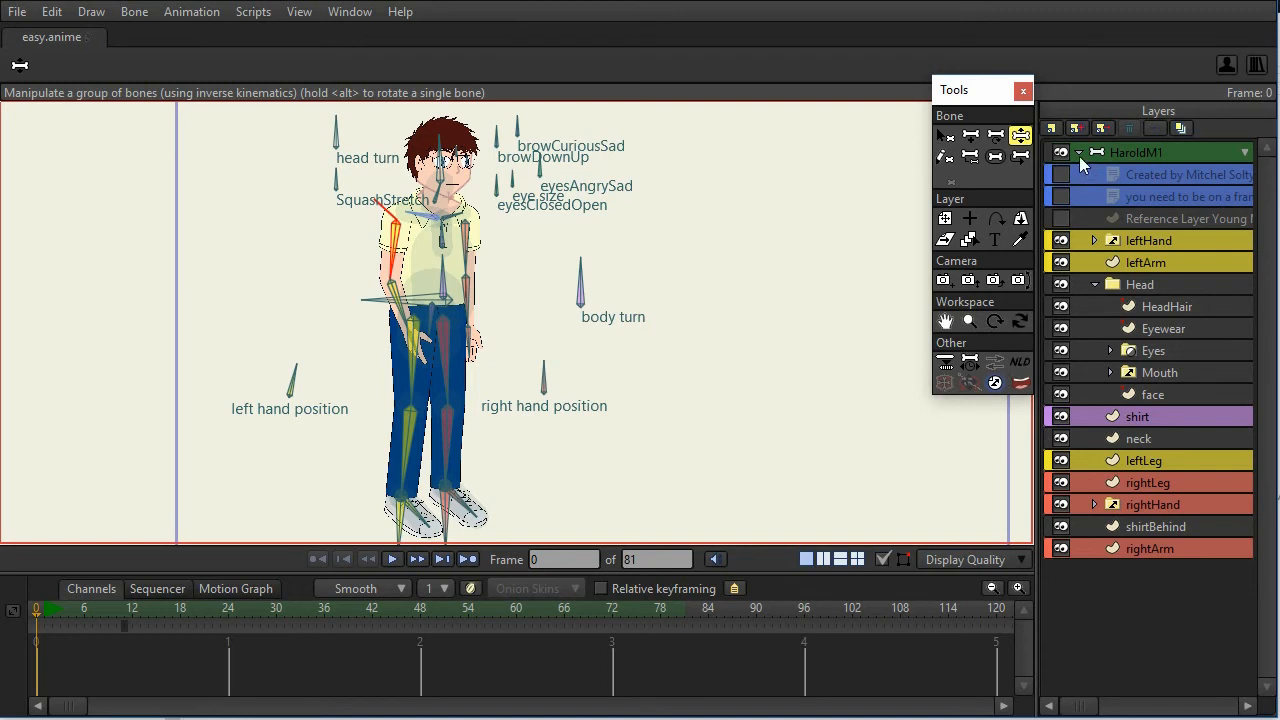
Step: Collapse the HaroldM1 character group to a single Layers entry
click(1080, 152)
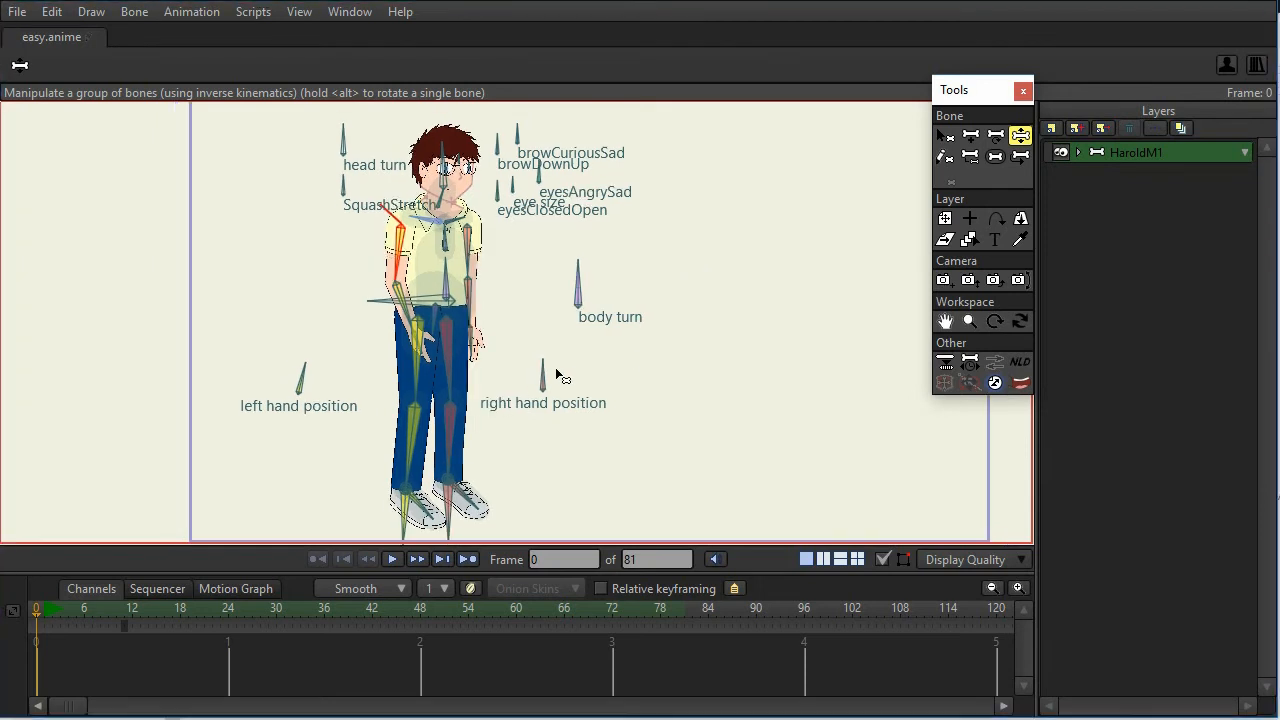
mouse_move(374, 160)
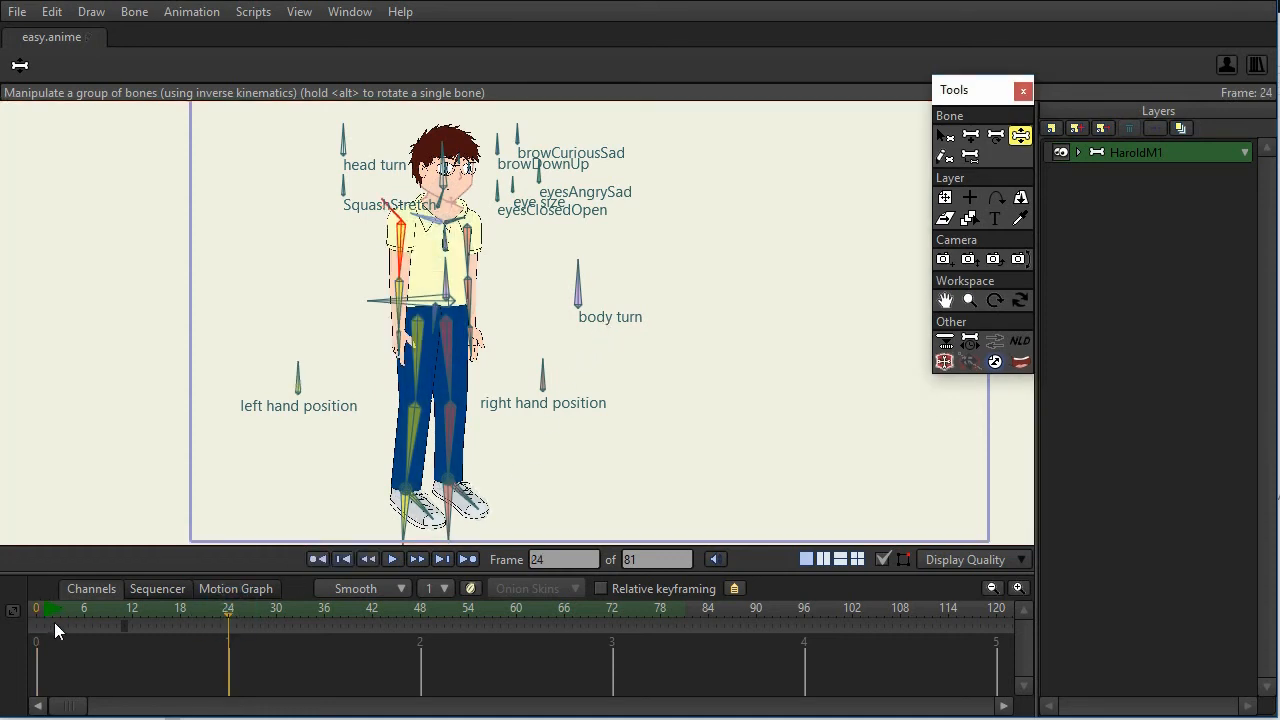
mouse_move(410, 300)
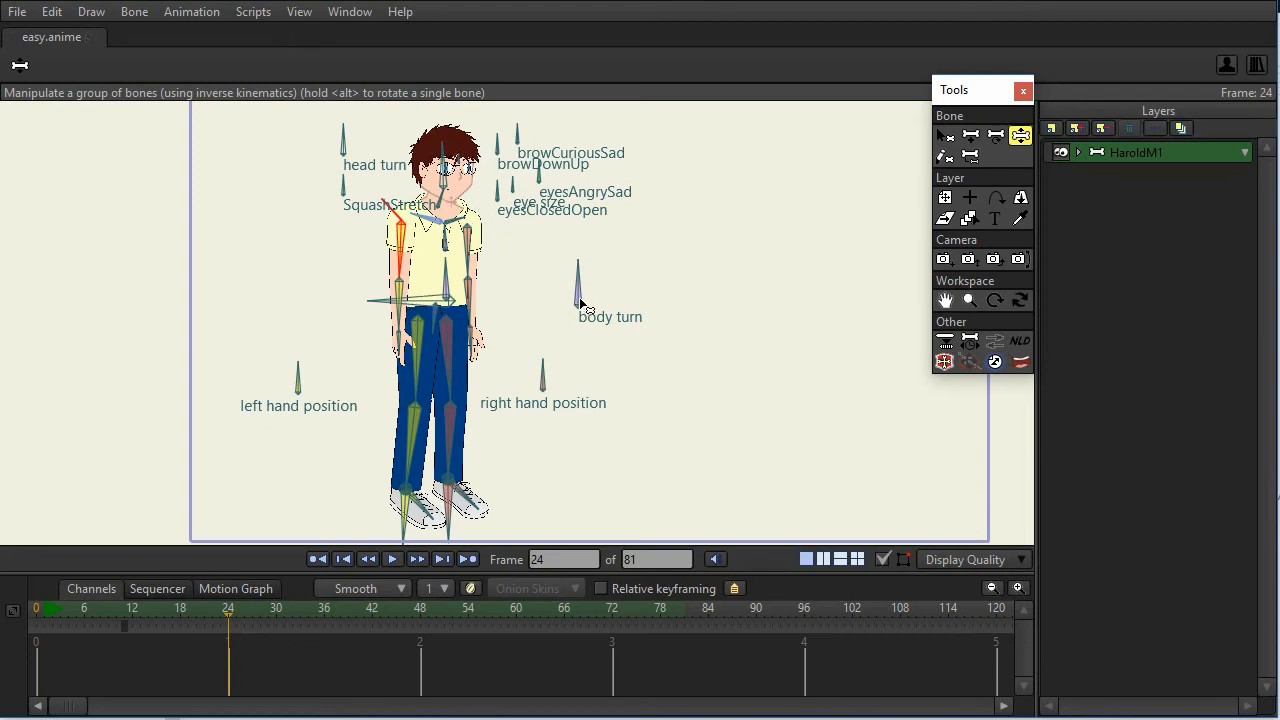
click(578, 284)
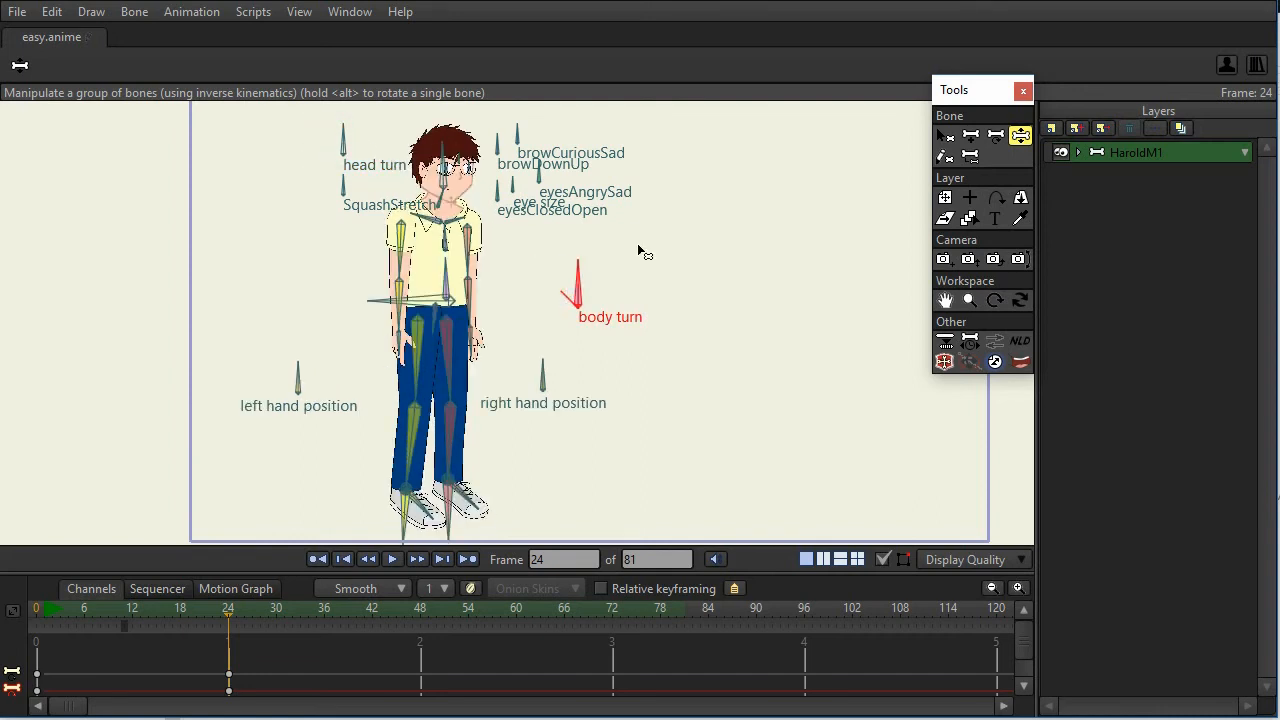
mouse_move(628, 262)
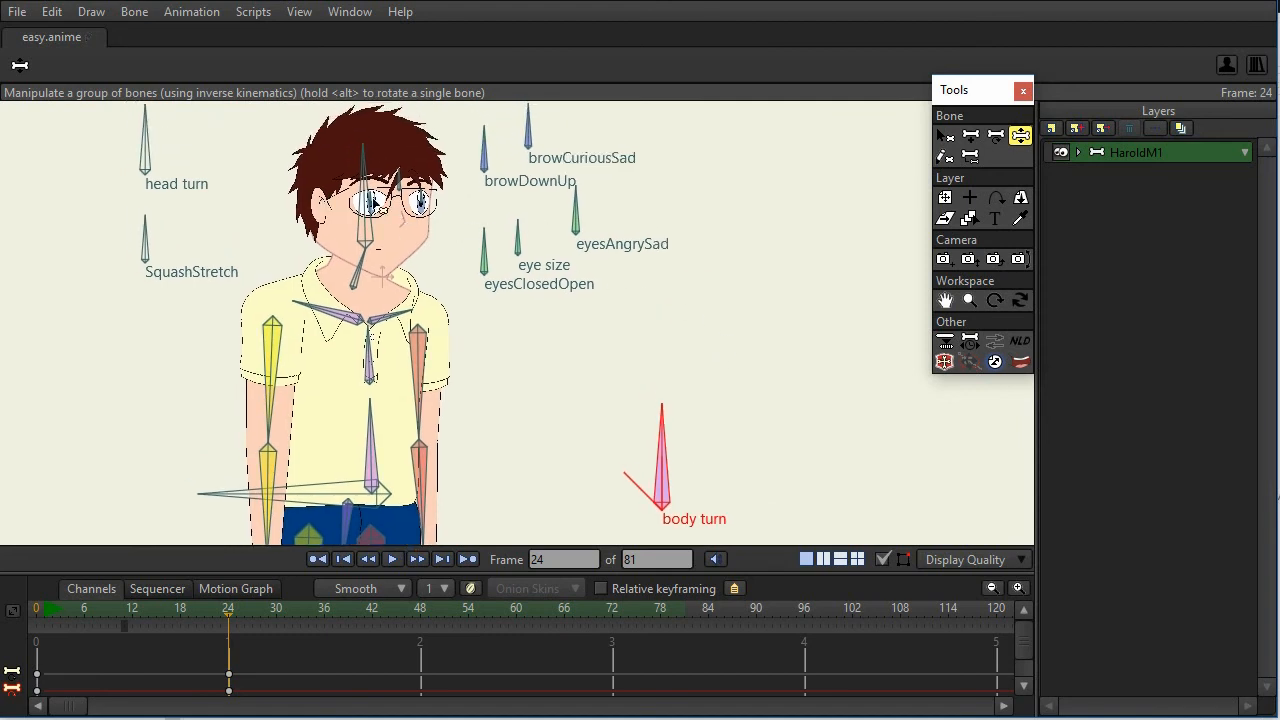
mouse_move(468, 276)
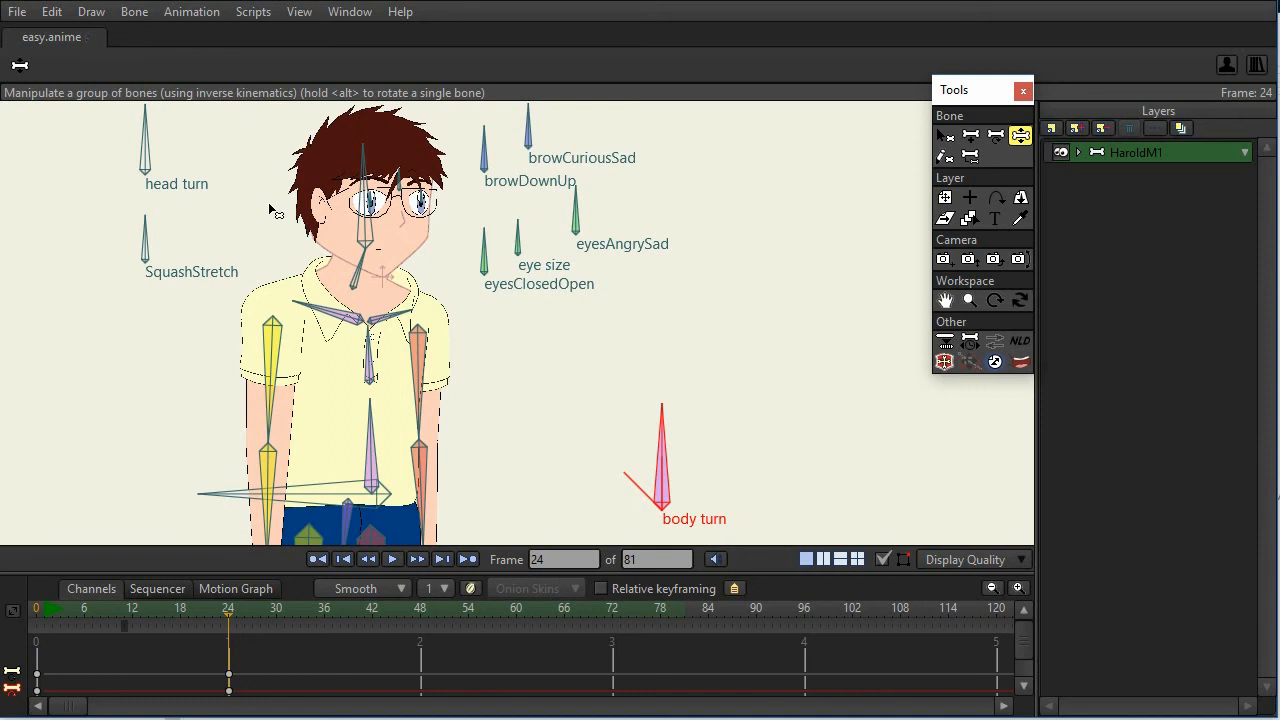
mouse_move(460, 236)
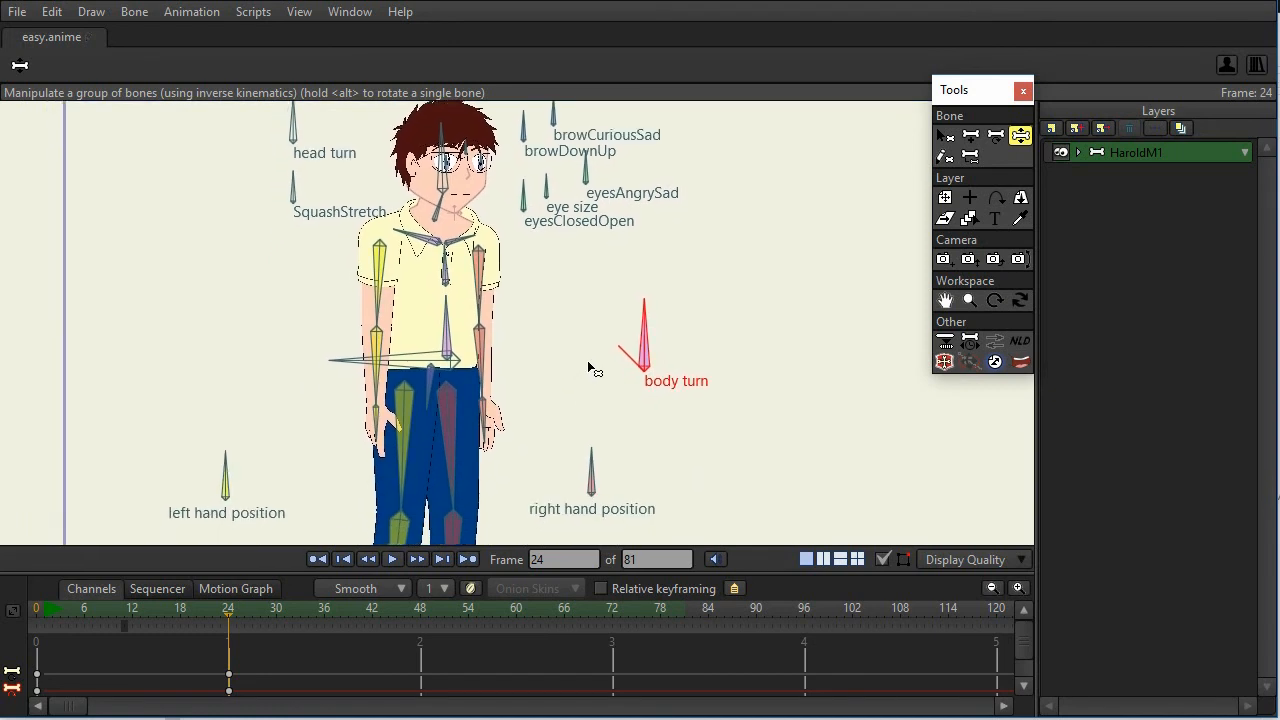
Step: Turn the boy's body to one side with the body-turn bone and zoom on his face
drag(640, 310, 420, 390)
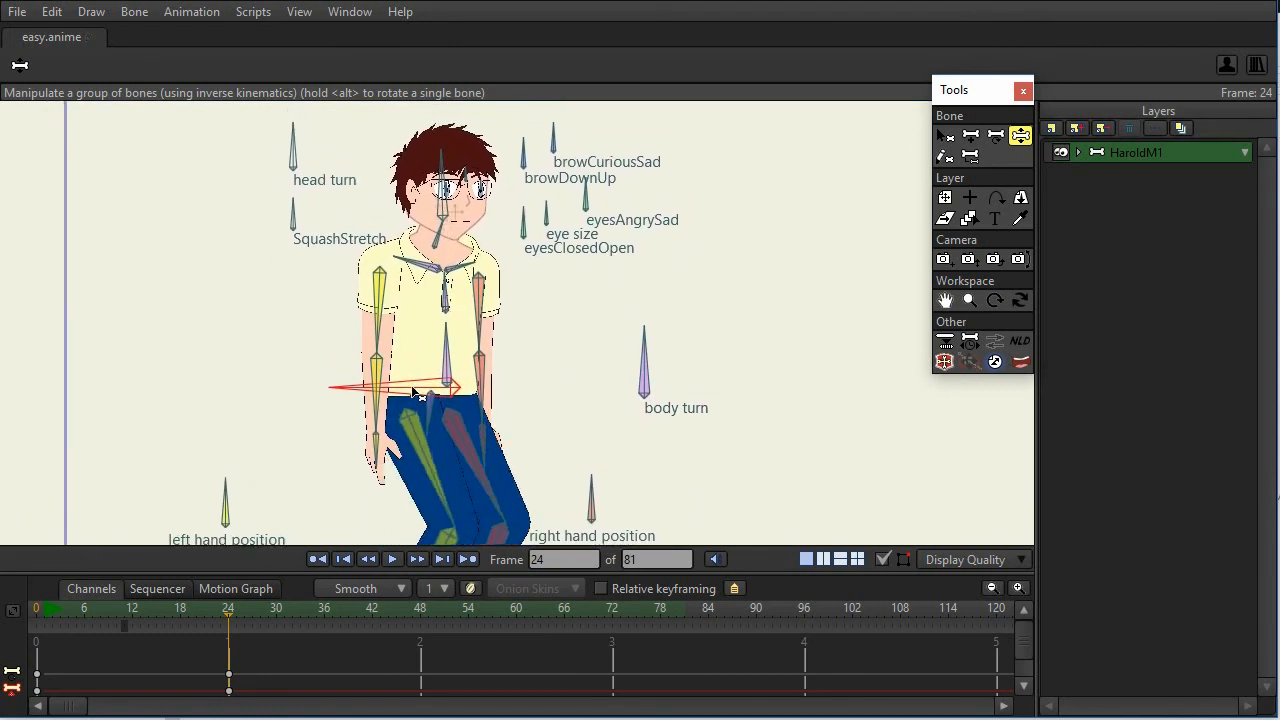
drag(410, 390, 400, 370)
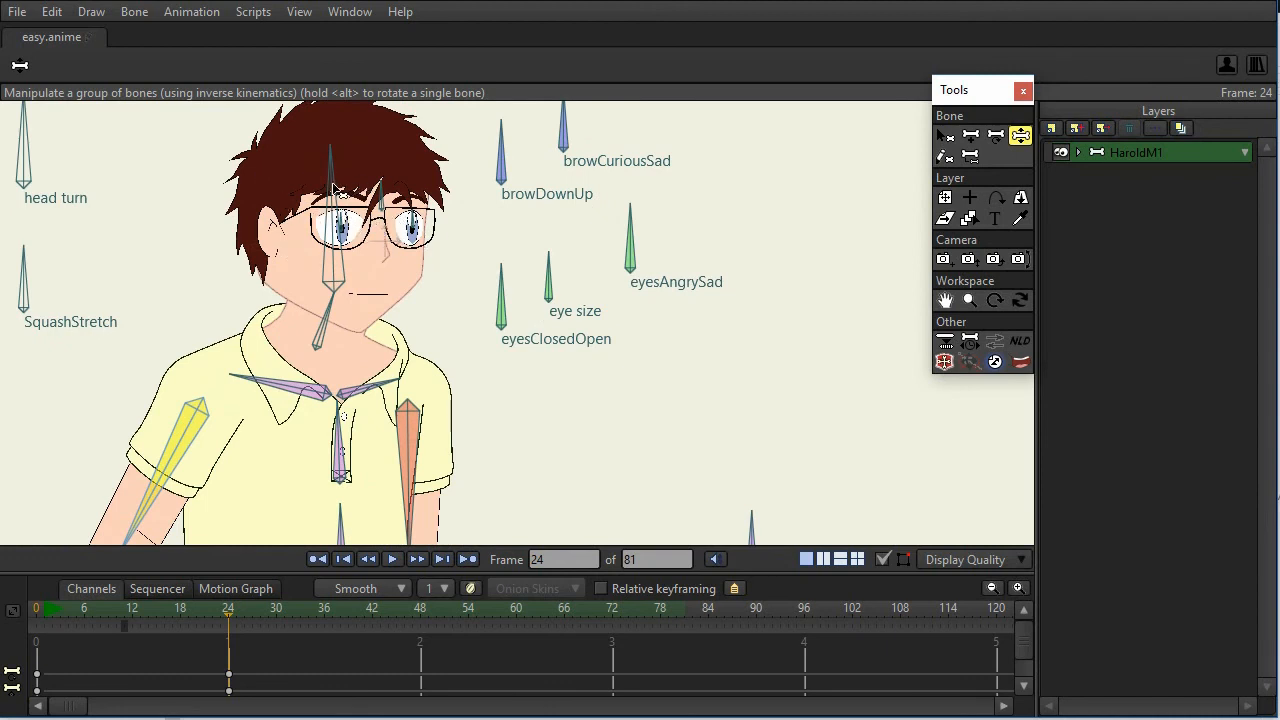
mouse_move(502, 316)
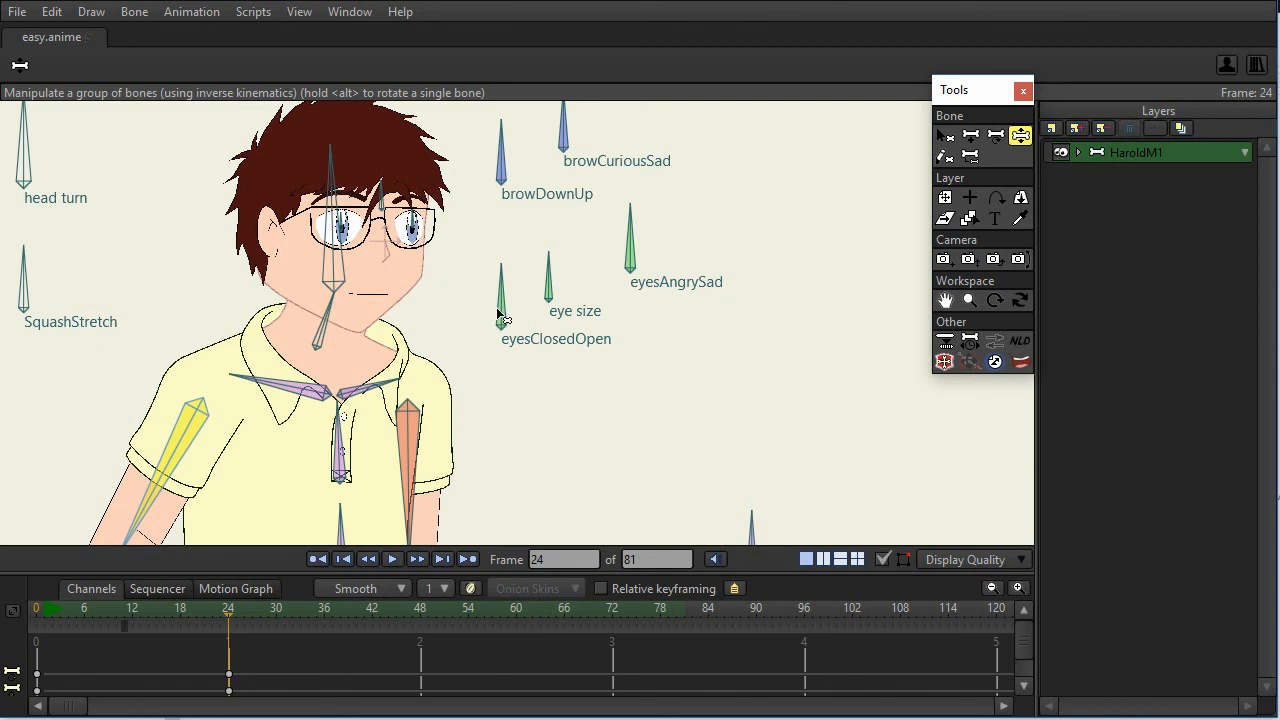
mouse_move(568, 422)
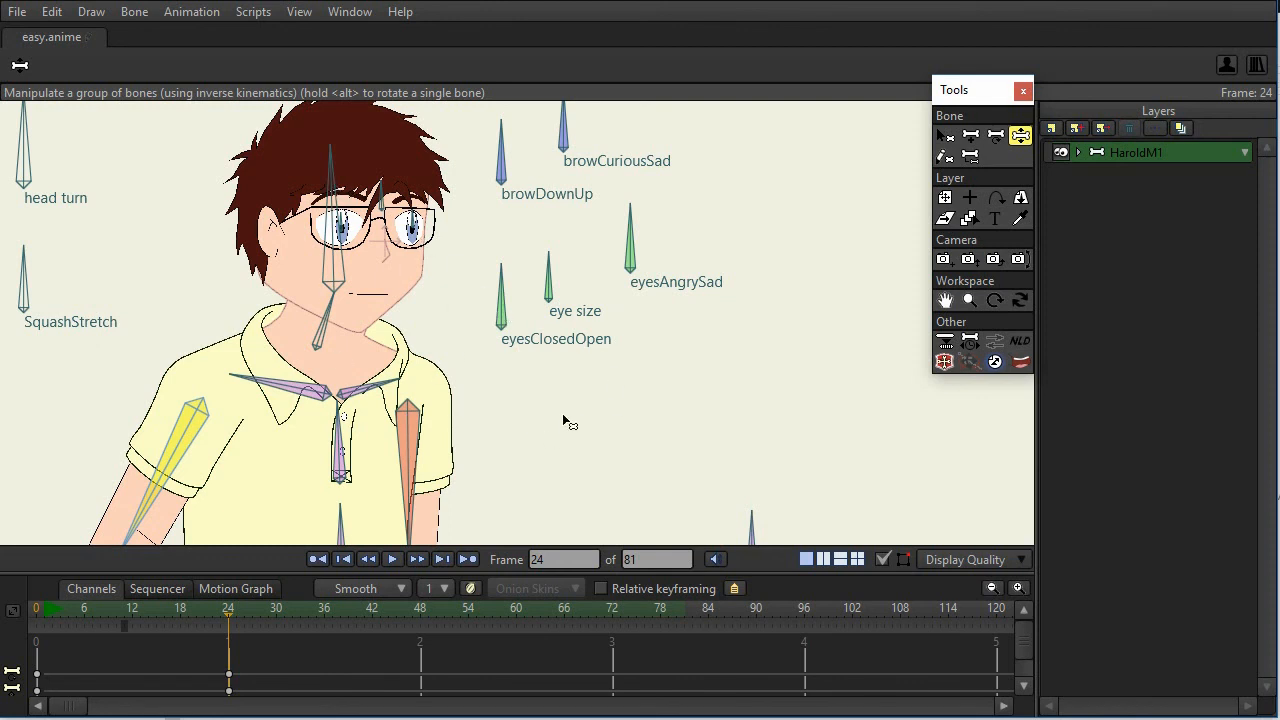
mouse_move(548, 472)
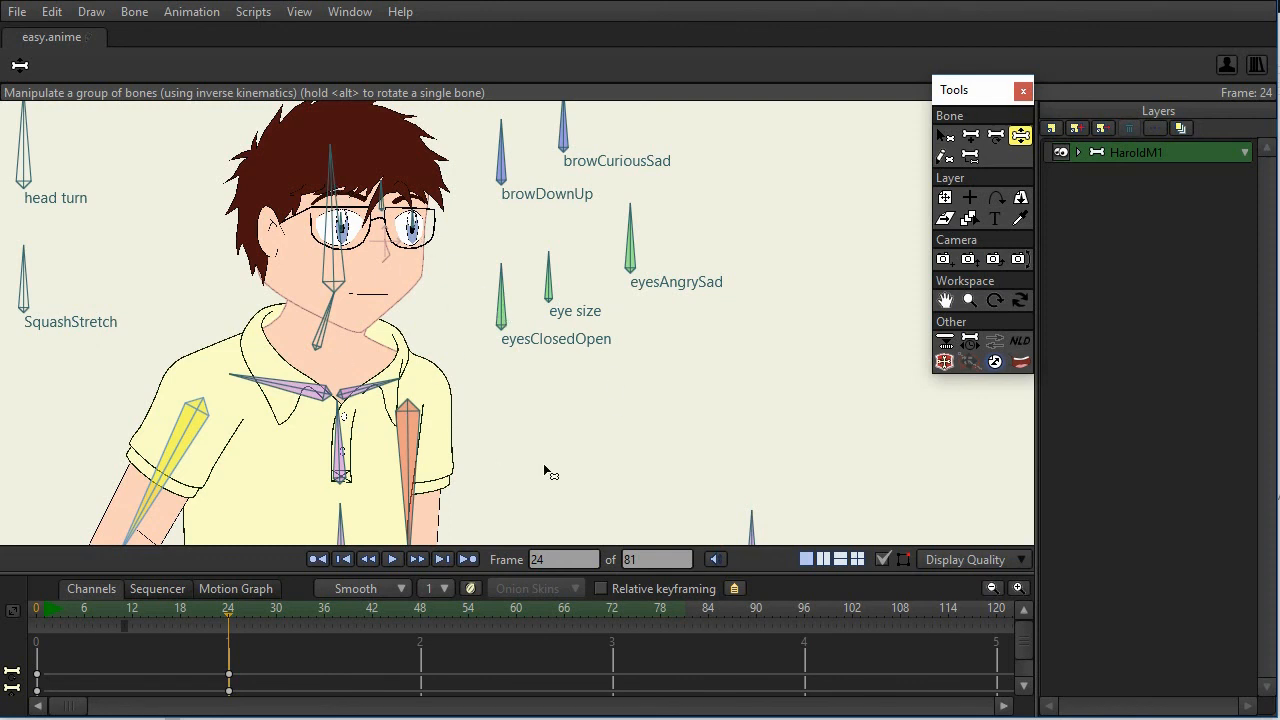
mouse_move(544, 456)
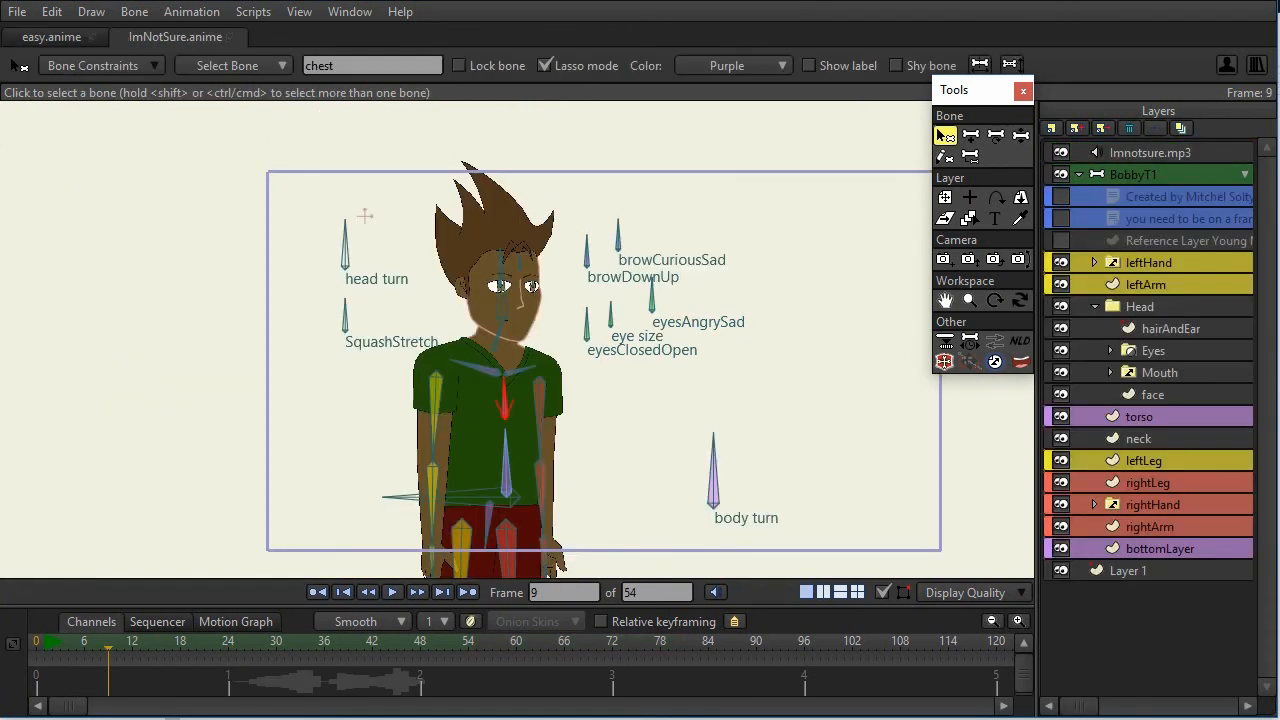
mouse_move(790, 352)
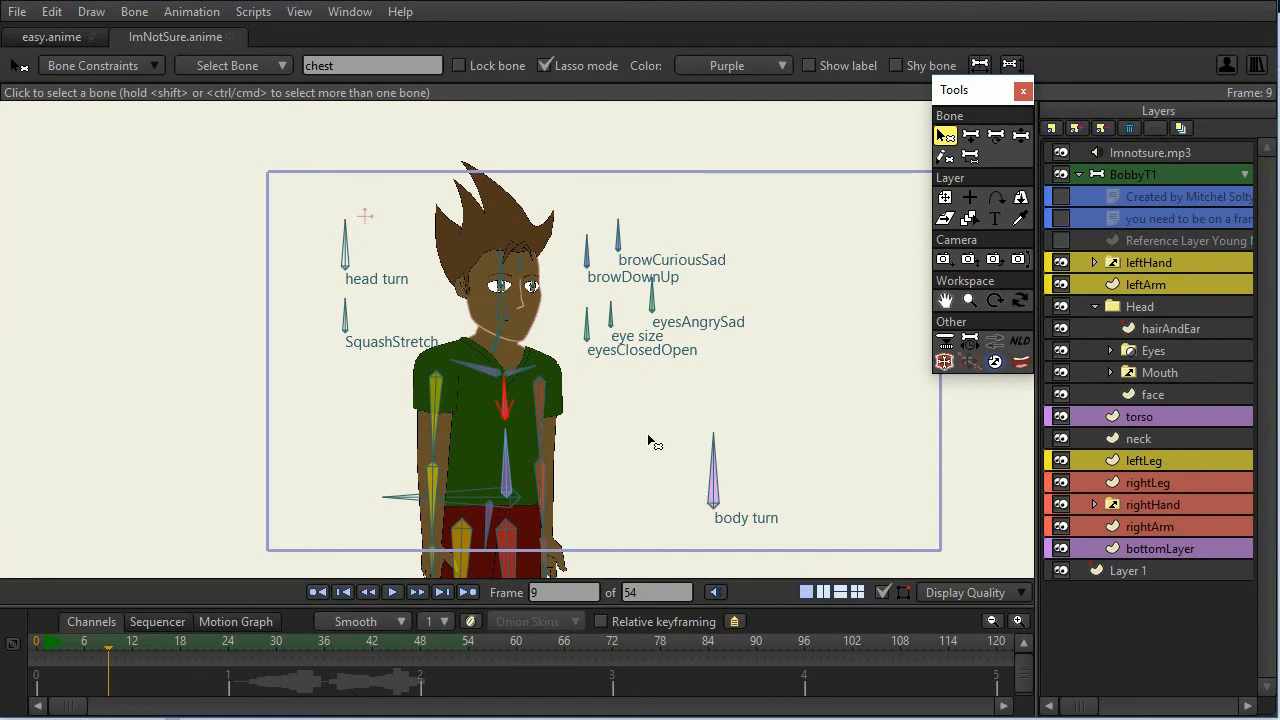
mouse_move(582, 356)
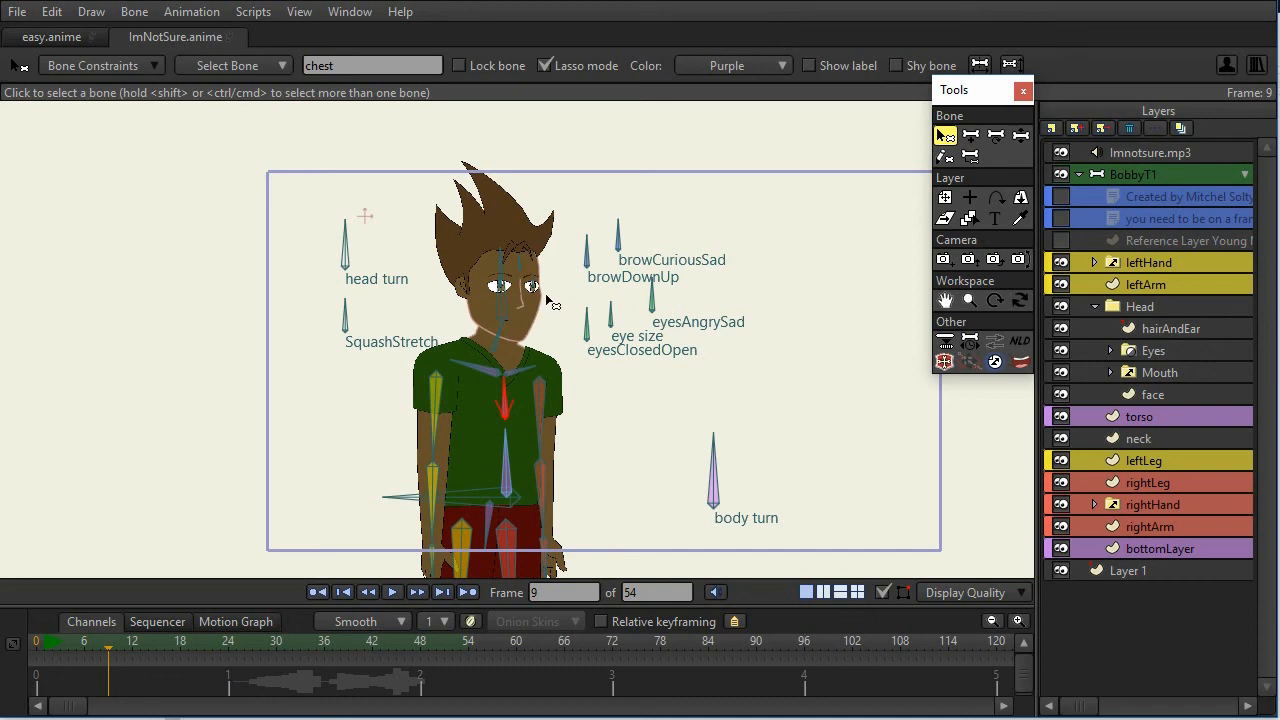
mouse_move(616, 416)
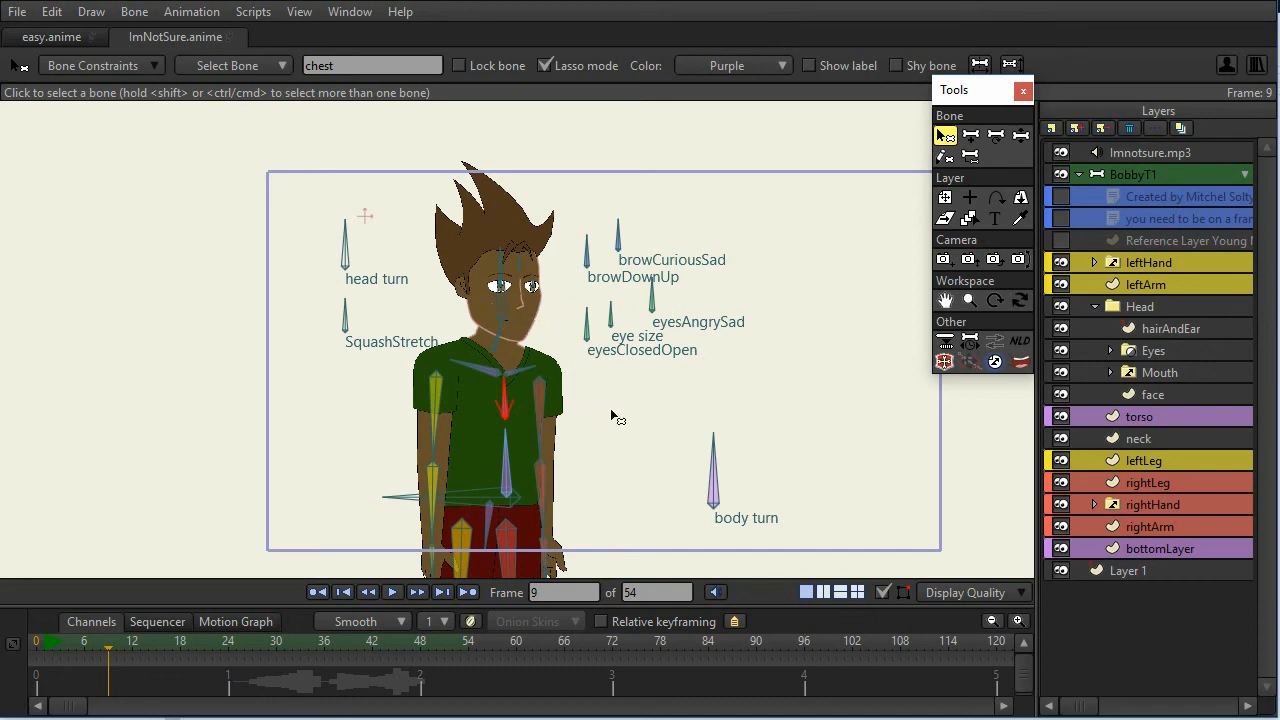
mouse_move(630, 428)
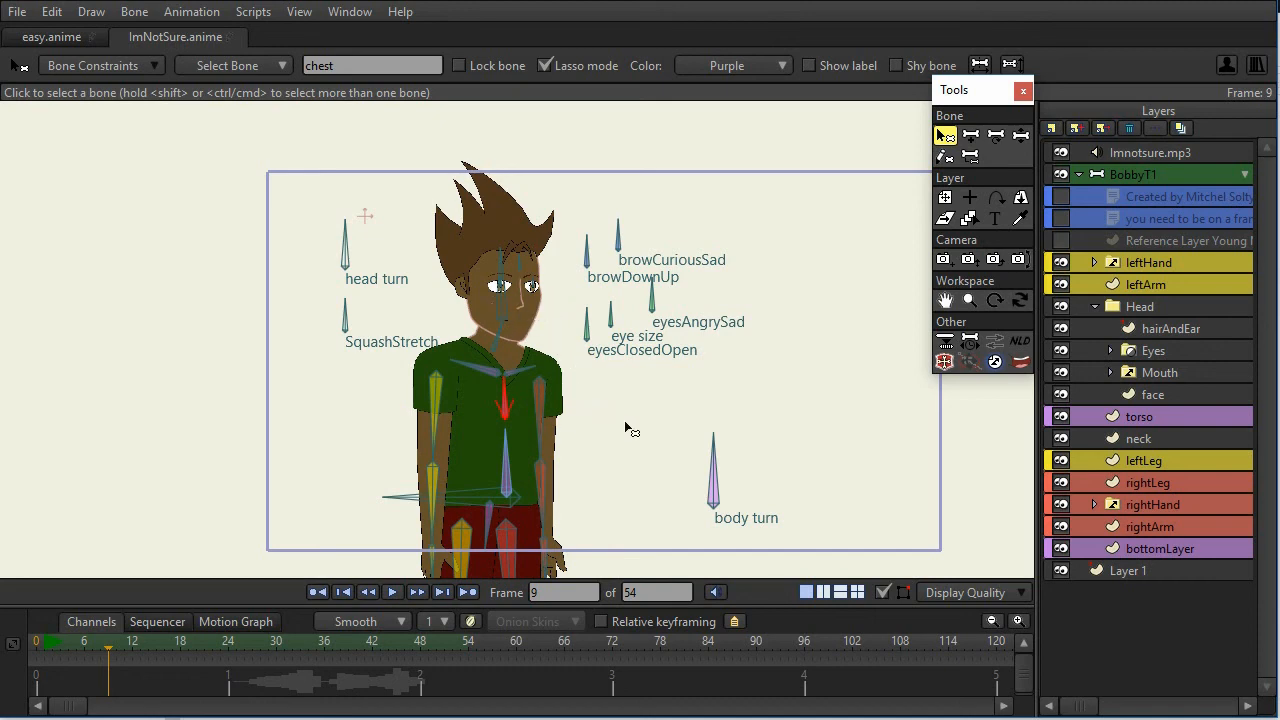
mouse_move(620, 462)
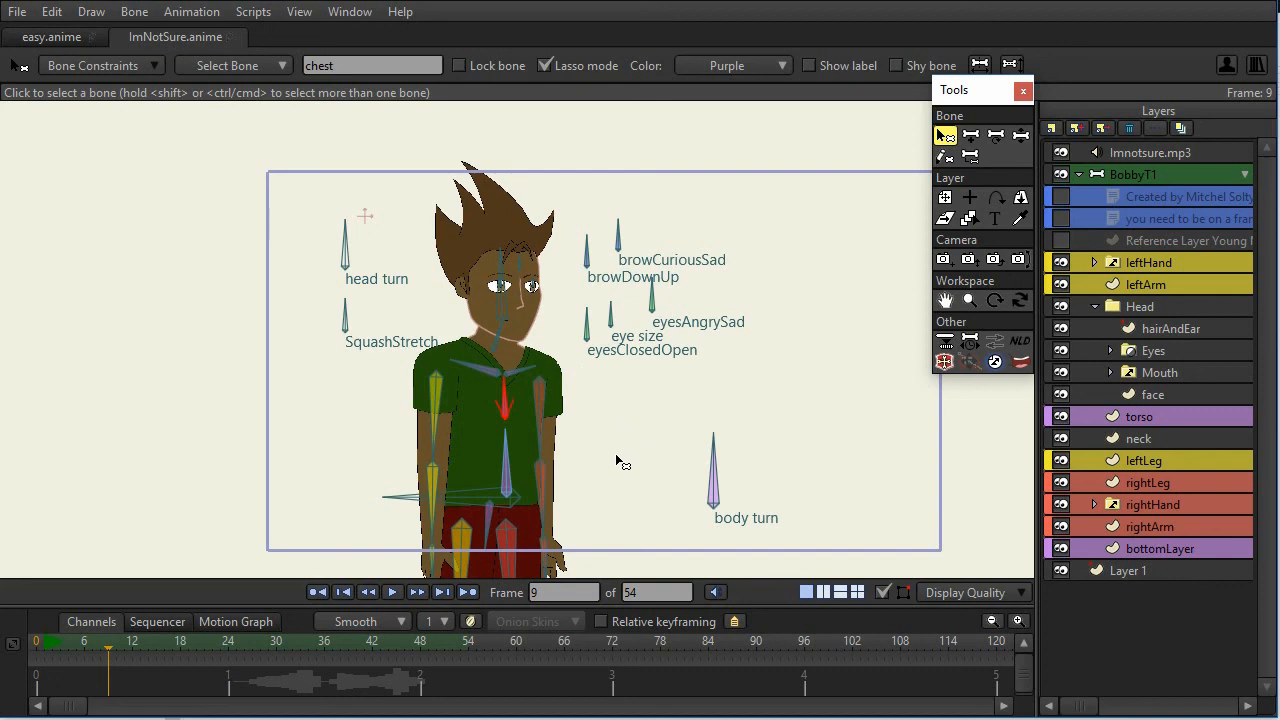
mouse_move(610, 432)
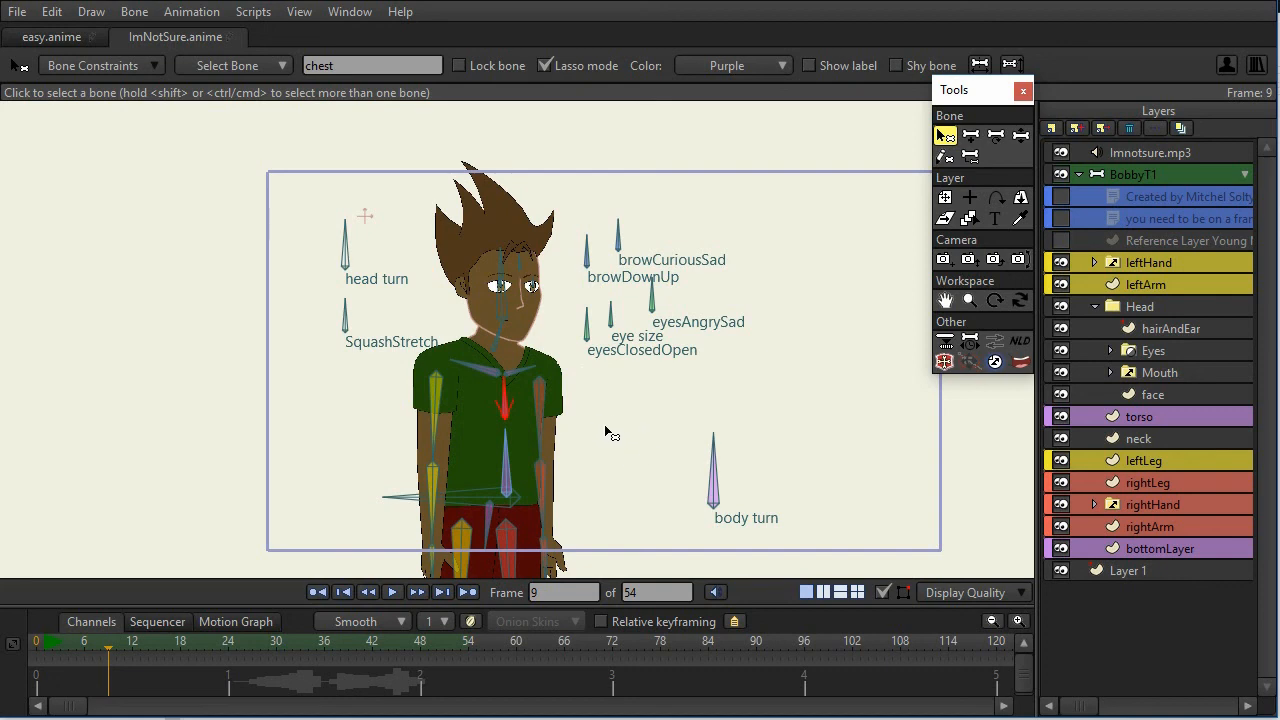
mouse_move(578, 384)
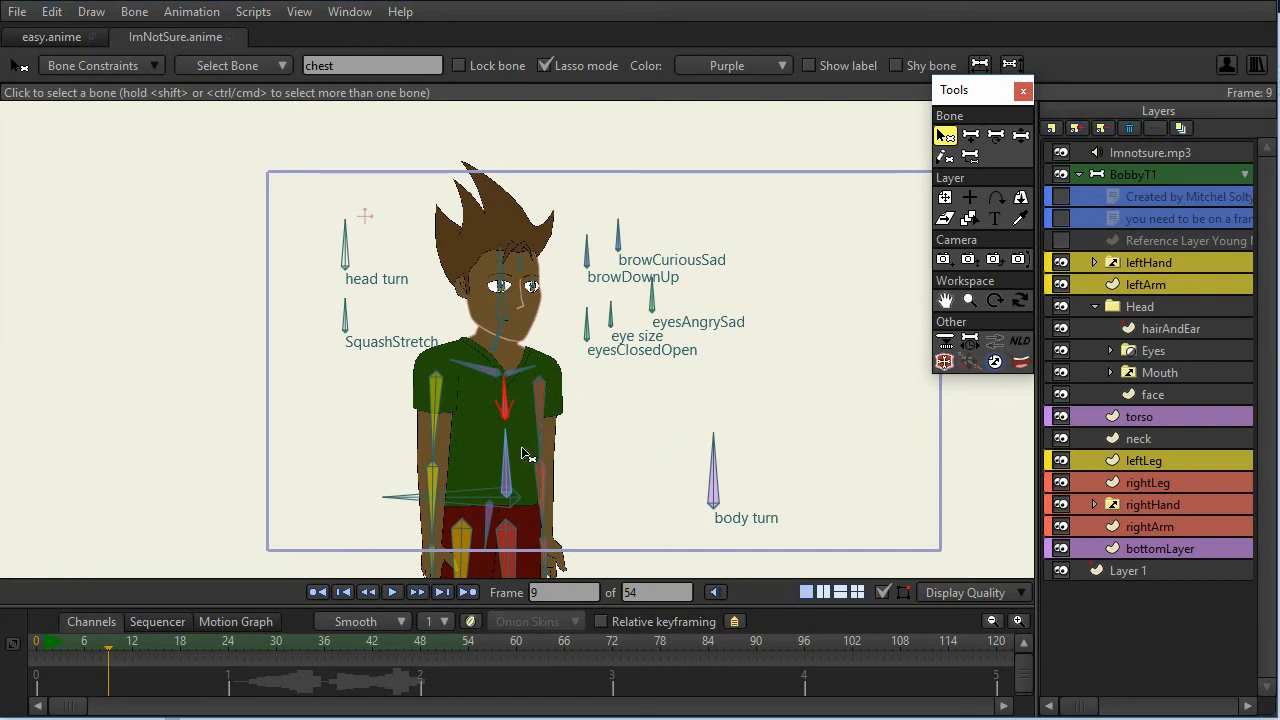
mouse_move(662, 372)
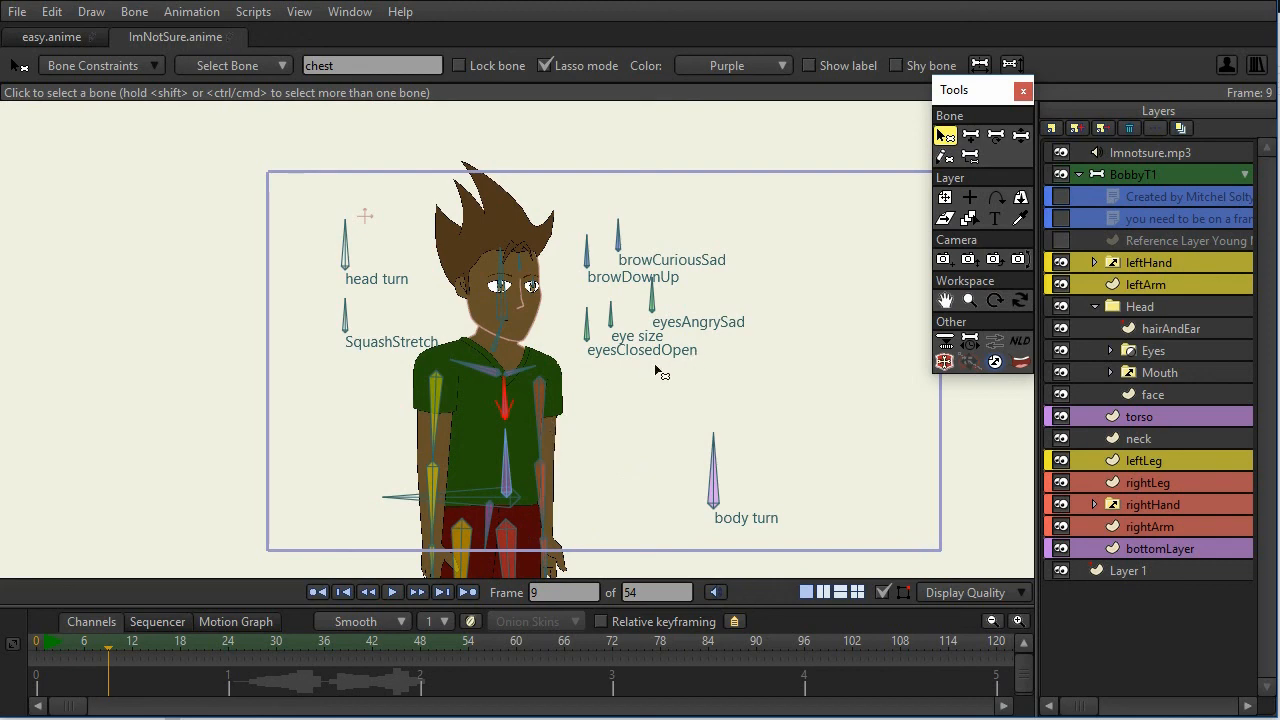
mouse_move(528, 330)
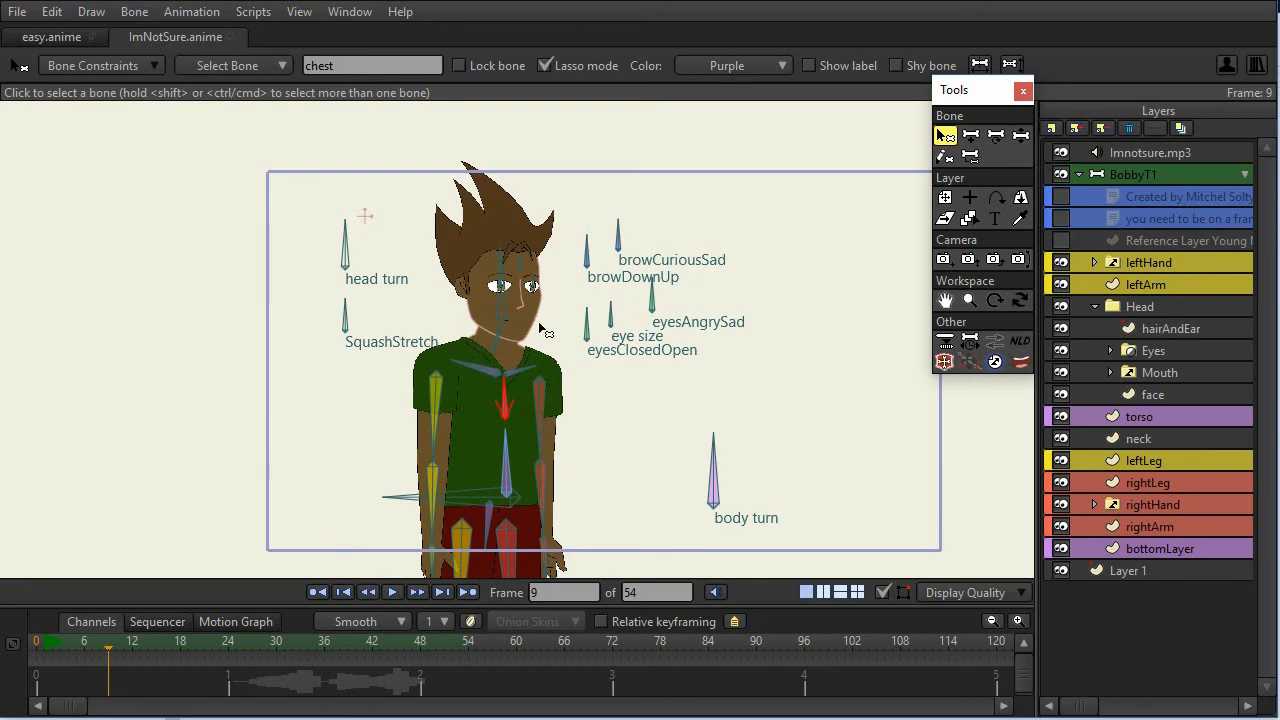
mouse_move(476, 436)
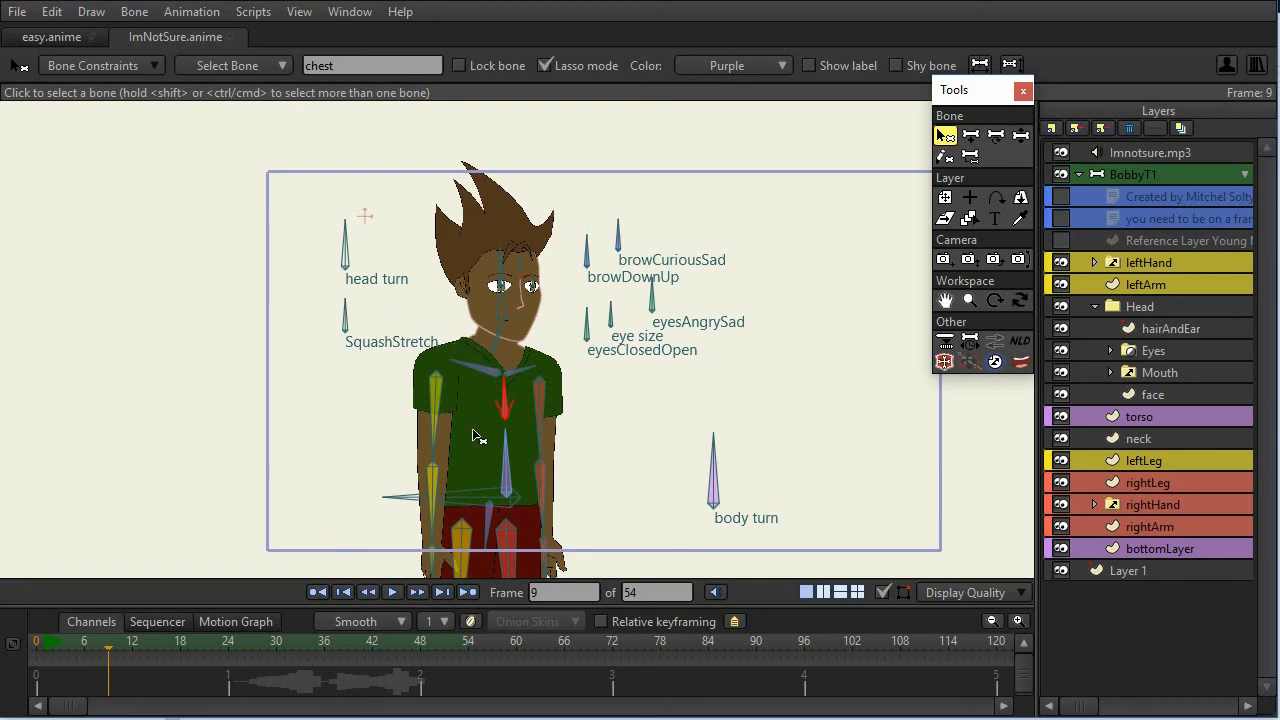
mouse_move(512, 424)
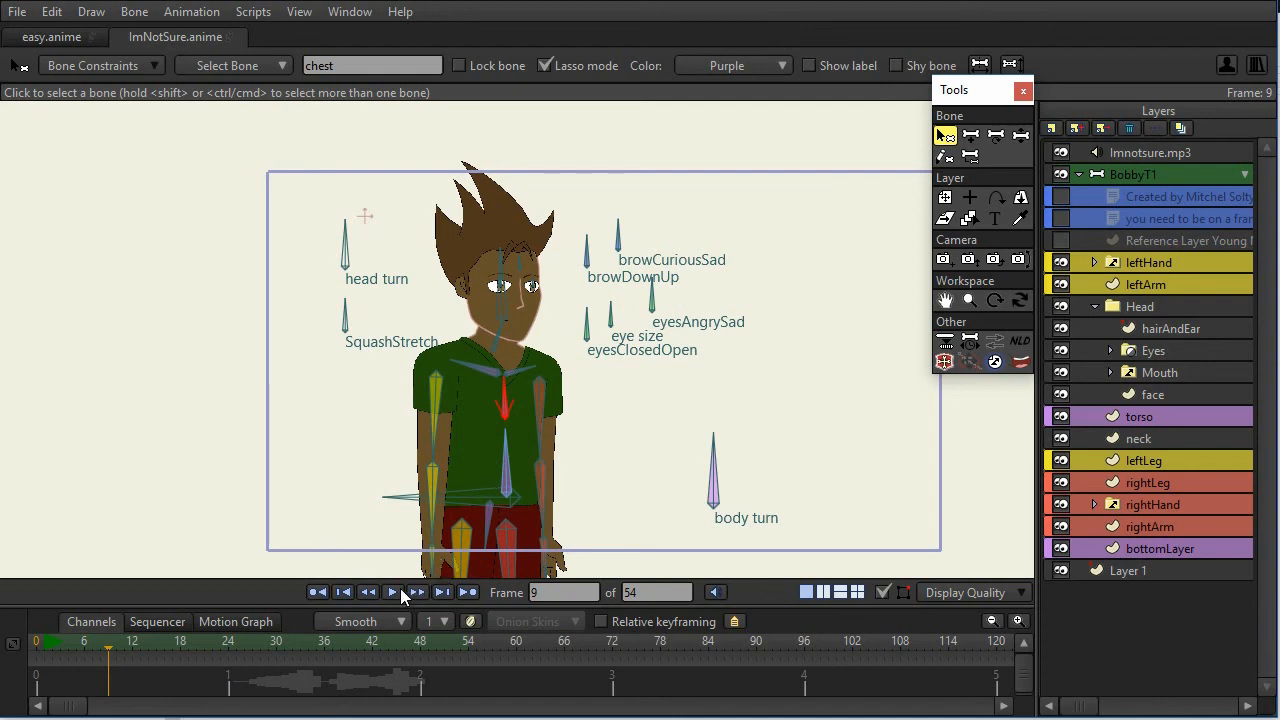
Step: Play back the ImNotSure.anime sample animation from its current frame
click(394, 592)
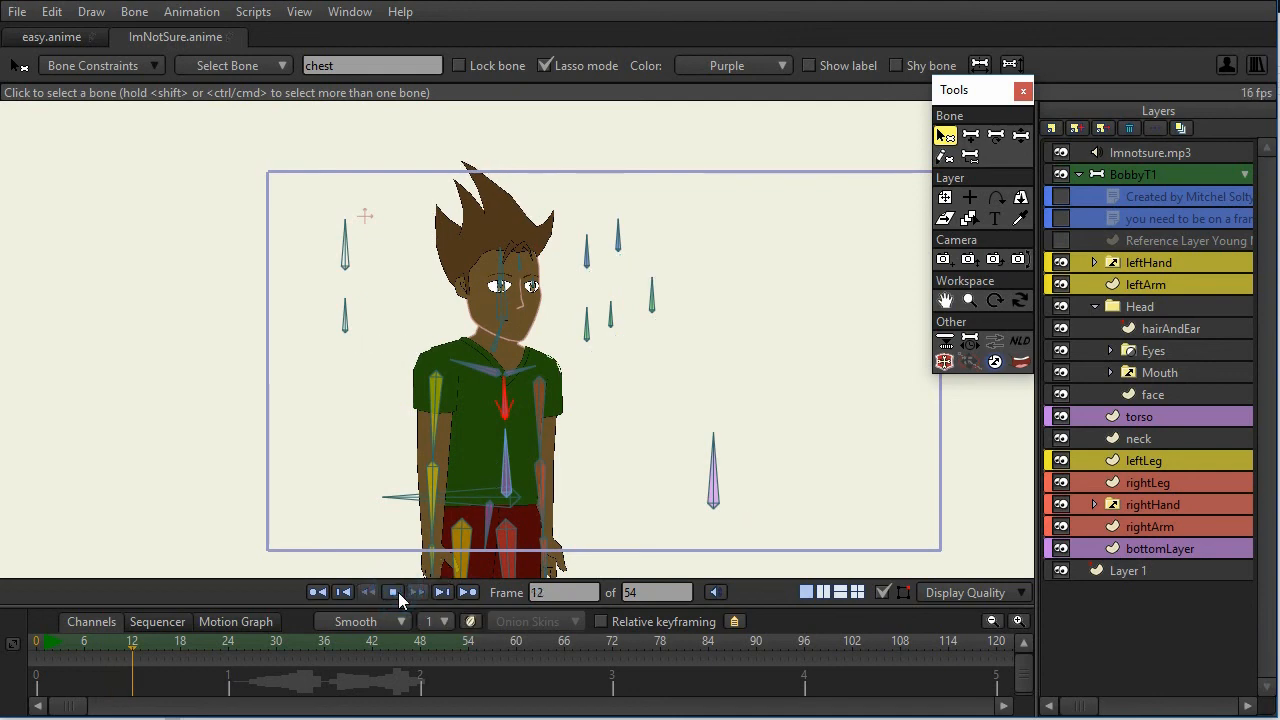